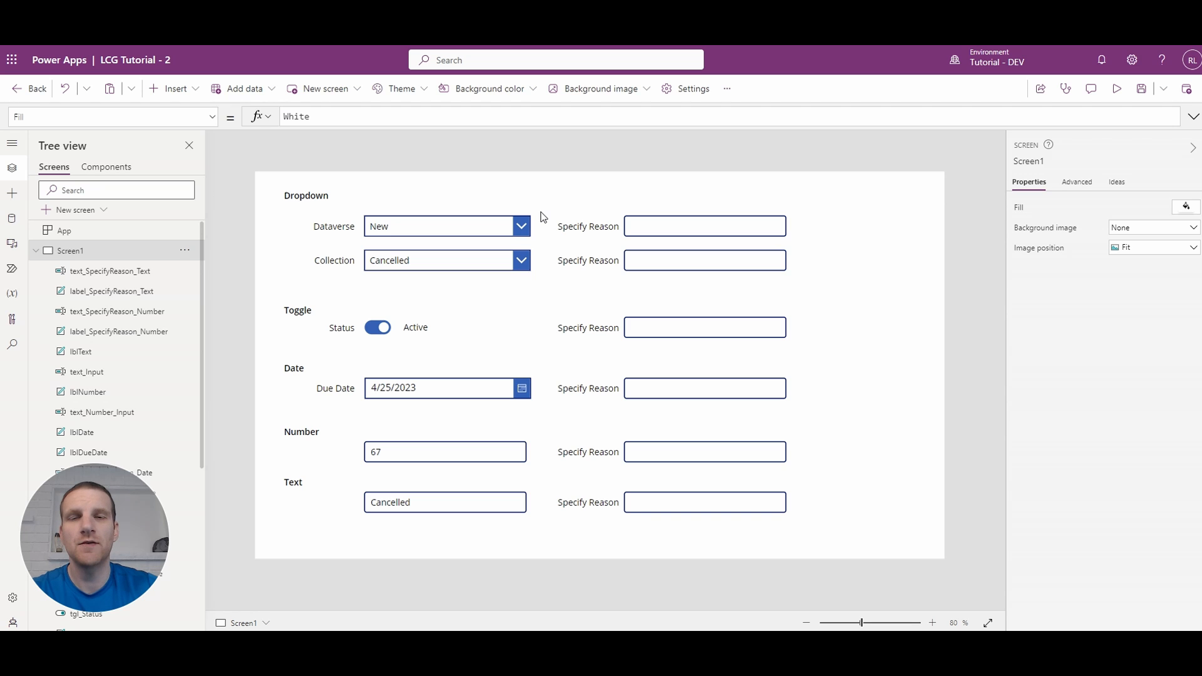
mouse_move(326, 207)
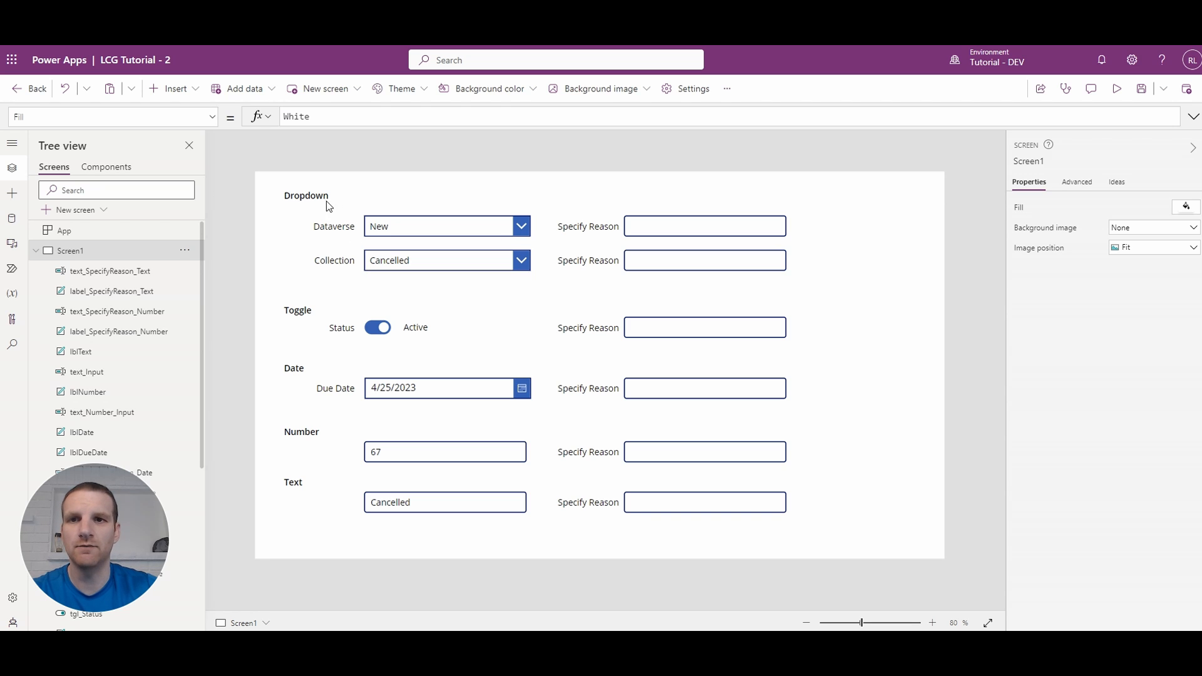
mouse_move(402, 232)
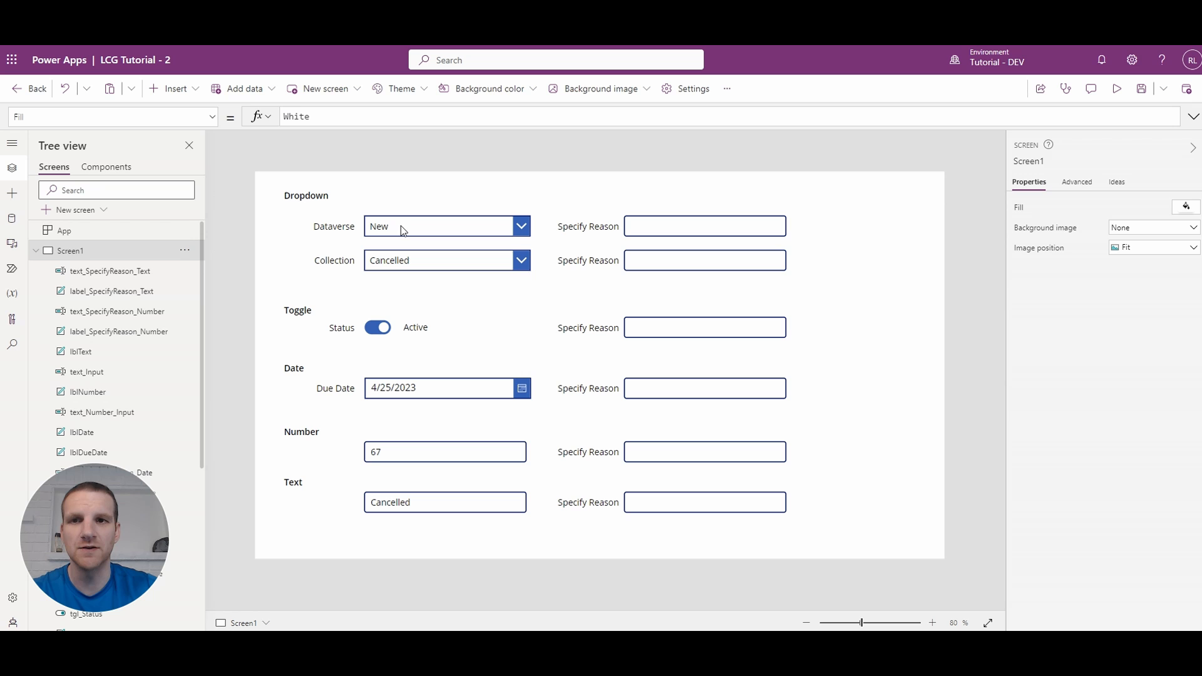
mouse_move(395, 415)
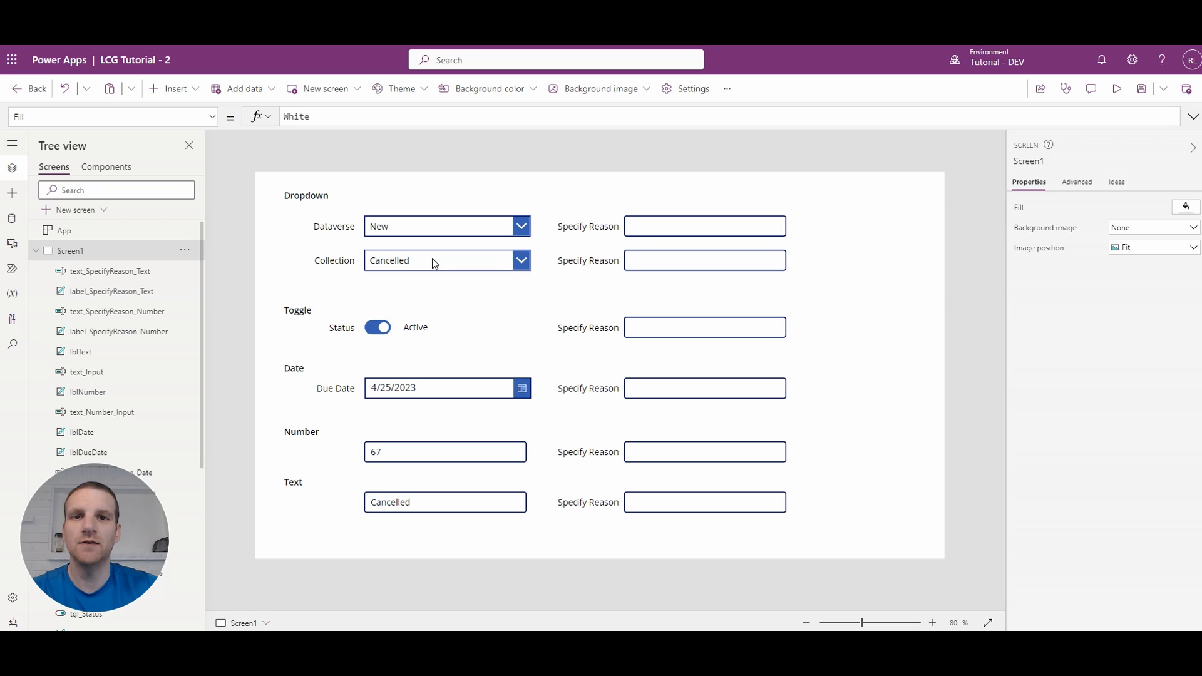
mouse_move(702, 225)
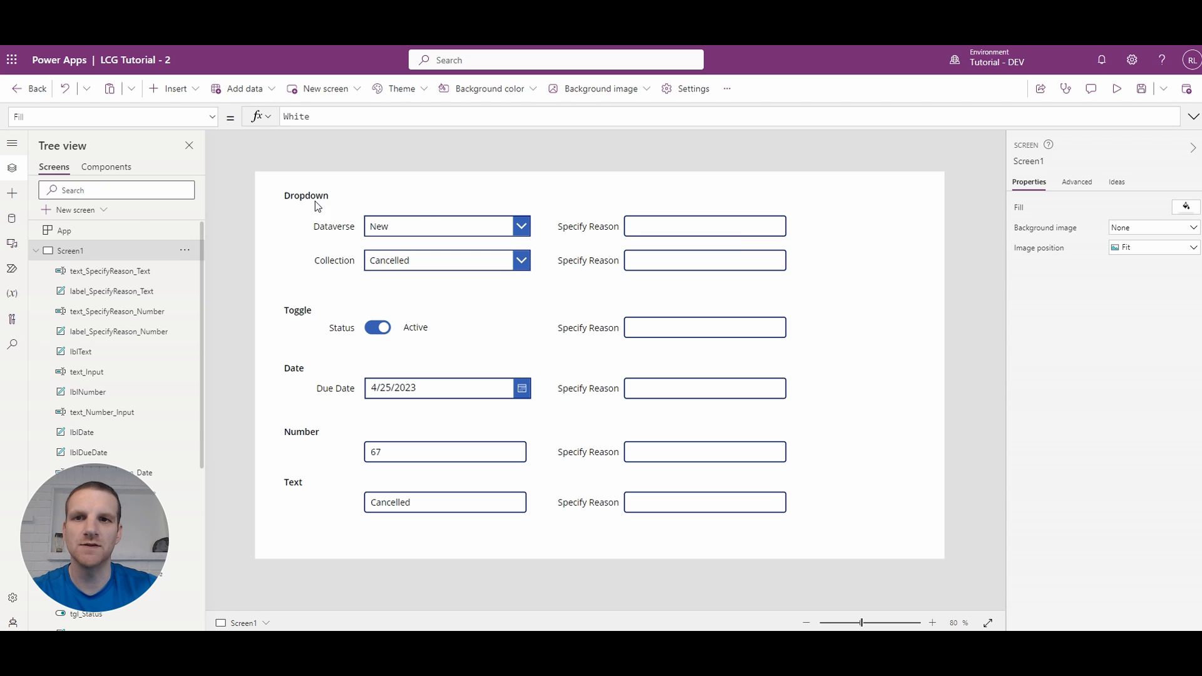
mouse_move(364, 237)
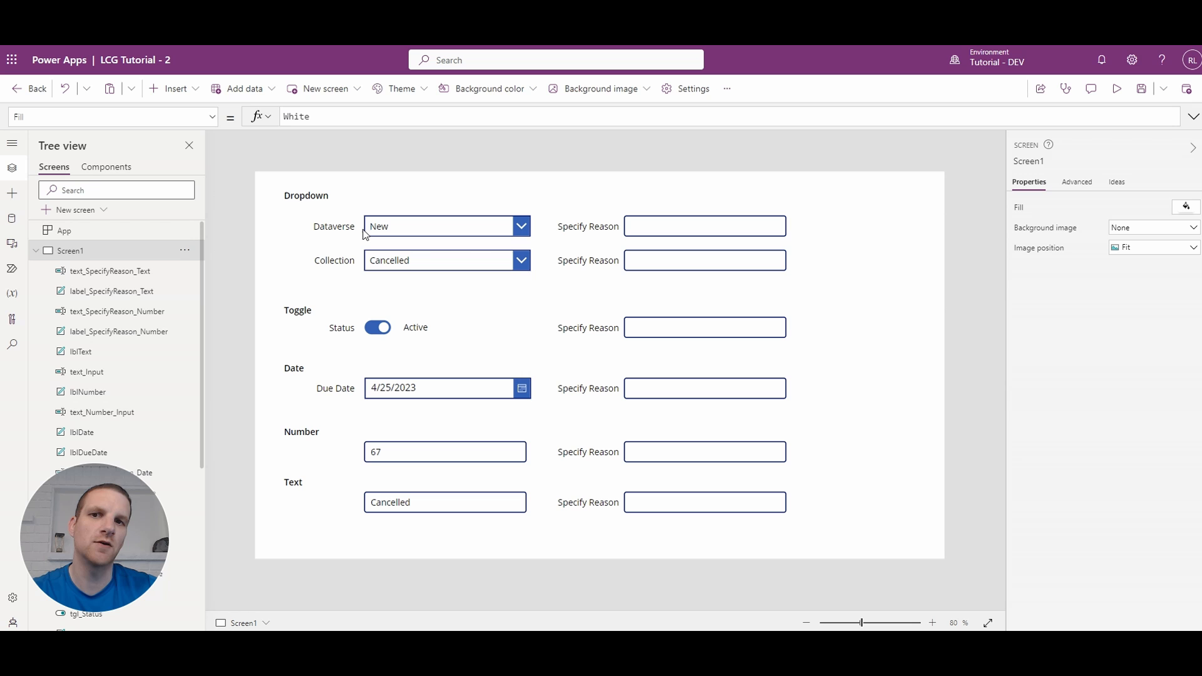
Inspect the Dataverse dropdown's Items and the first Specify Reason box's current DisplayMode formula
click(437, 226)
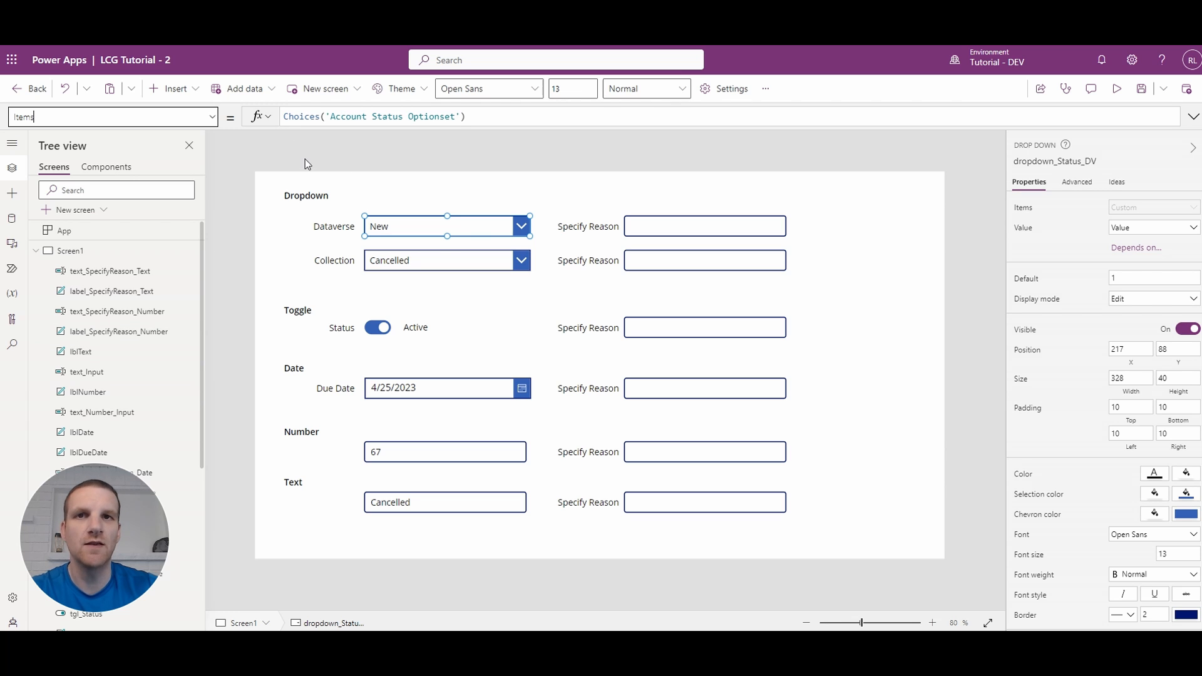
click(349, 116)
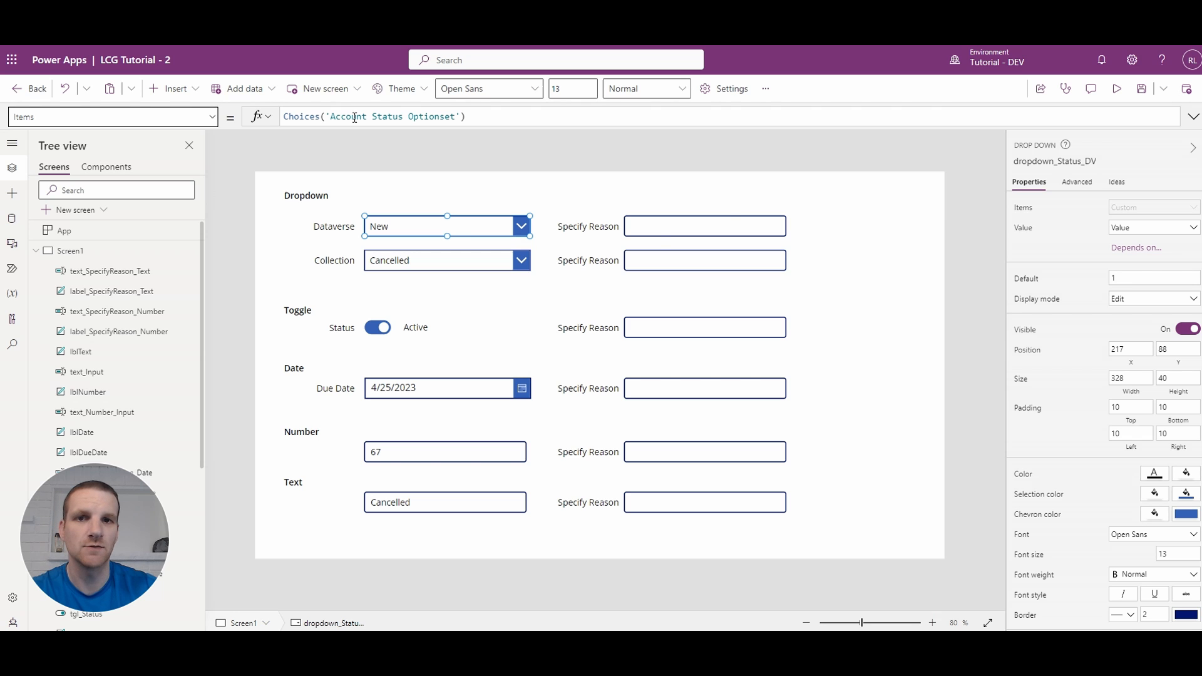
click(704, 226)
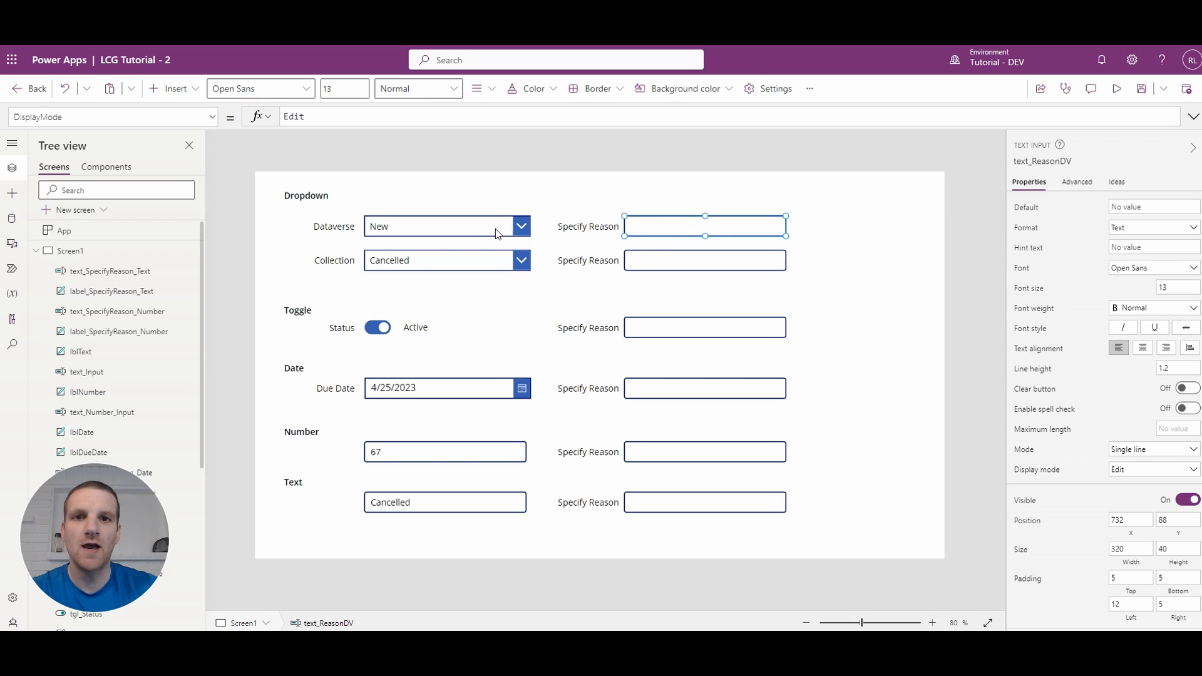
mouse_move(678, 231)
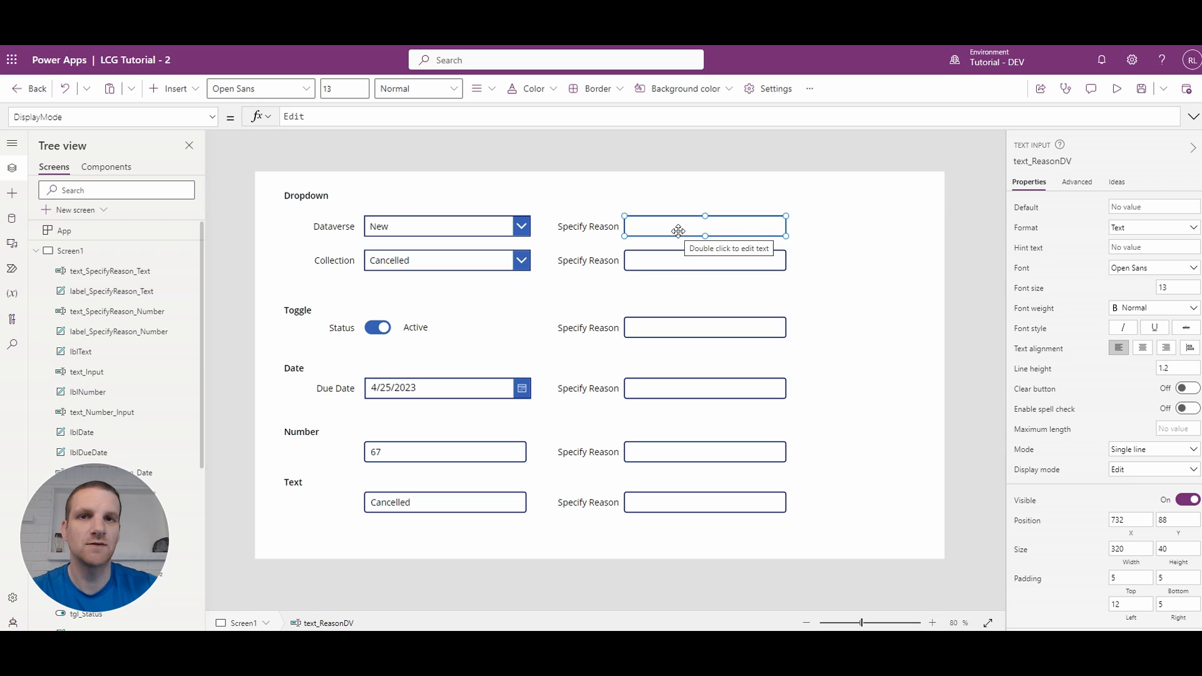
mouse_move(450, 152)
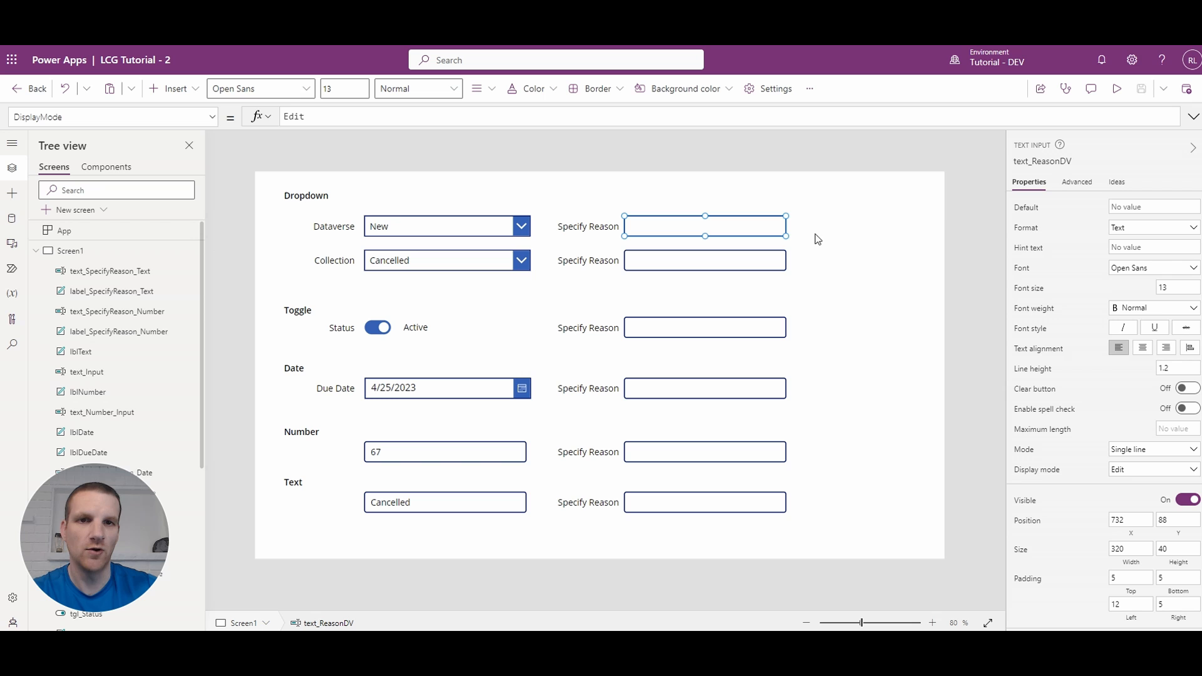
click(329, 116)
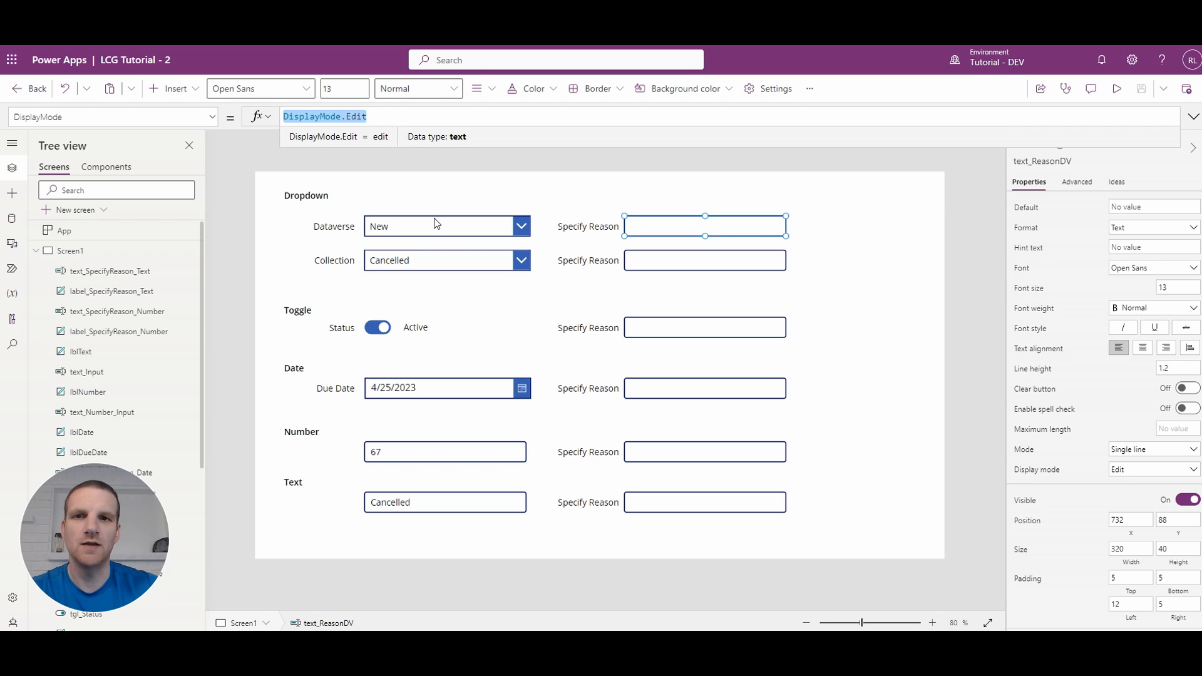
click(445, 225)
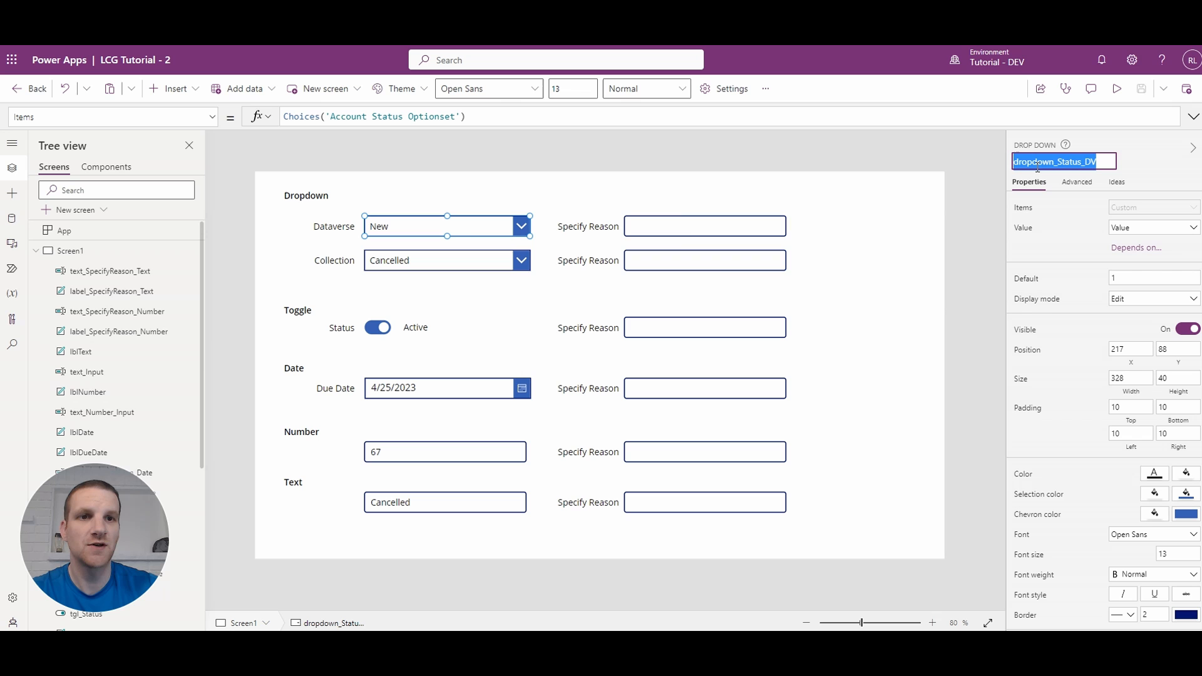
click(703, 226)
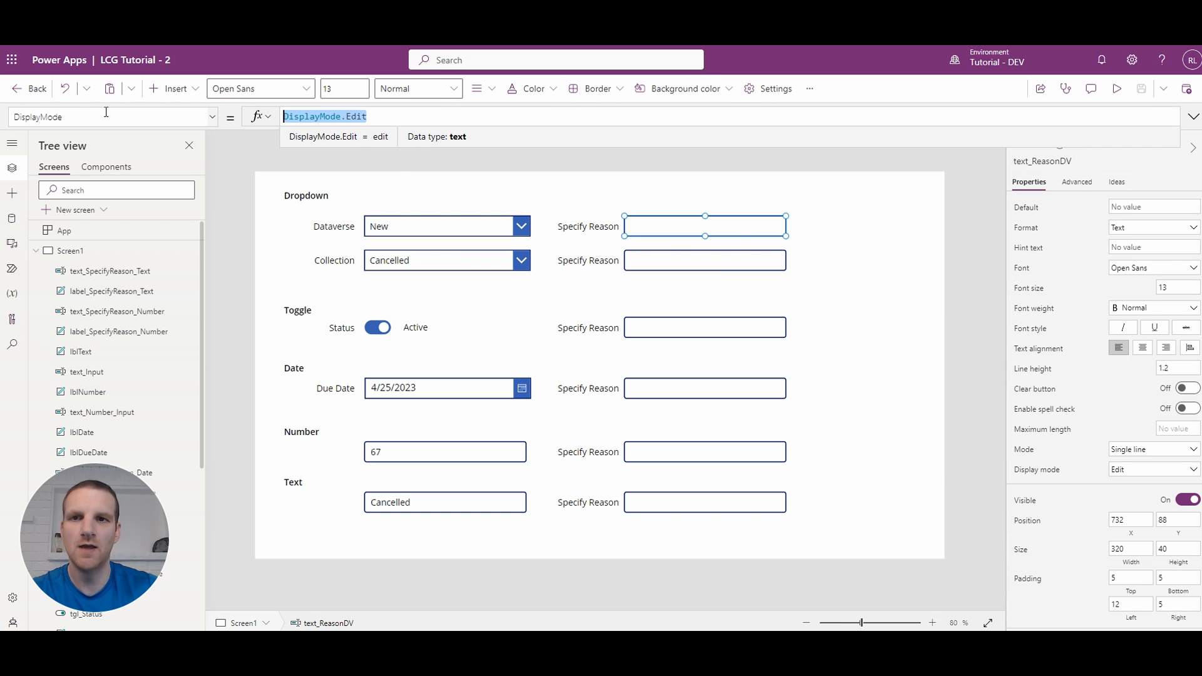
Set text_ReasonDV DisplayMode to If(dropdown_Status_DV.Selected.Value = 'Account Status Optionset'.Cancelled, Edit, Disabled)
text(If(dropdown_Status_DV)
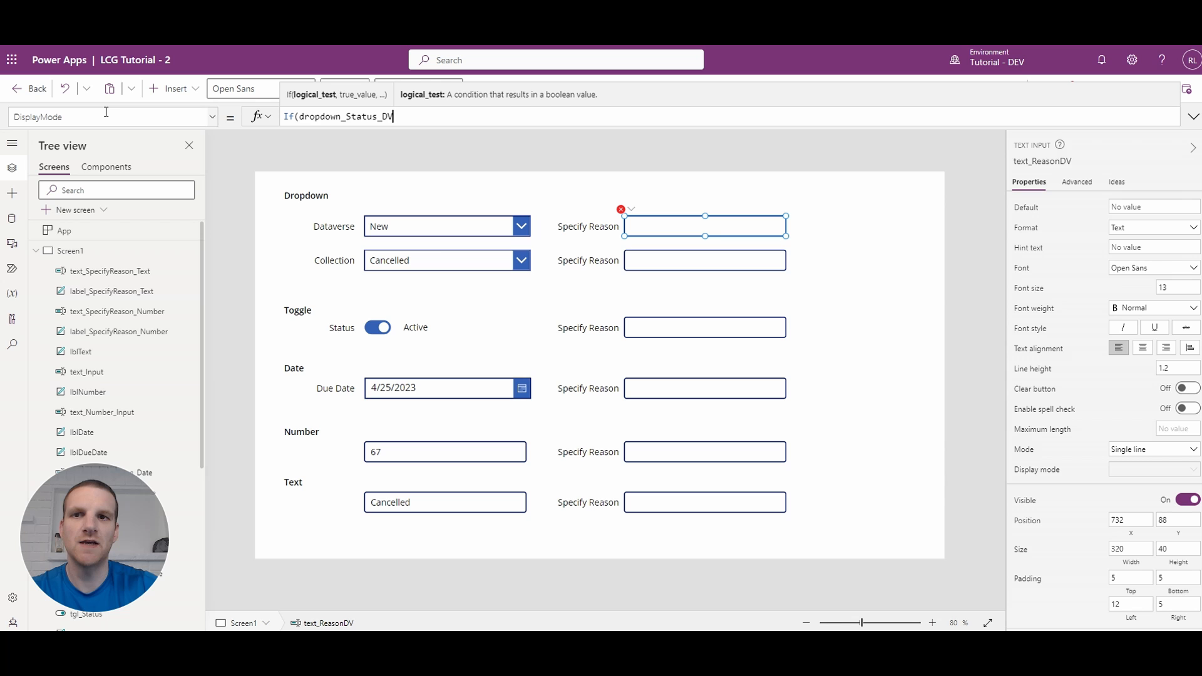
text(.S)
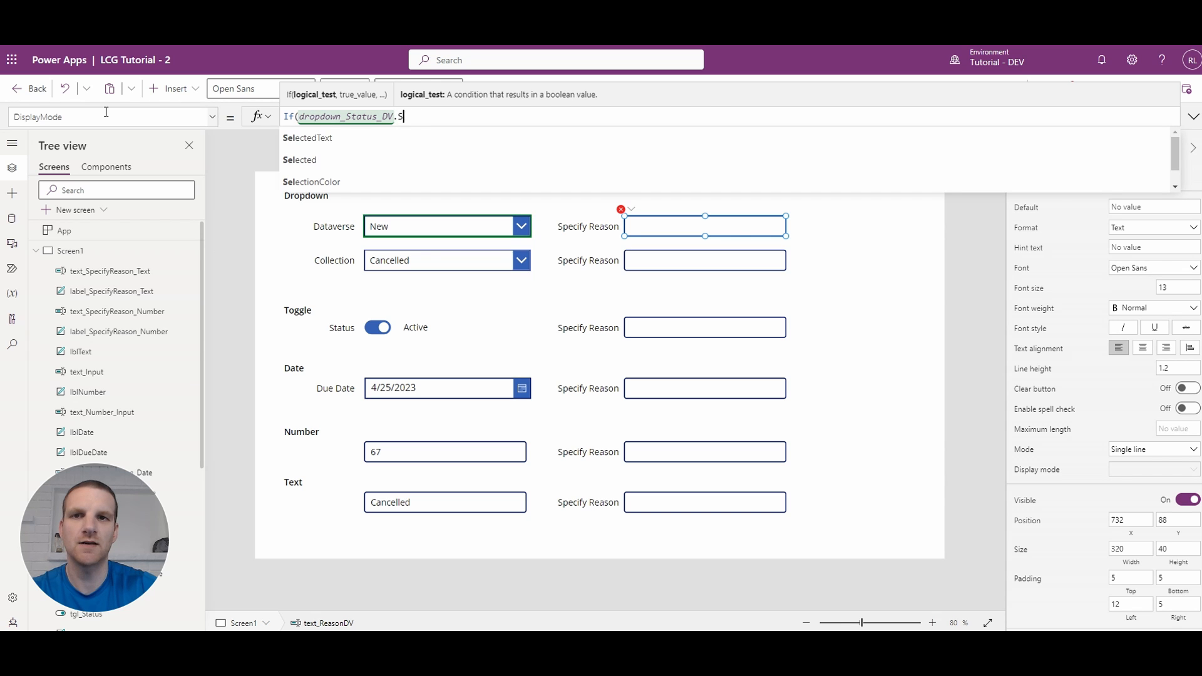
text(elected.)
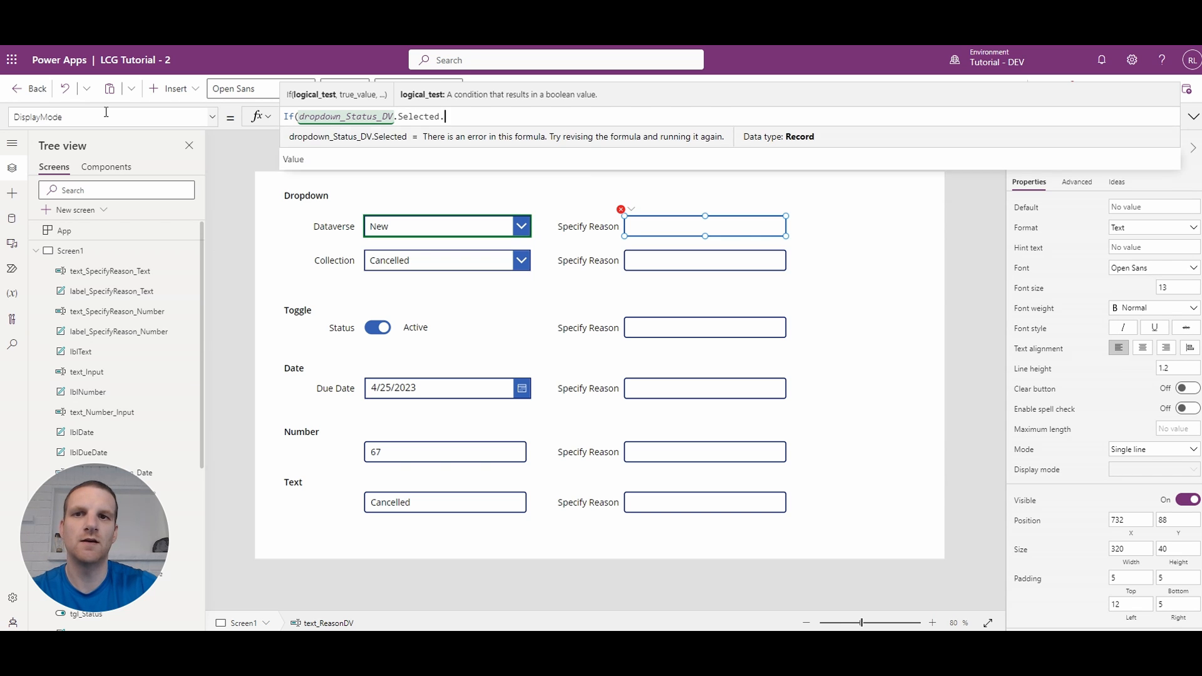
text(Value =)
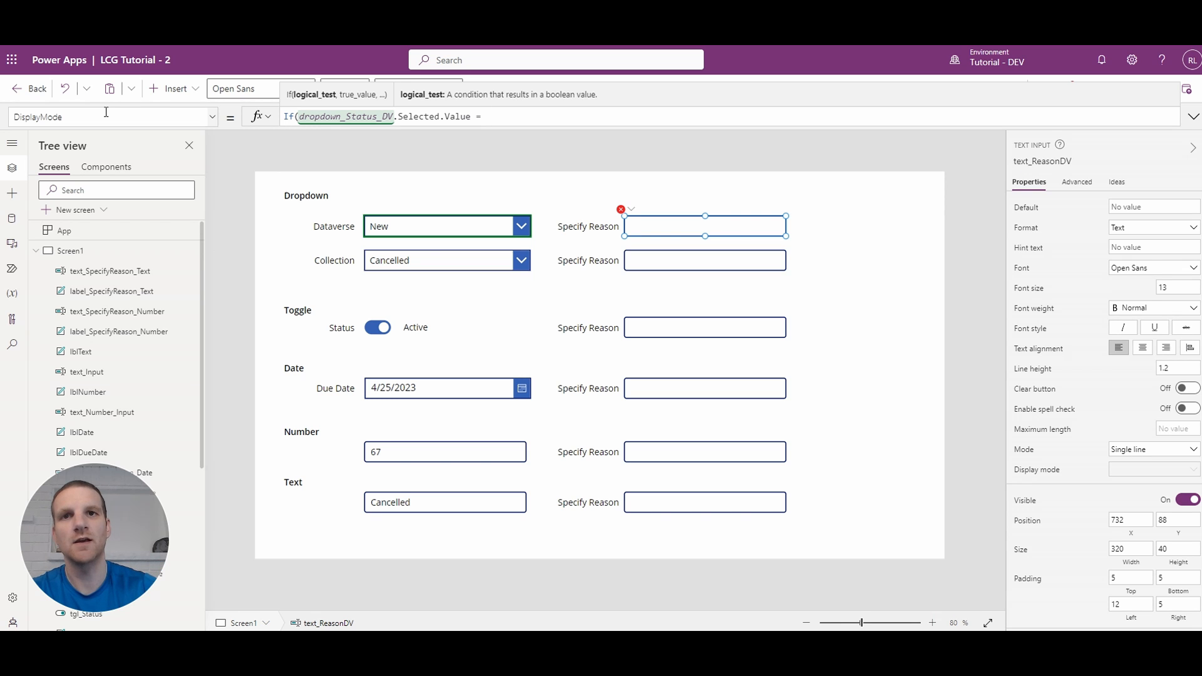
text(')
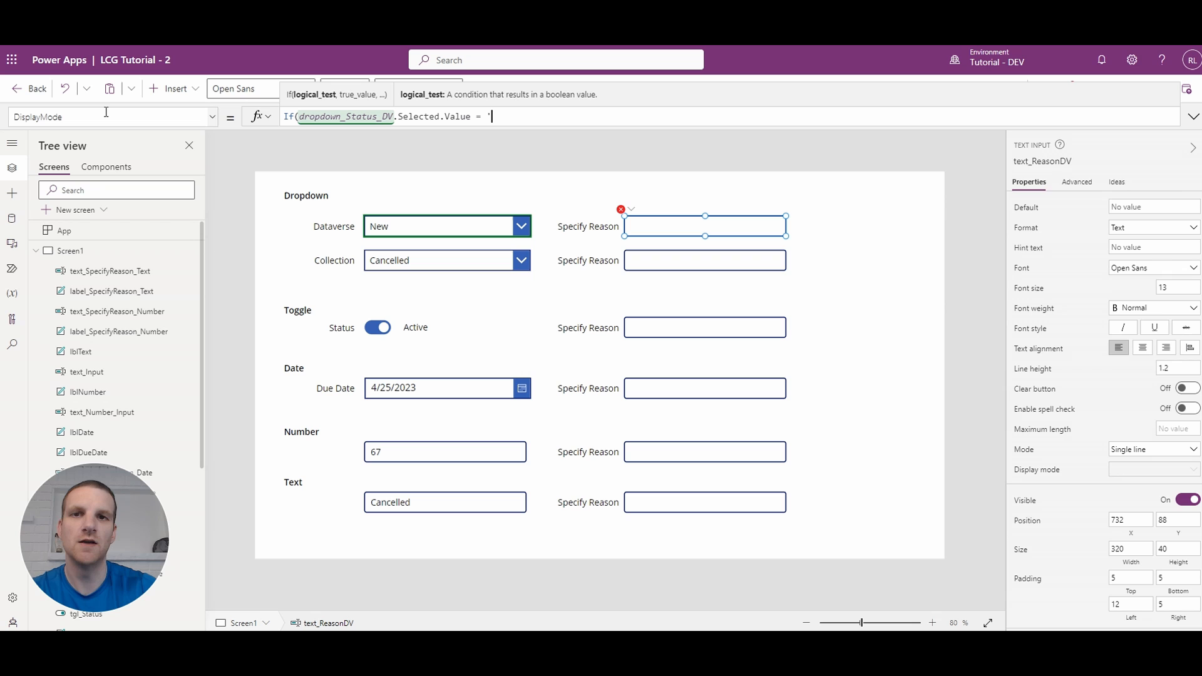
text(Account)
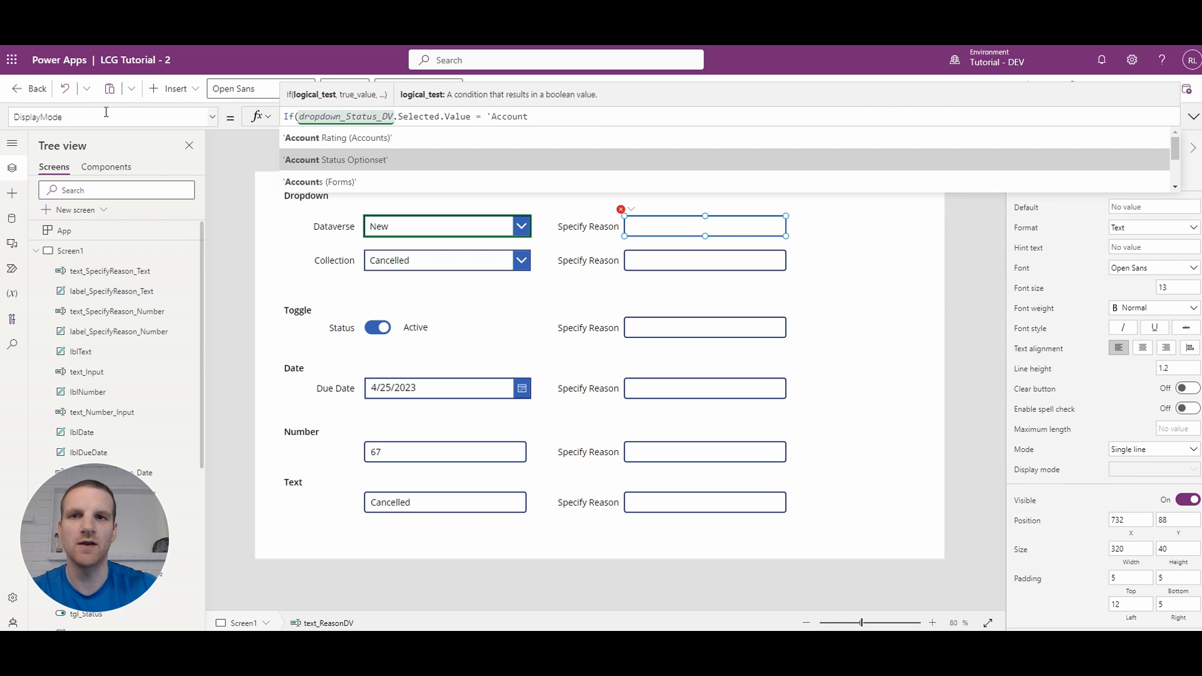
click(335, 159)
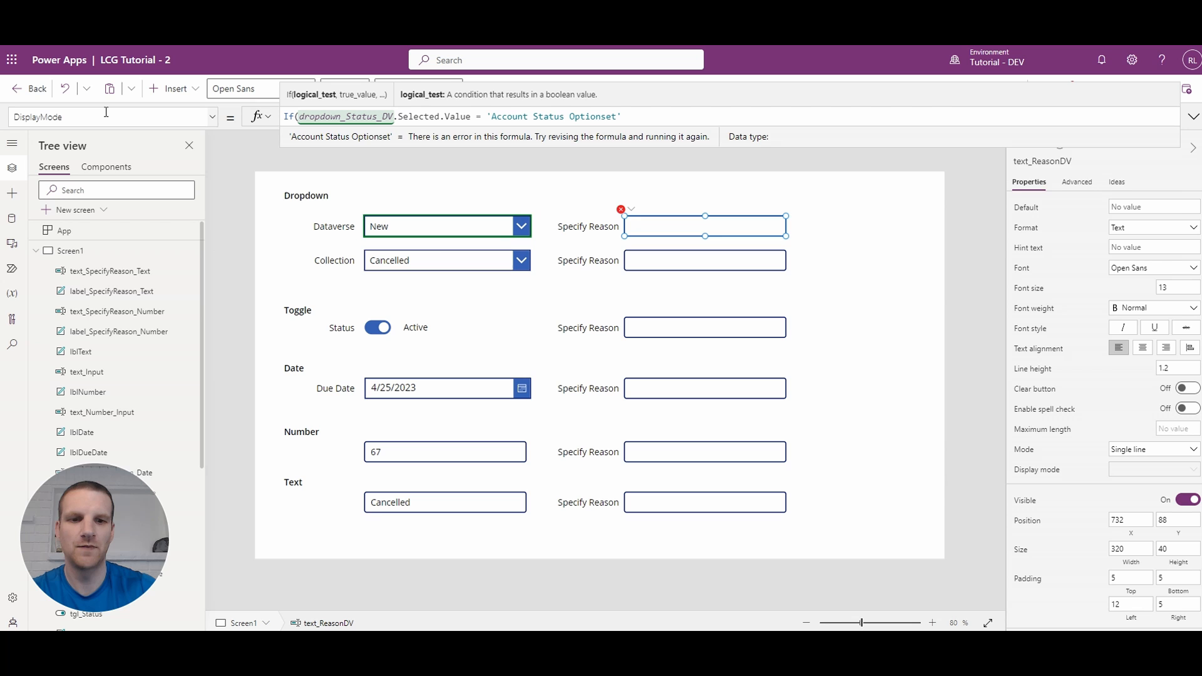
text(.()
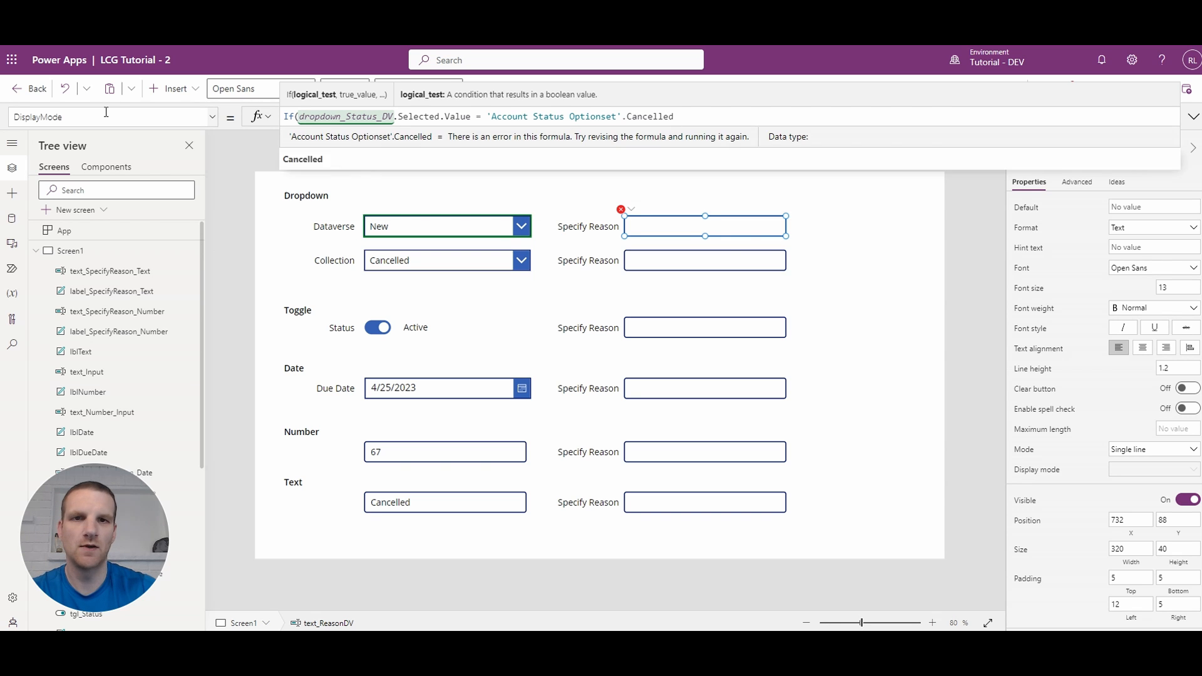
text(, DisplayMod)
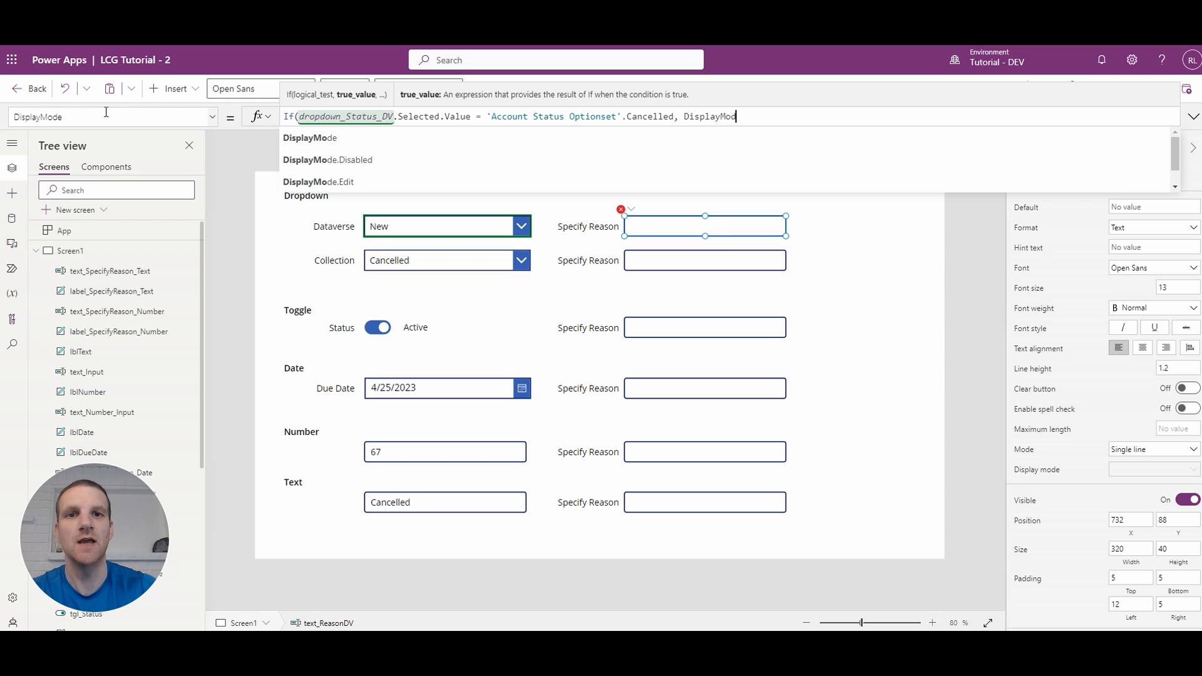
text(.Ed)
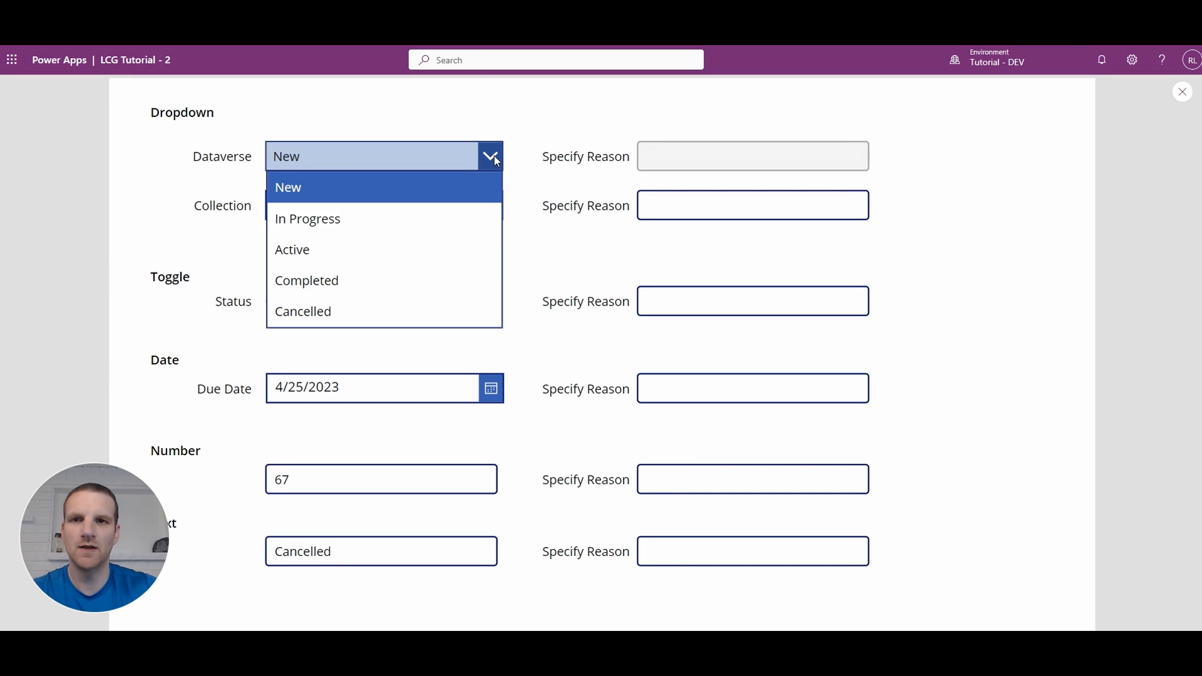
Preview the Dataverse dropdown with In Progress, Cancelled and Completed, then return to editing
click(307, 218)
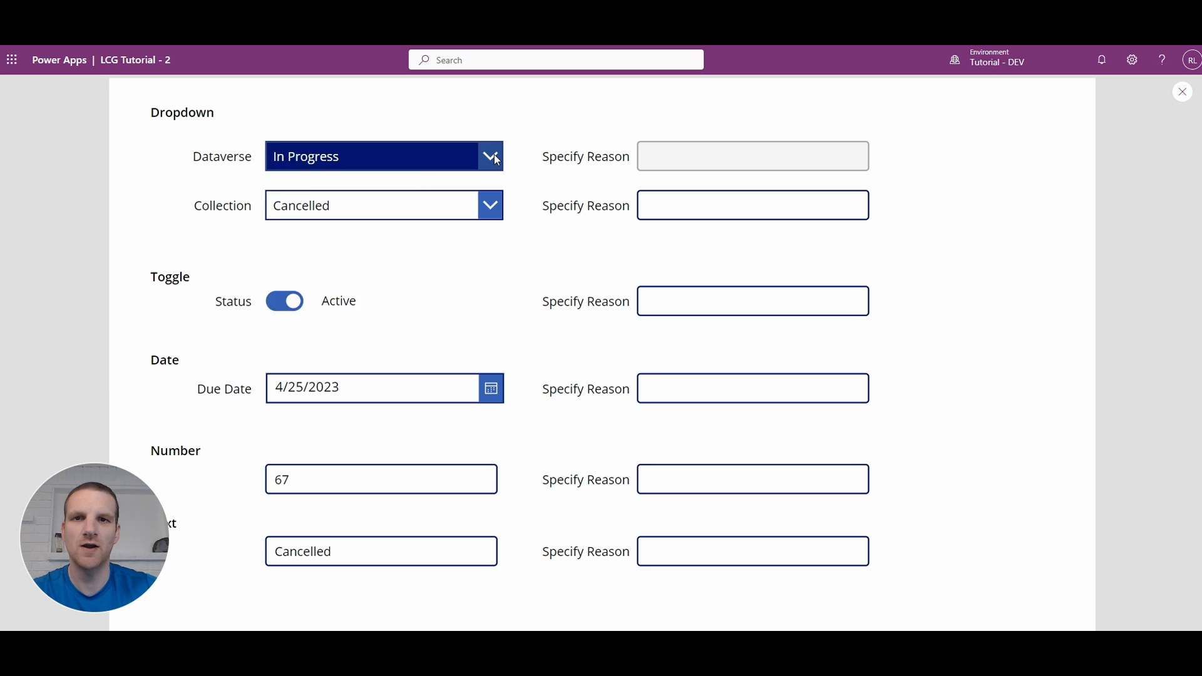
click(376, 156)
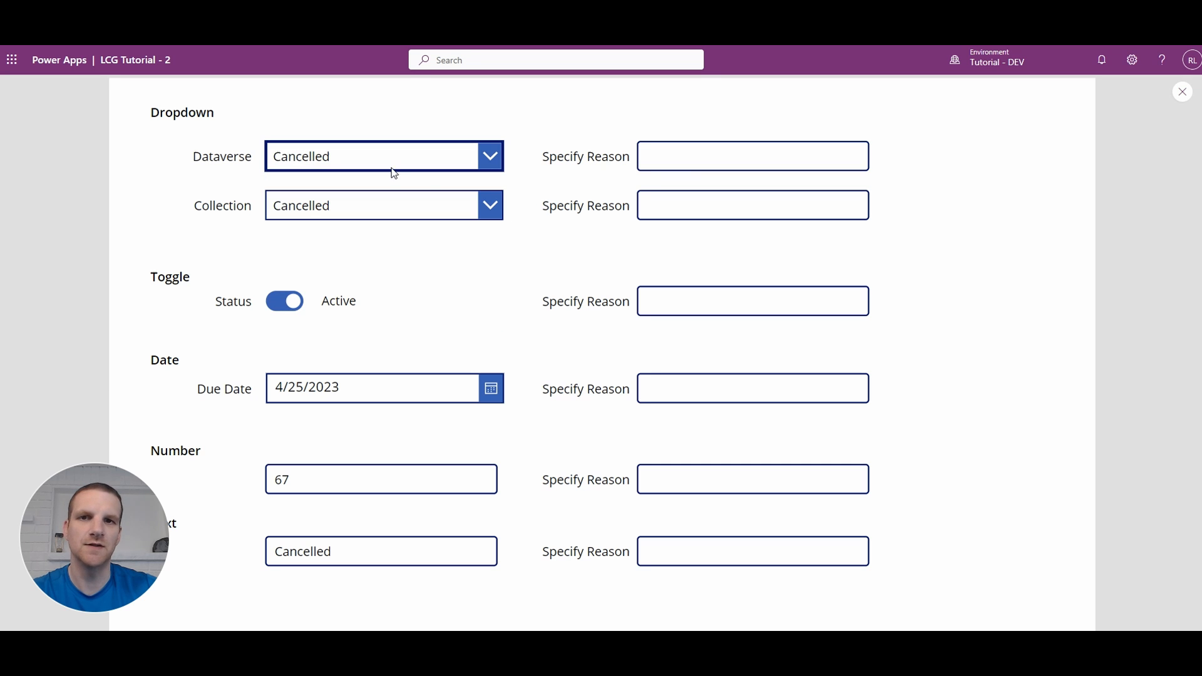
click(376, 157)
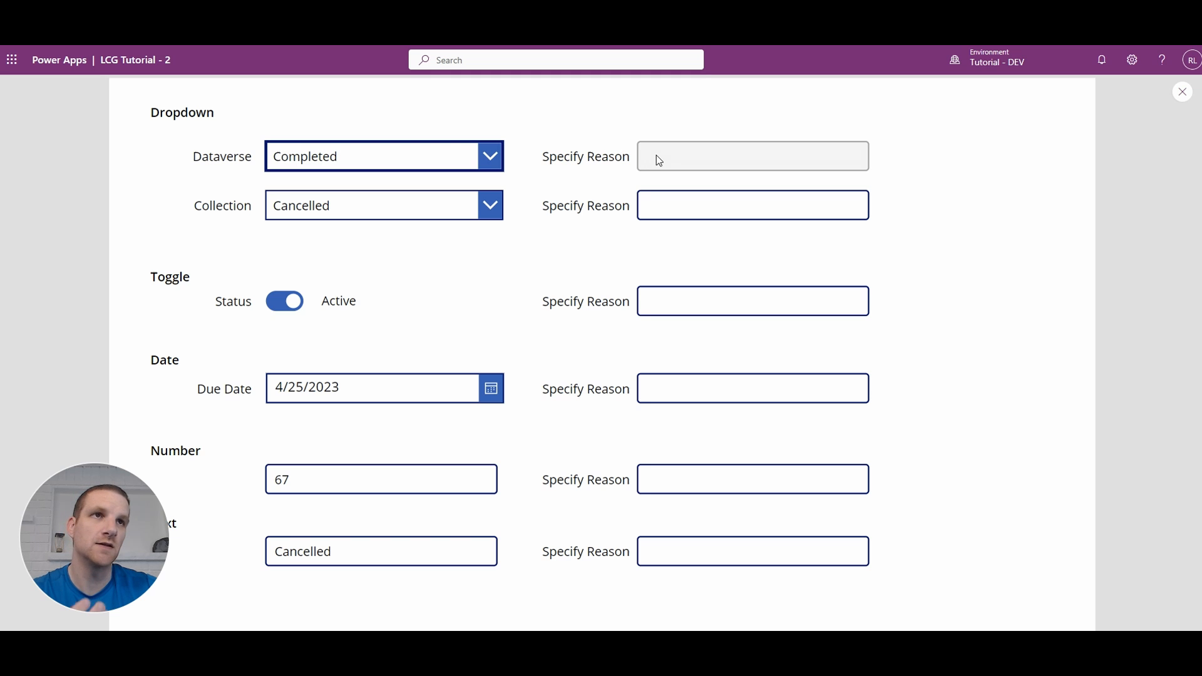
click(1184, 87)
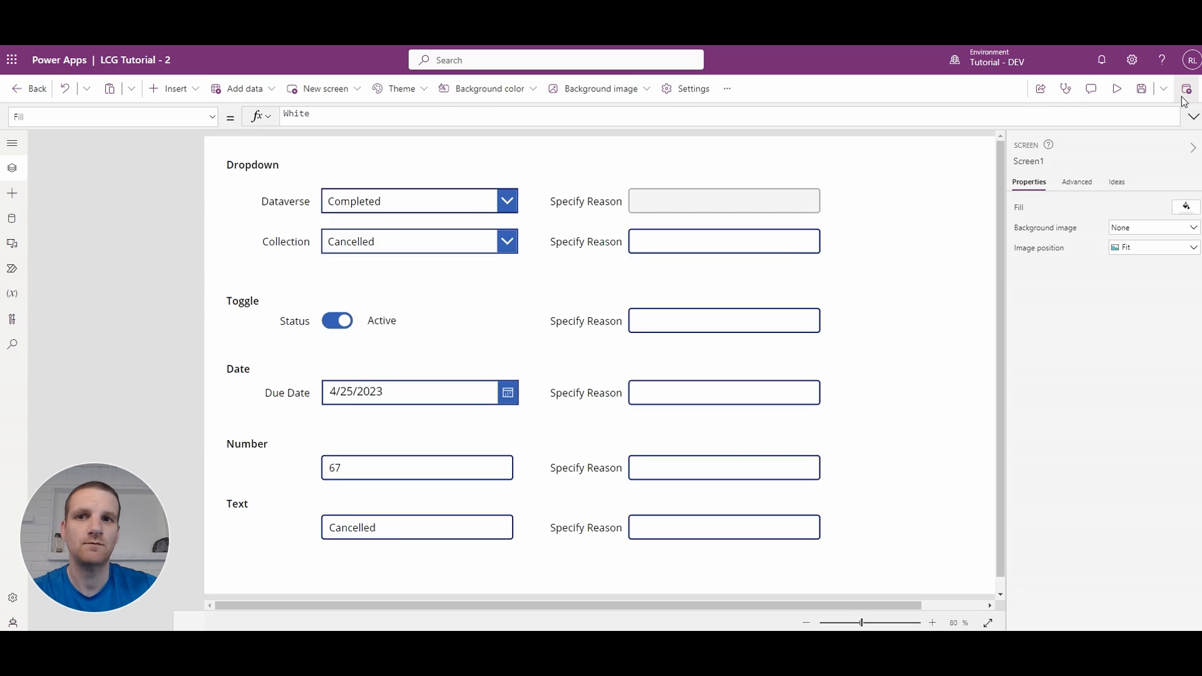
Select the Collection row's Specify Reason box and begin its DisplayMode formula with If(
click(13, 166)
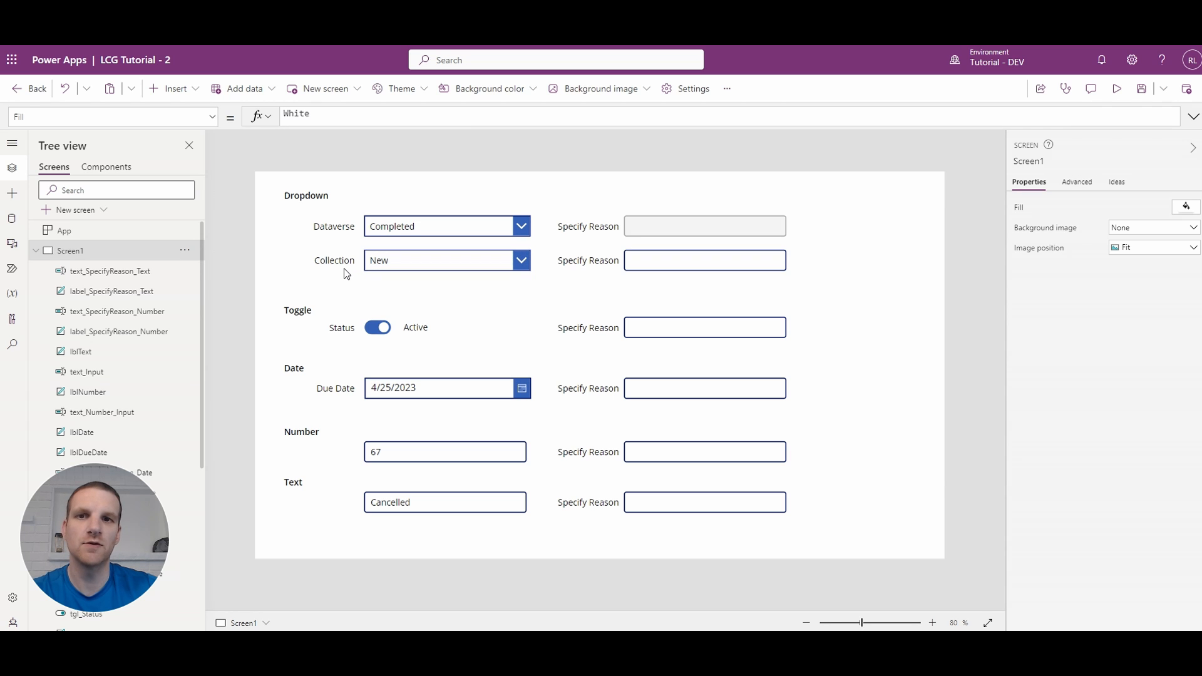
click(333, 260)
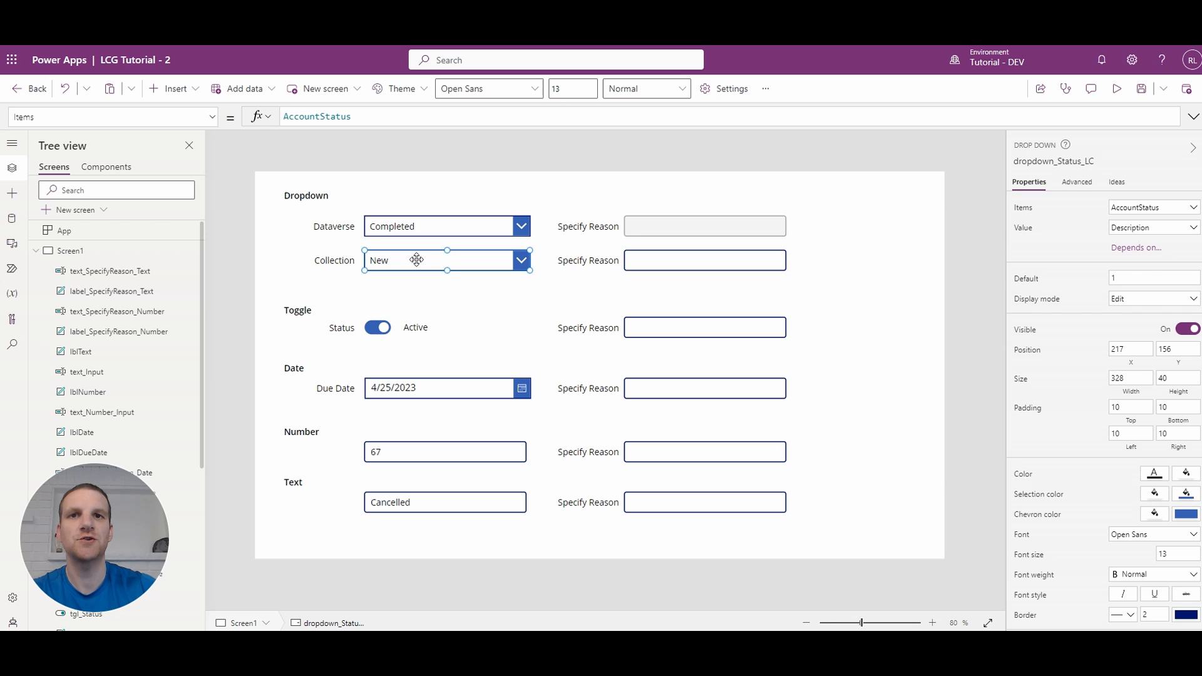
mouse_move(443, 249)
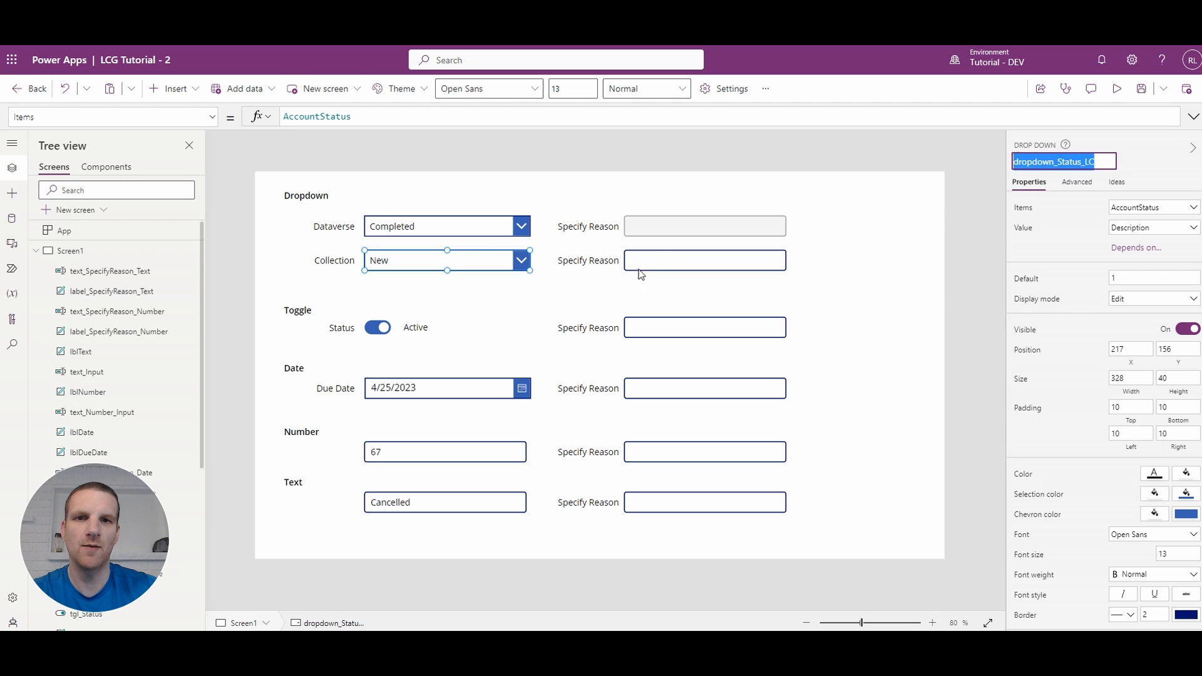
click(703, 261)
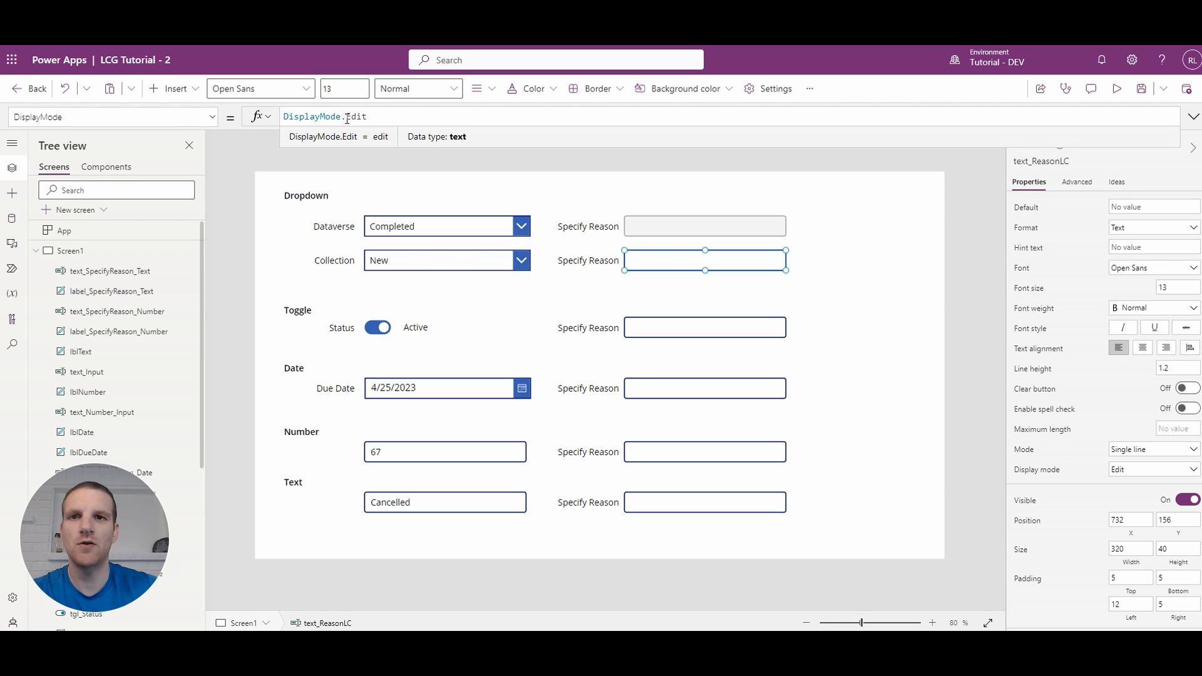
text(If(dropdown_Status_LC.Selected.)
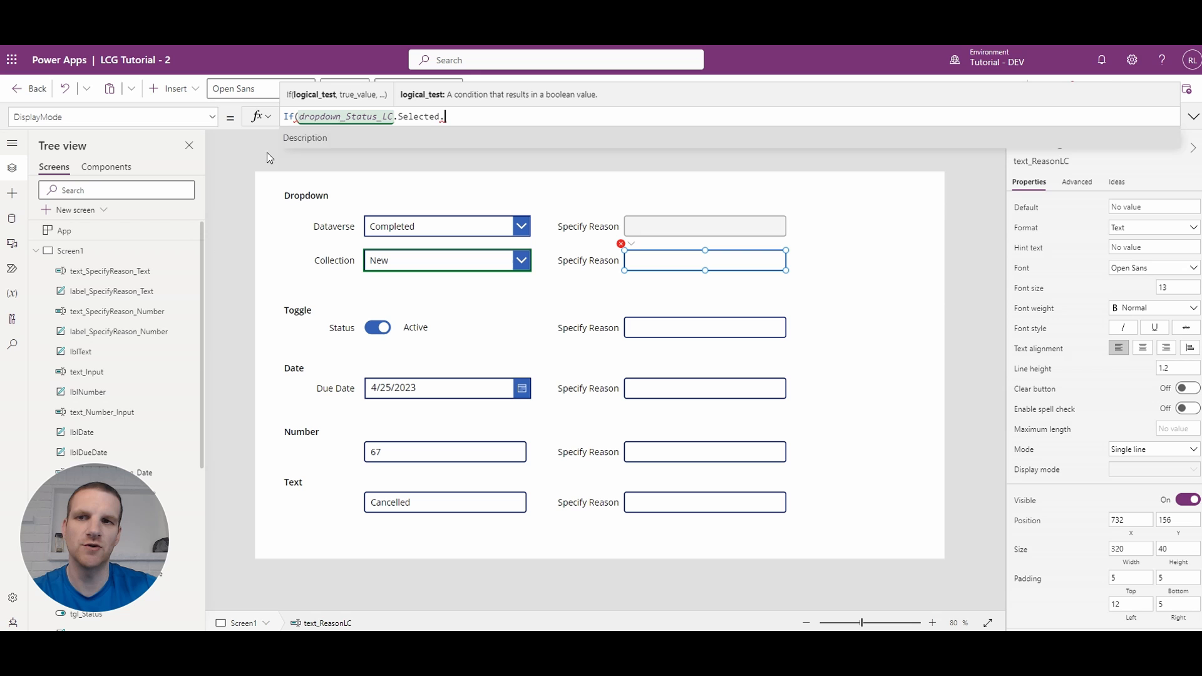
Check App.OnStart for the collection's Description field name, then return to the reason box
click(64, 230)
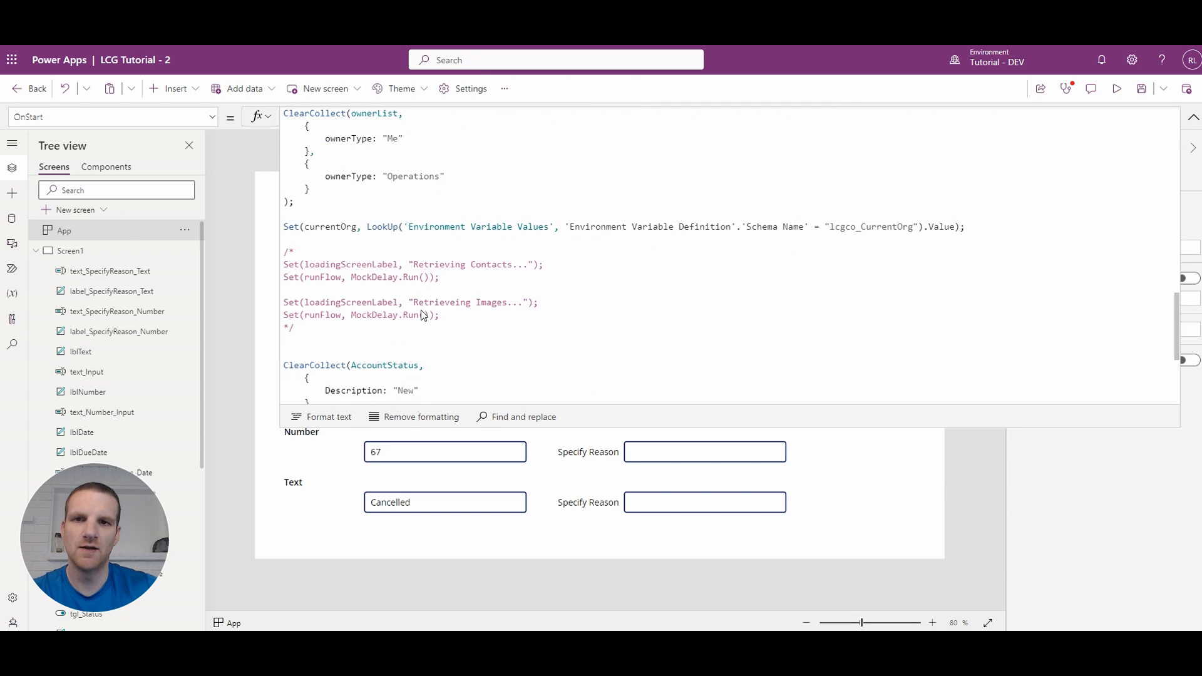
scroll(down, 3)
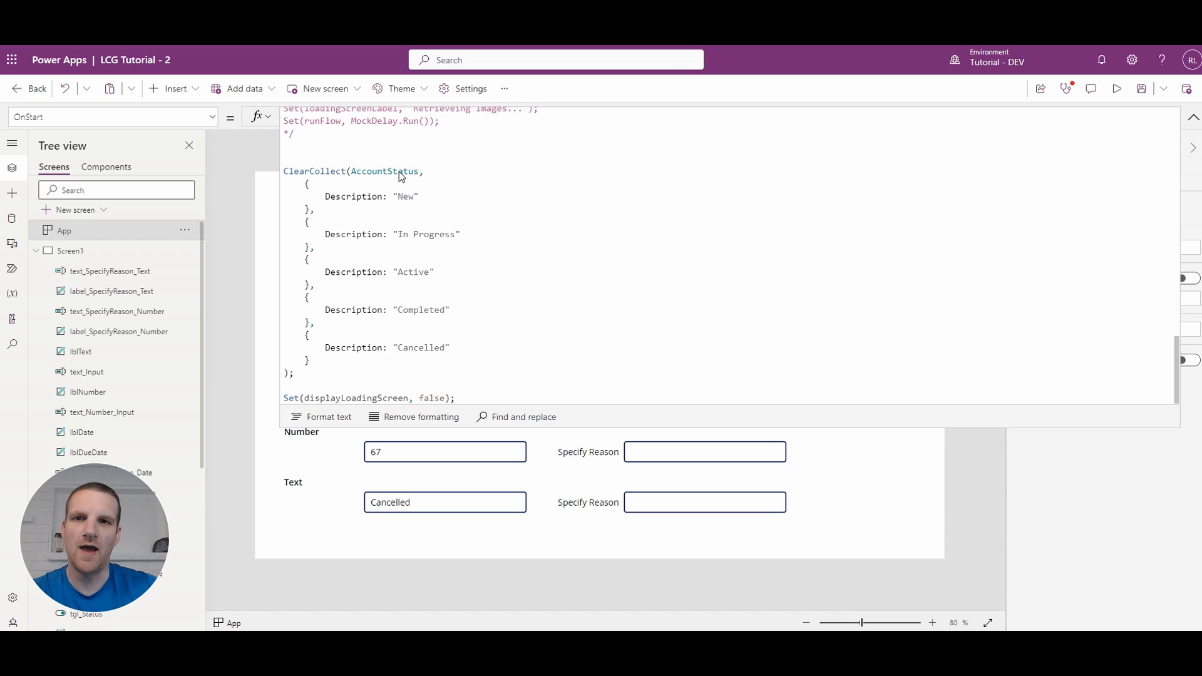
mouse_move(400, 321)
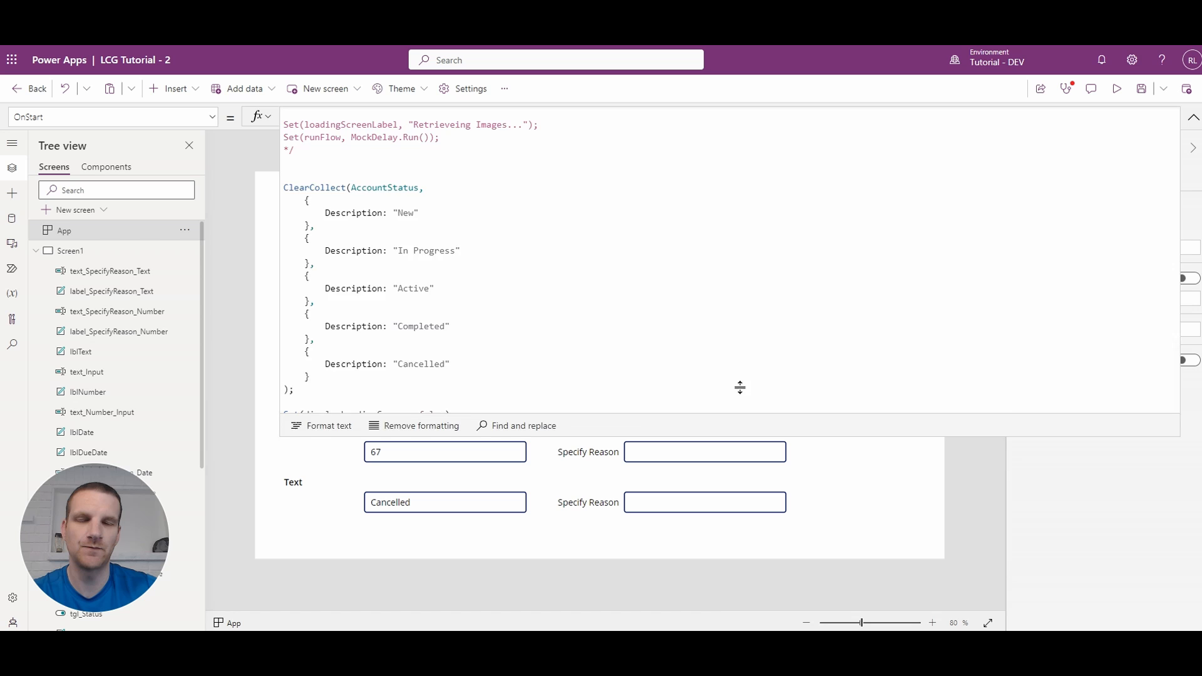
click(703, 261)
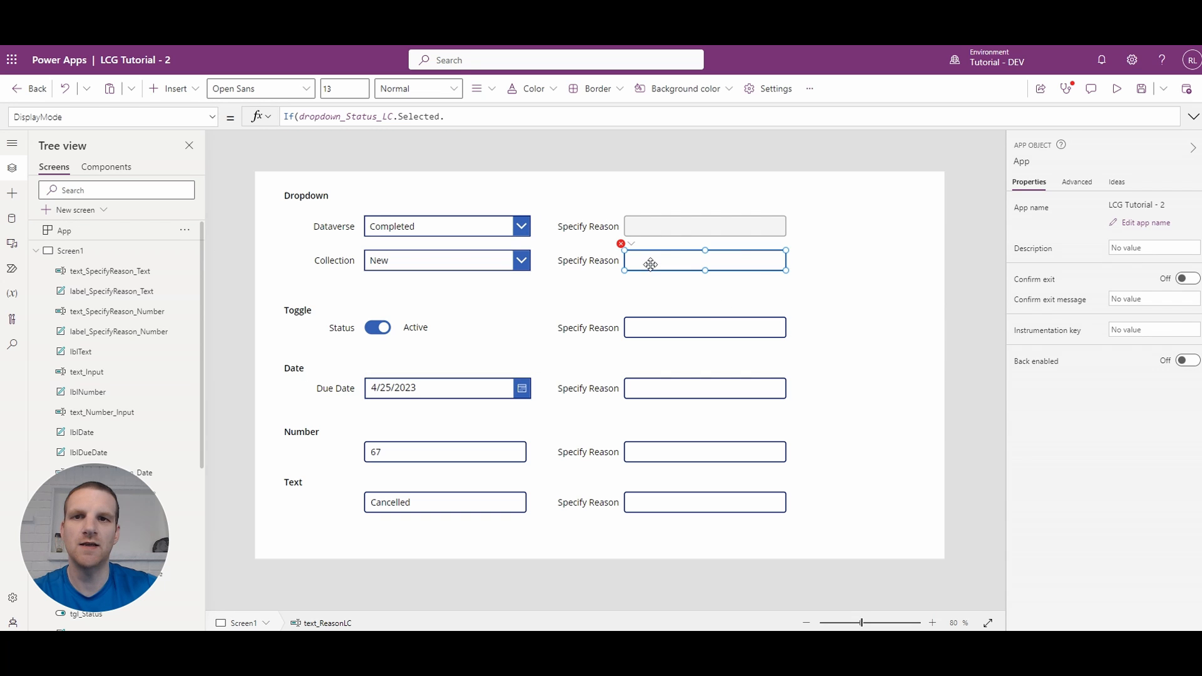
Complete DisplayMode as If(dropdown_Status_LC.Selected.Description = "Cancelled", DisplayMode.Edit, DisplayMode.Disabled)
text(Desc)
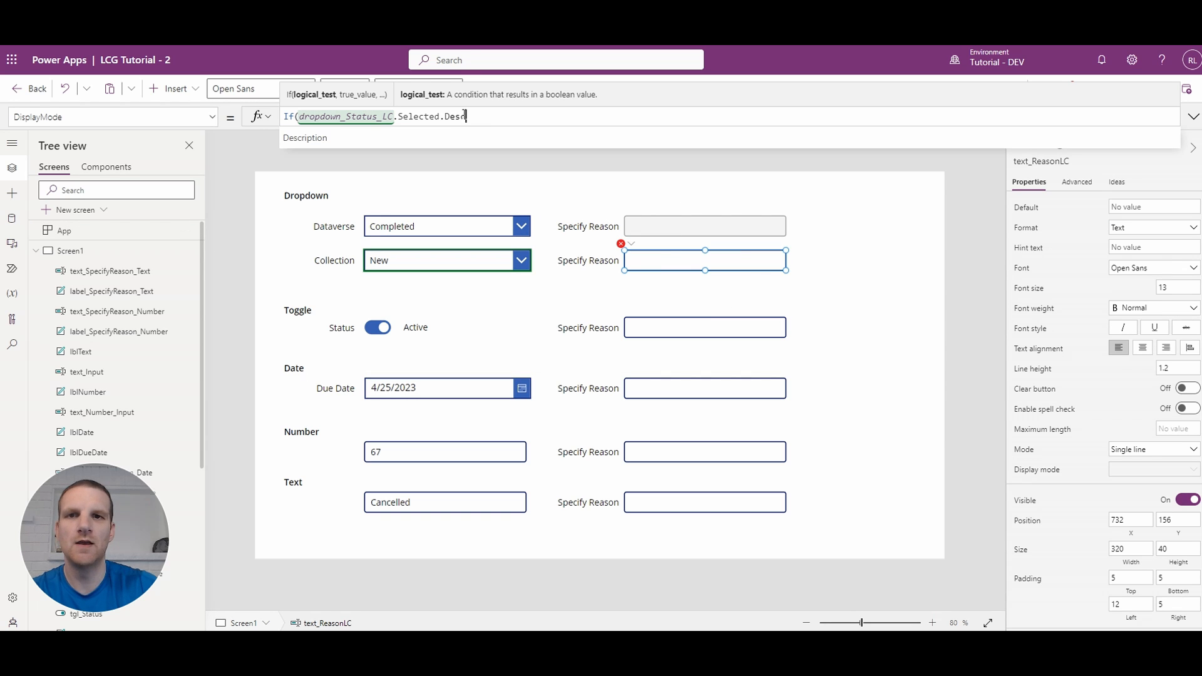
text(ription)
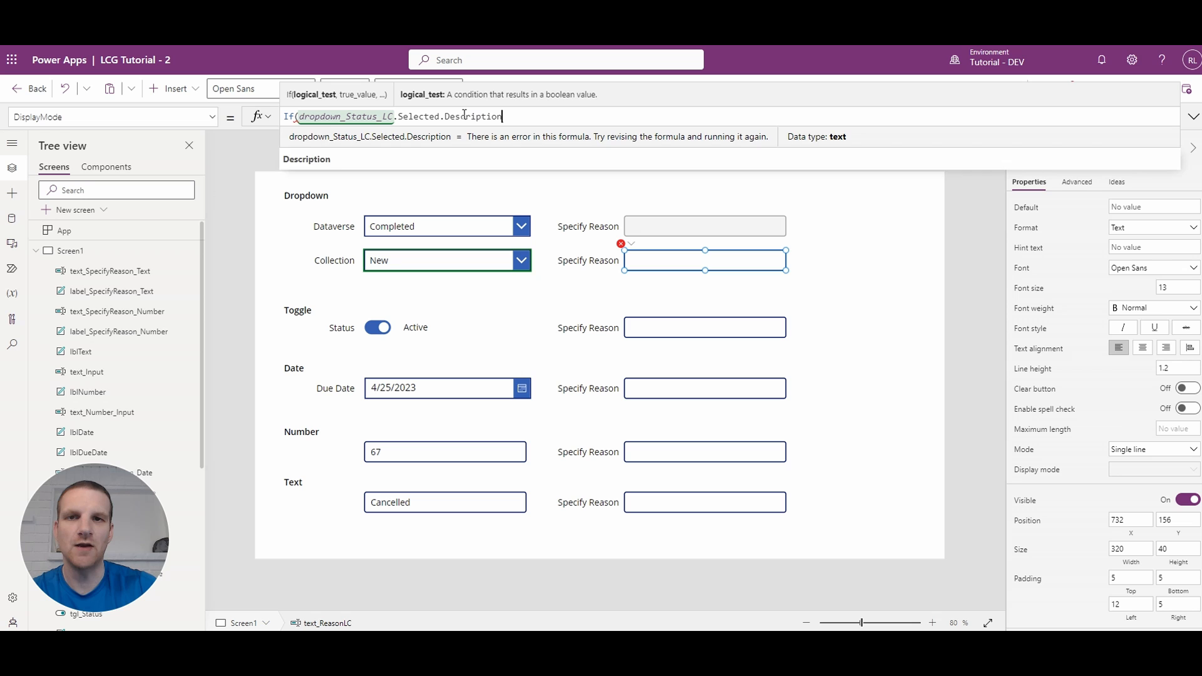
text(= "Cancel)
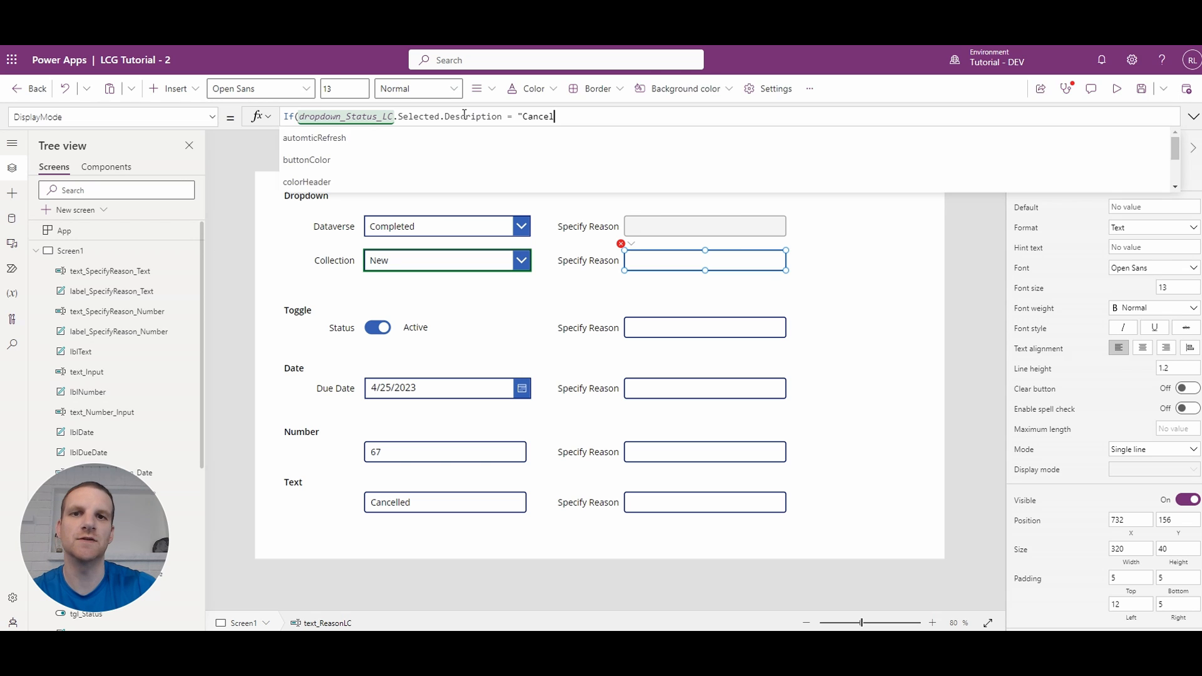
text(led")
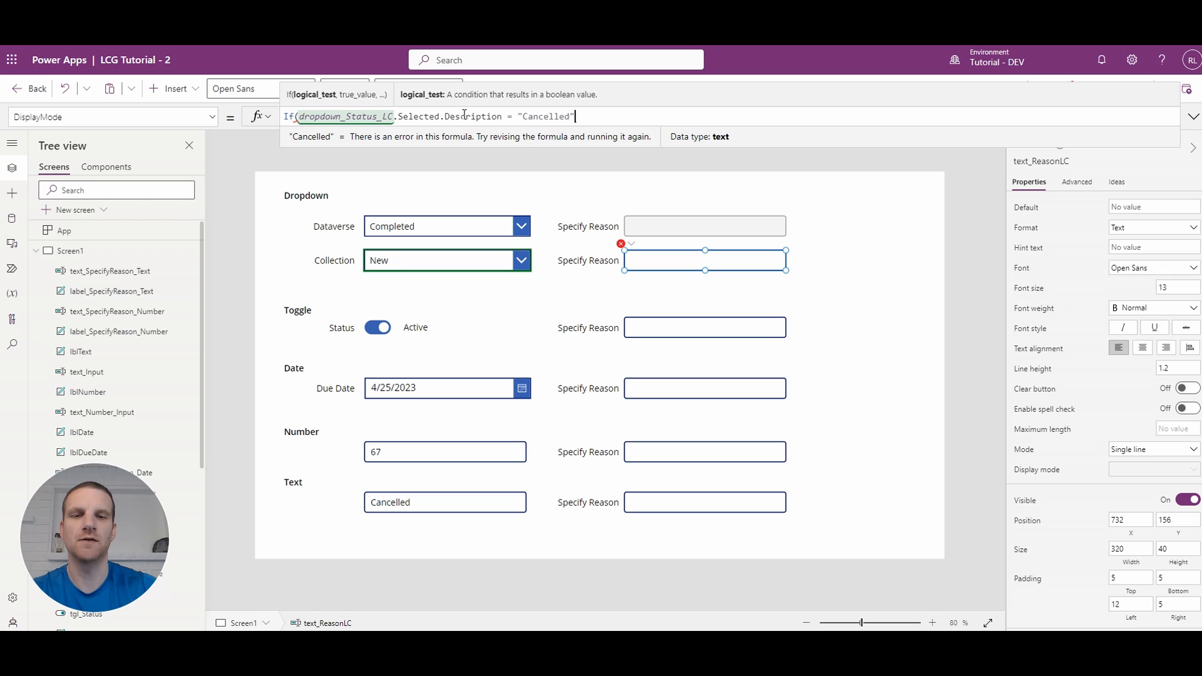
text(, Display)
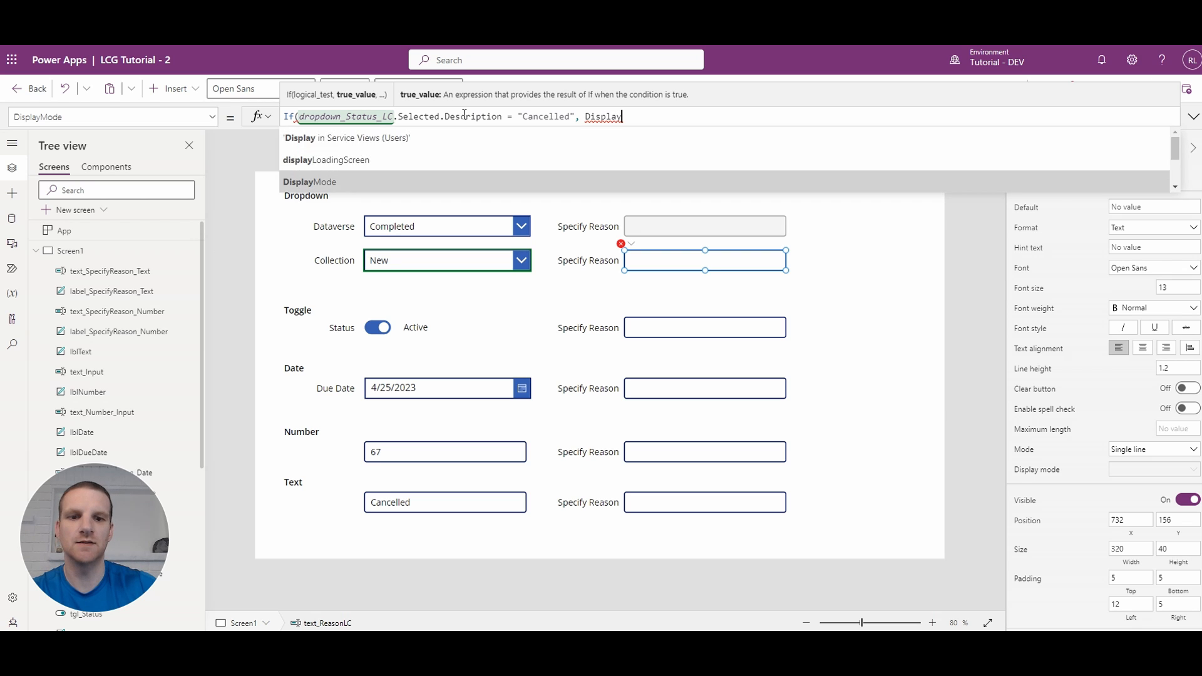
text(Mode.Edit,)
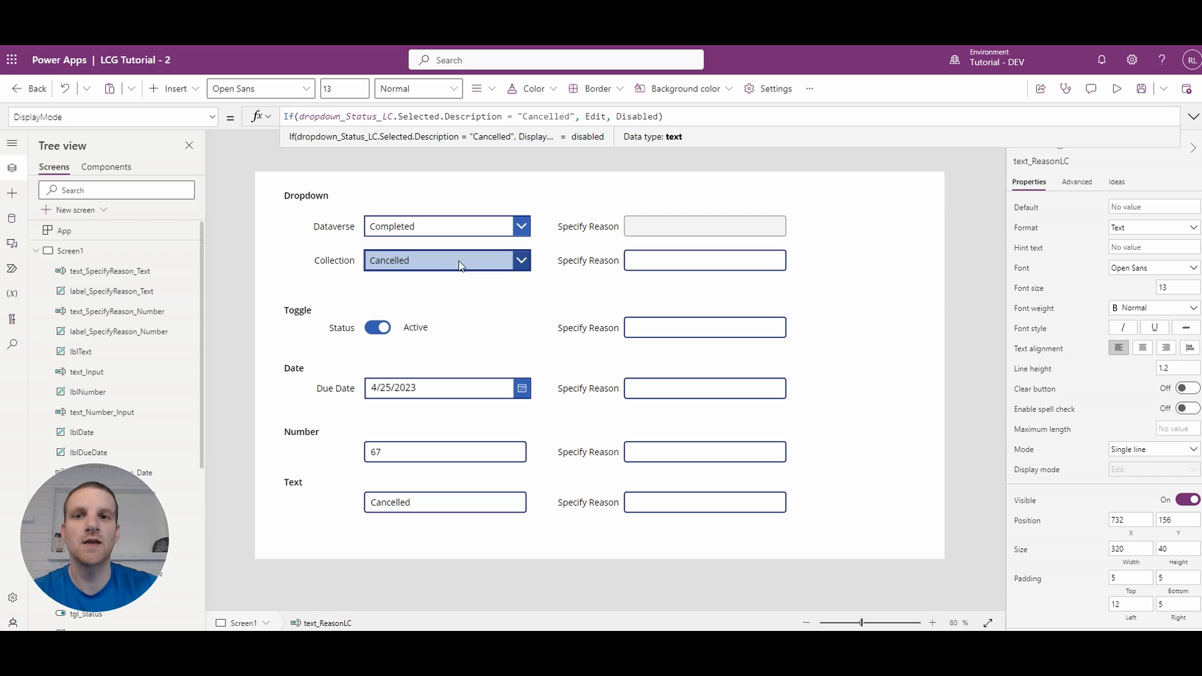
Test In Progress in the Collection dropdown, then select the Toggle row's Specify Reason box
click(445, 261)
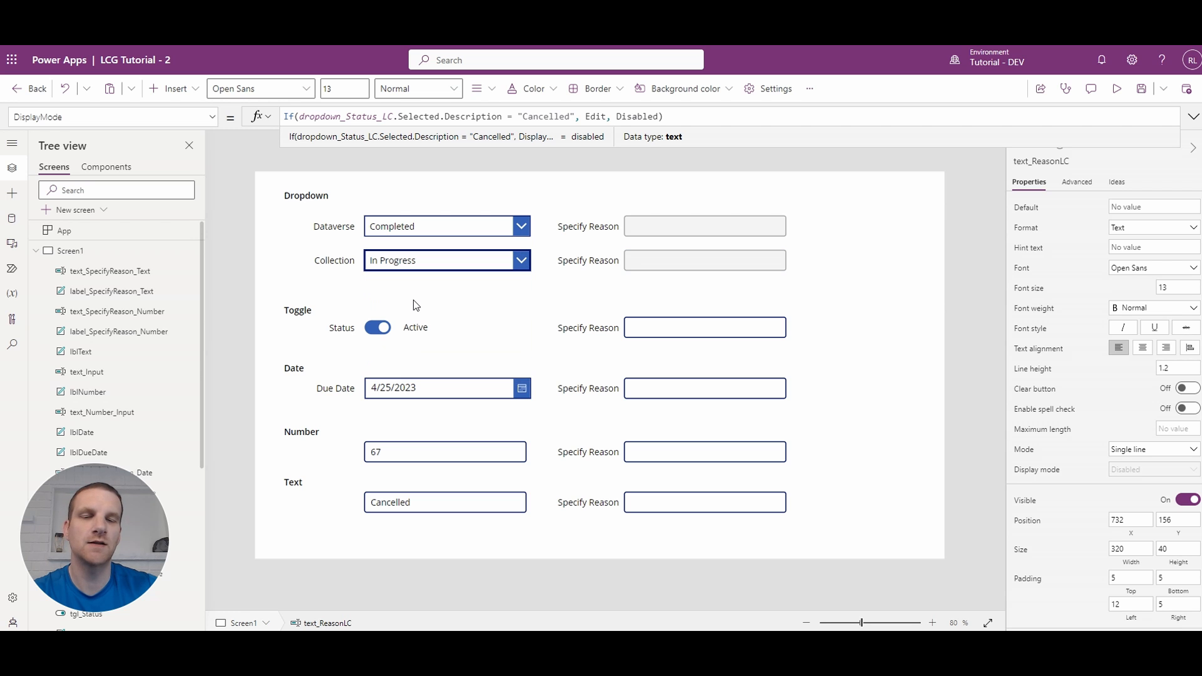
click(704, 260)
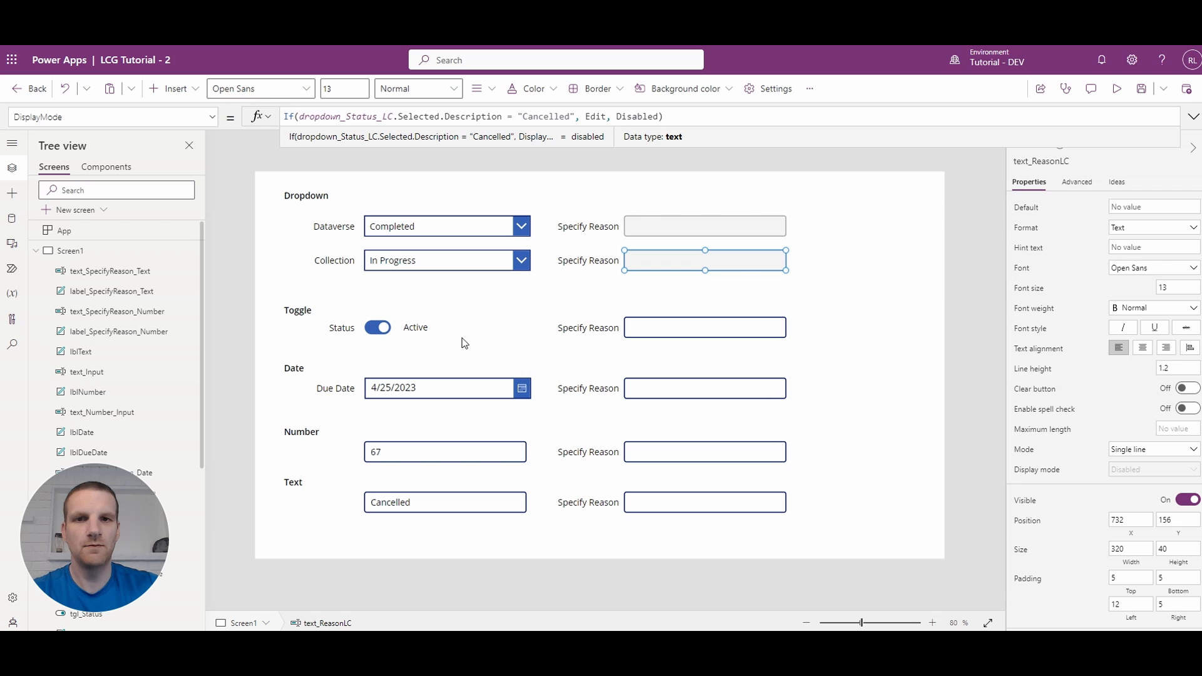
click(704, 326)
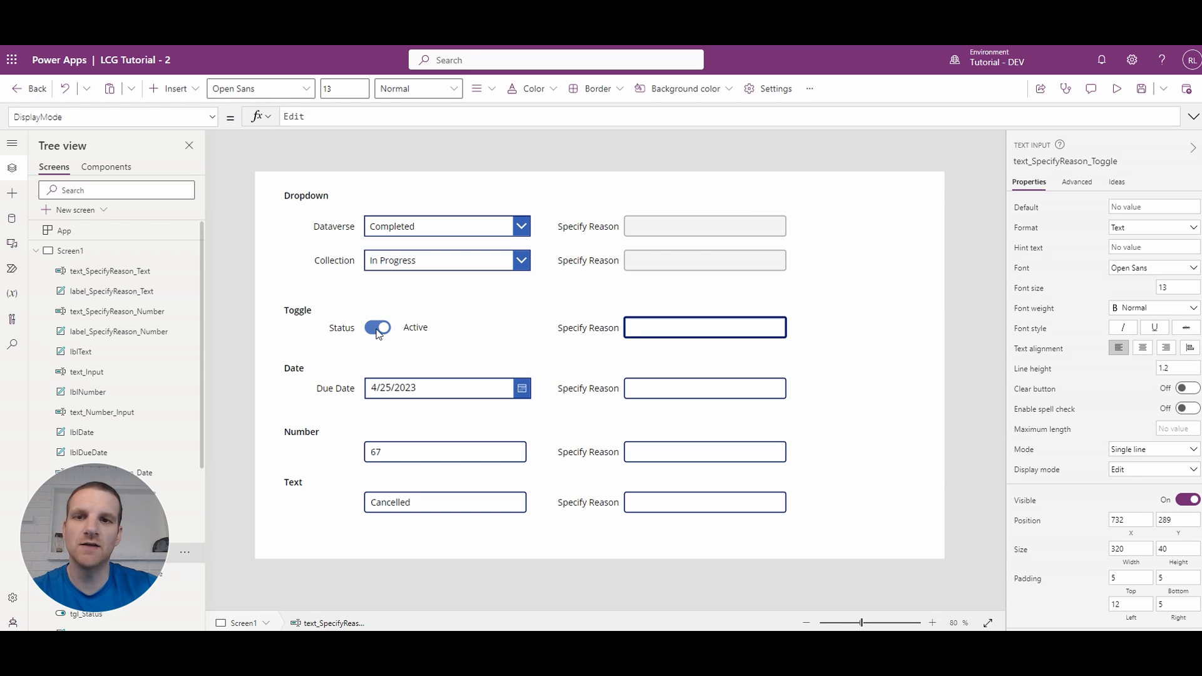
click(377, 327)
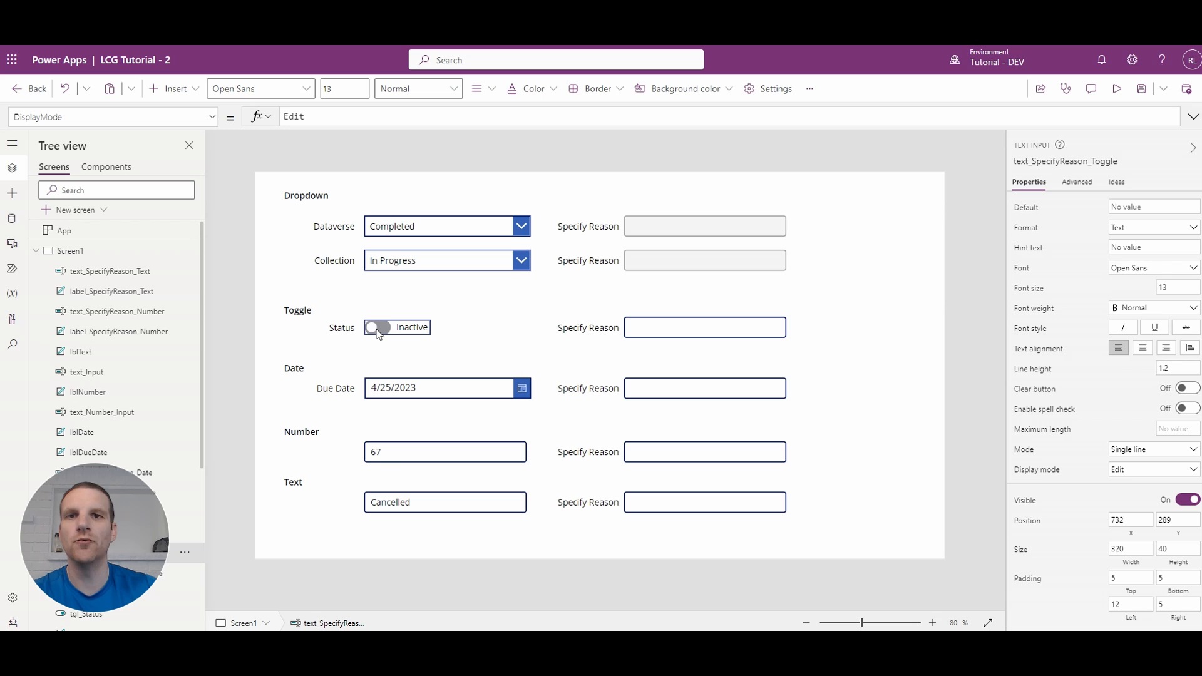
click(377, 327)
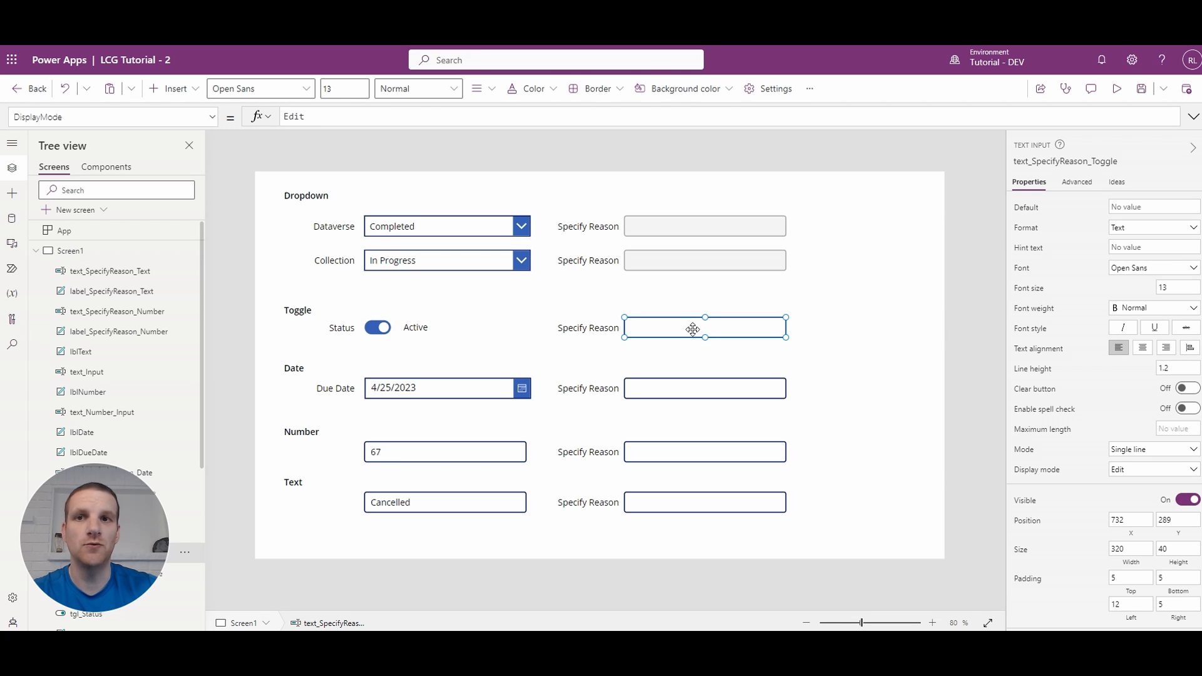
text(DisplayMode.Edit)
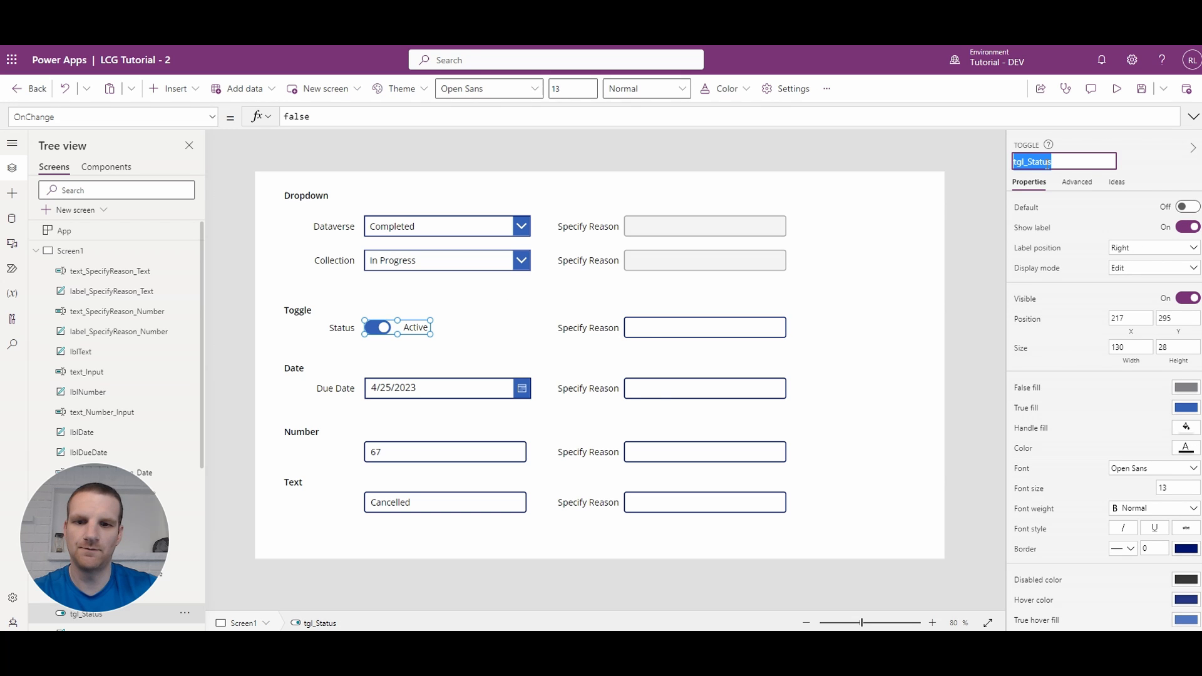
click(704, 327)
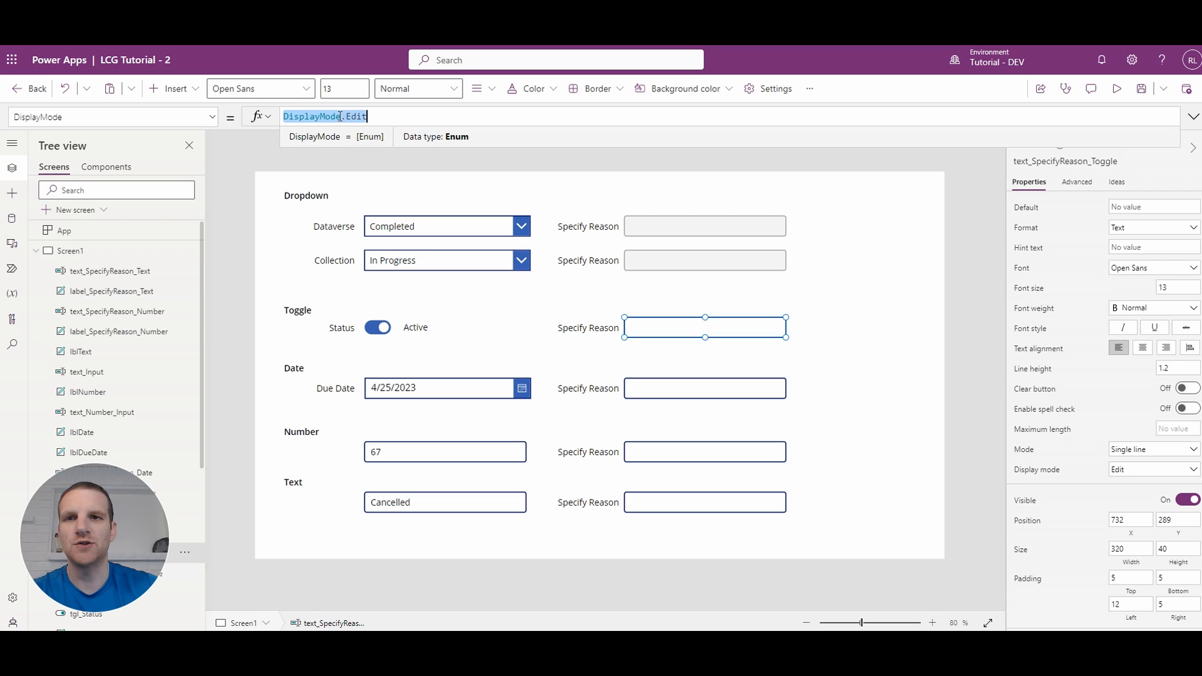
Set the Toggle reason box DisplayMode to If(tgl_Status.Value, DisplayMode.Disabled, DisplayMode.Edit)
text(If(tgl_Status)
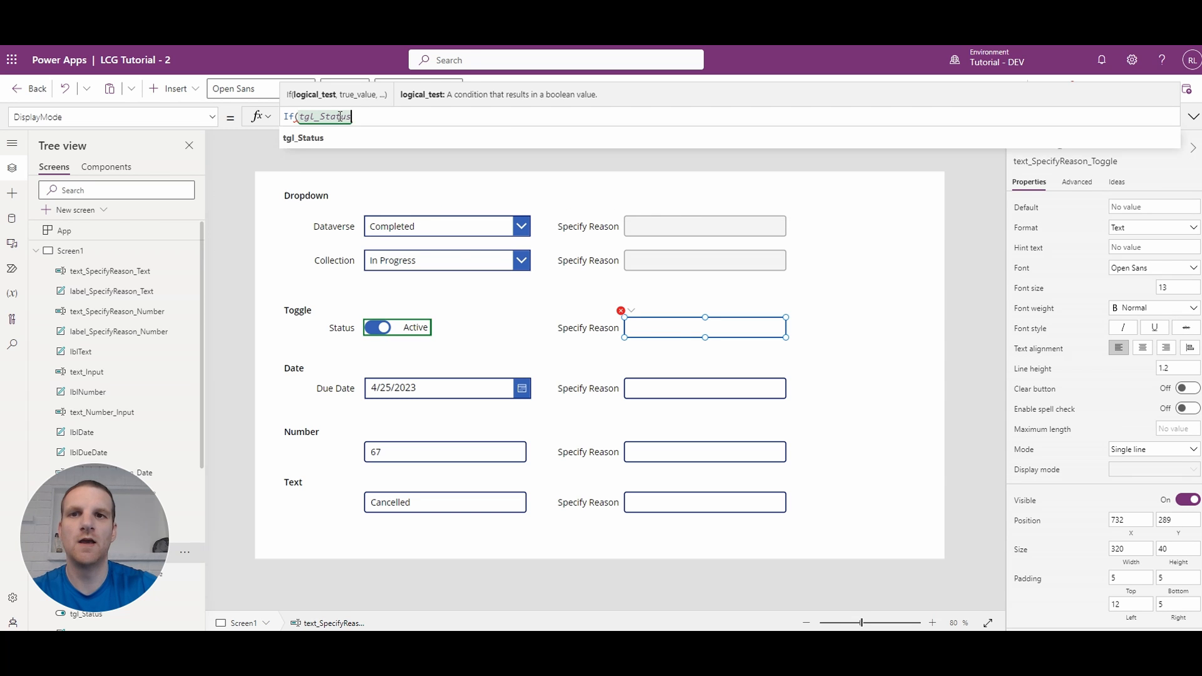
text(.)
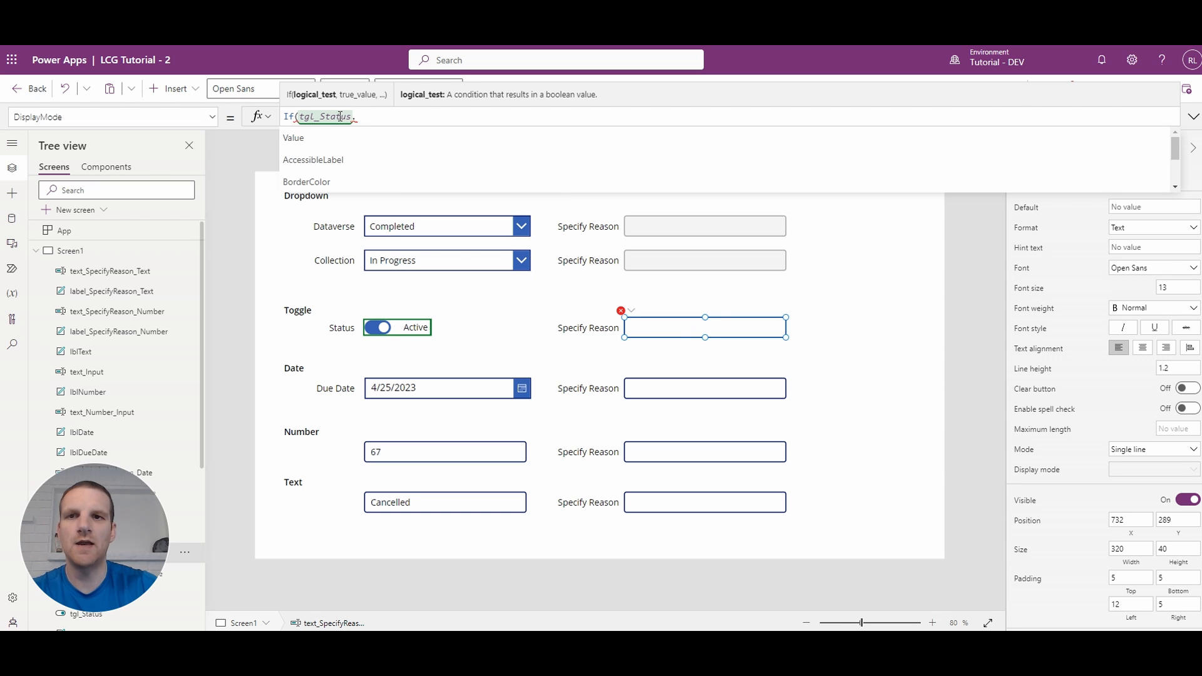
text(.Value)
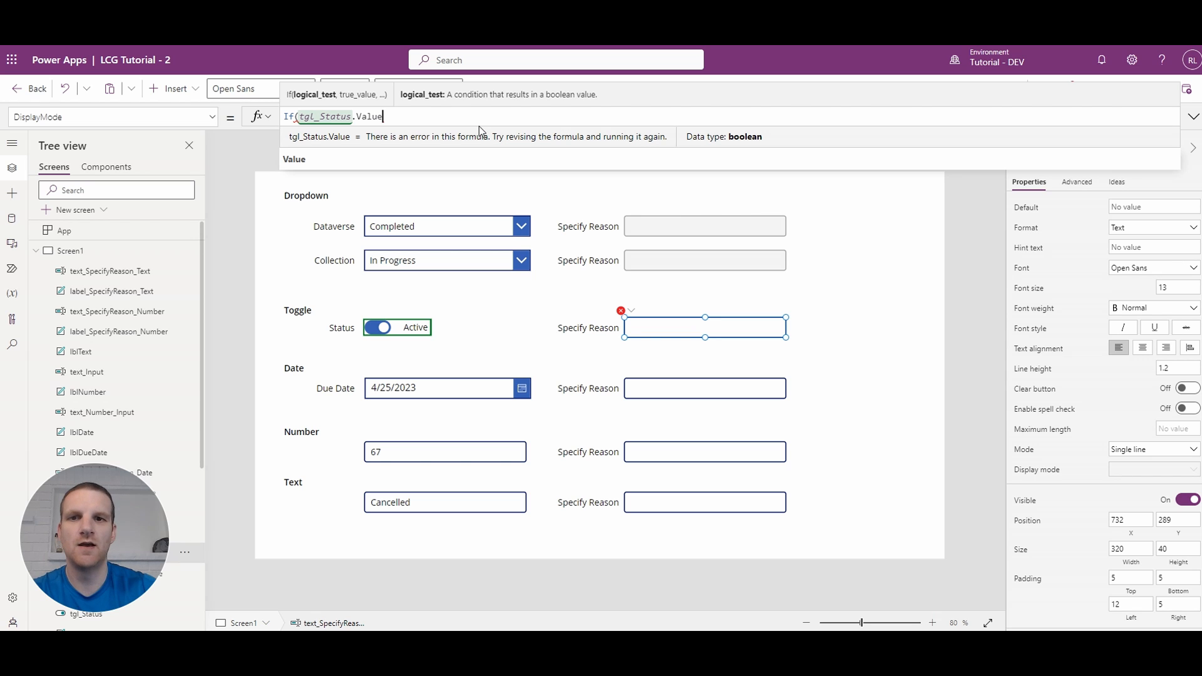
text(, DisplayMode)
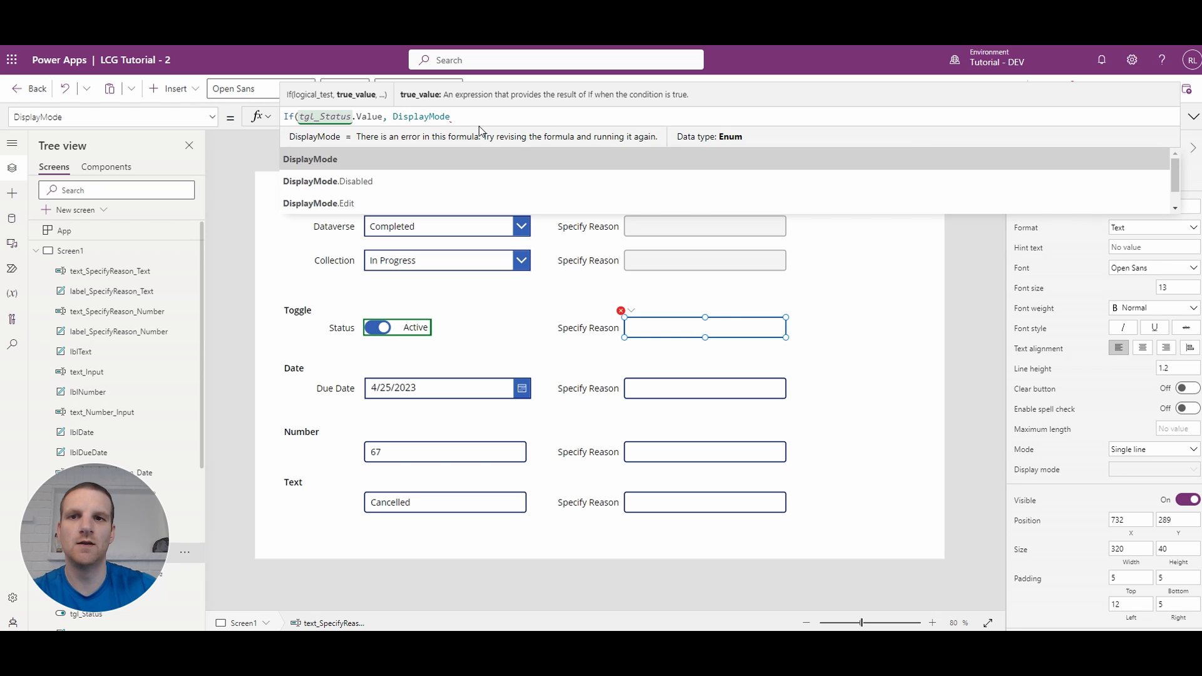
text(.Disabled)
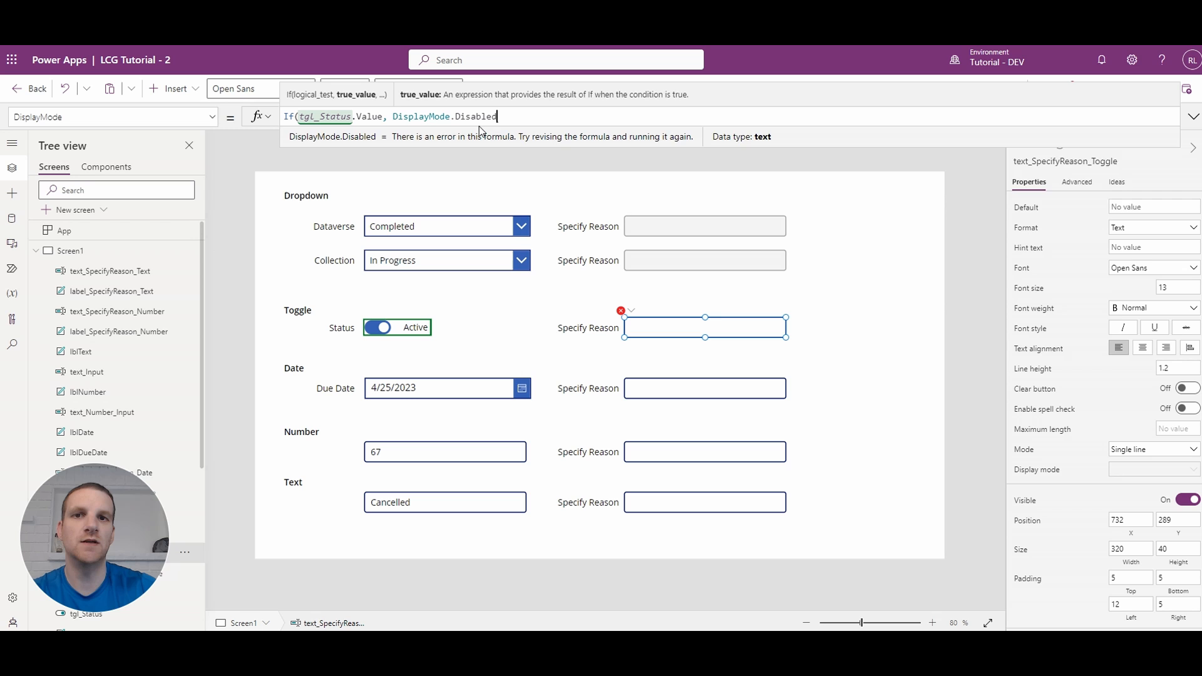
text(, DisplayMode.Edit)
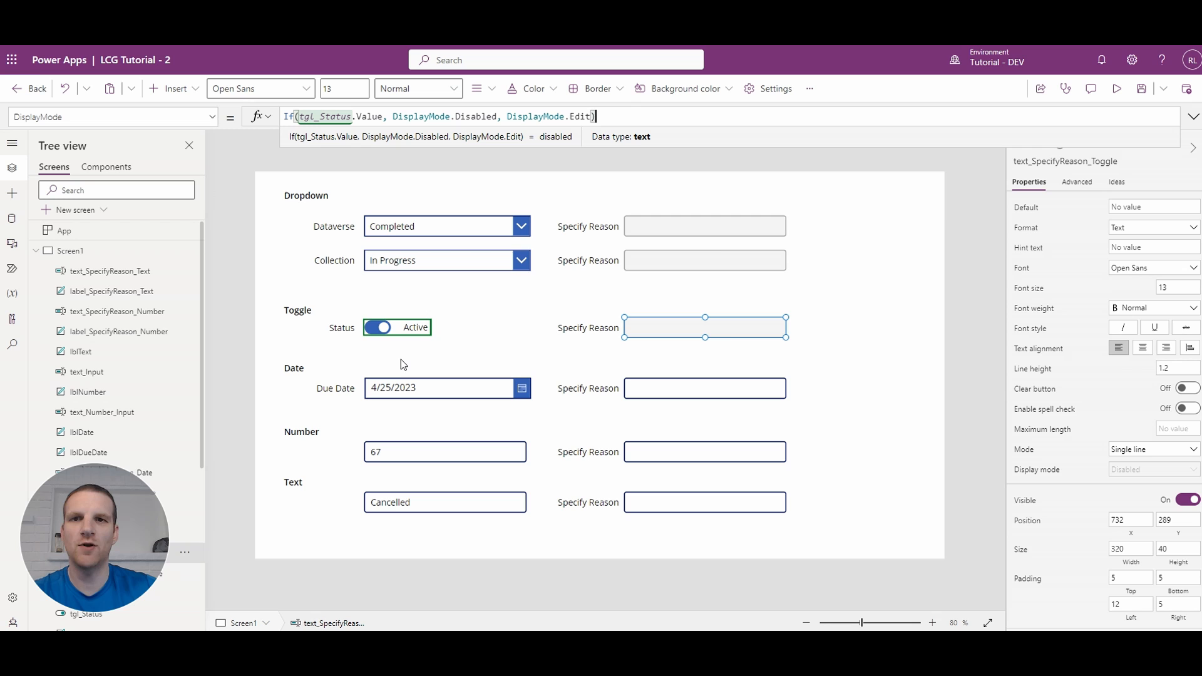
click(378, 327)
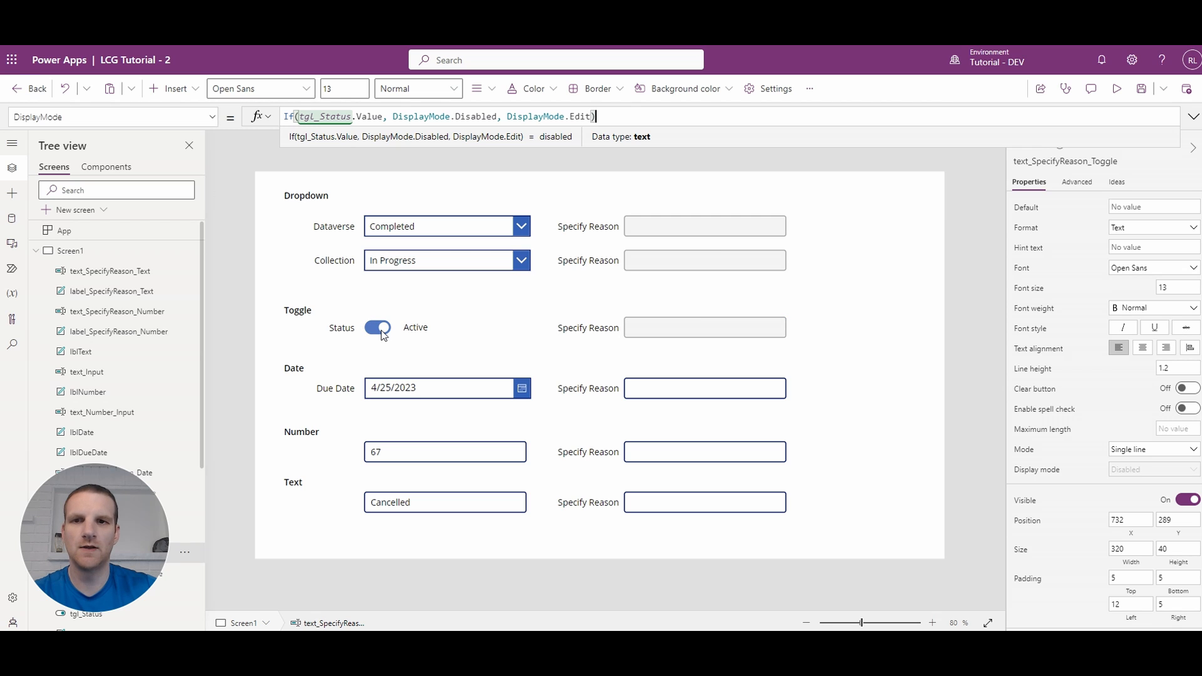
click(377, 327)
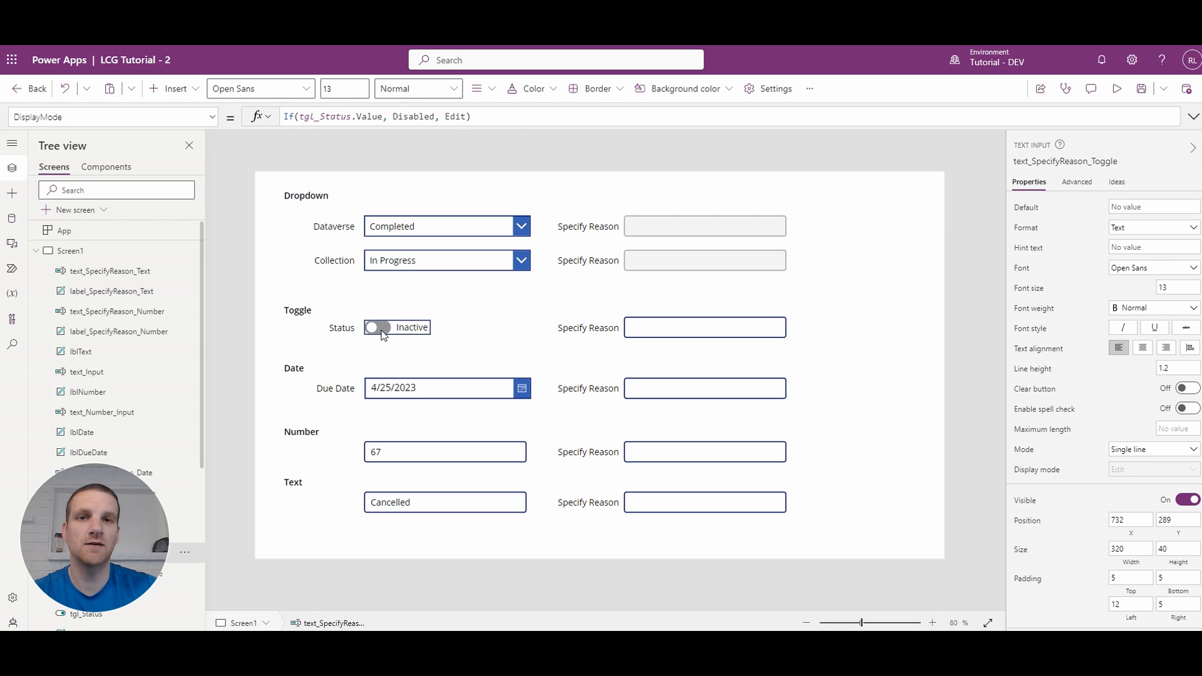
click(704, 327)
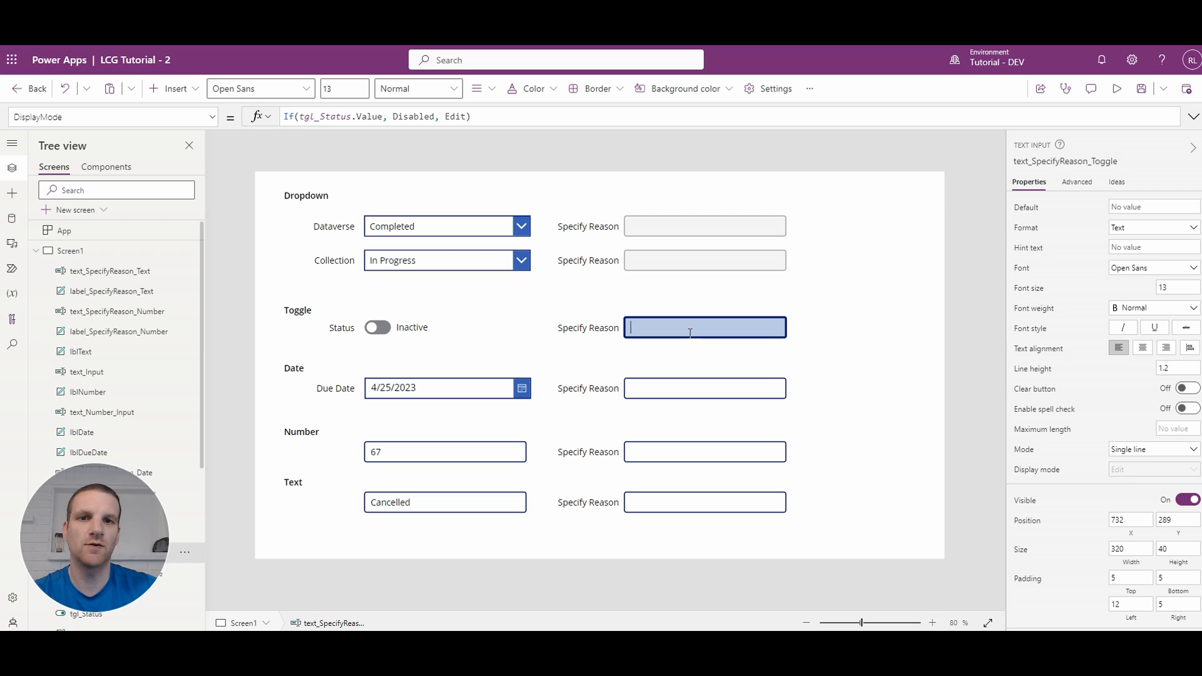
click(377, 327)
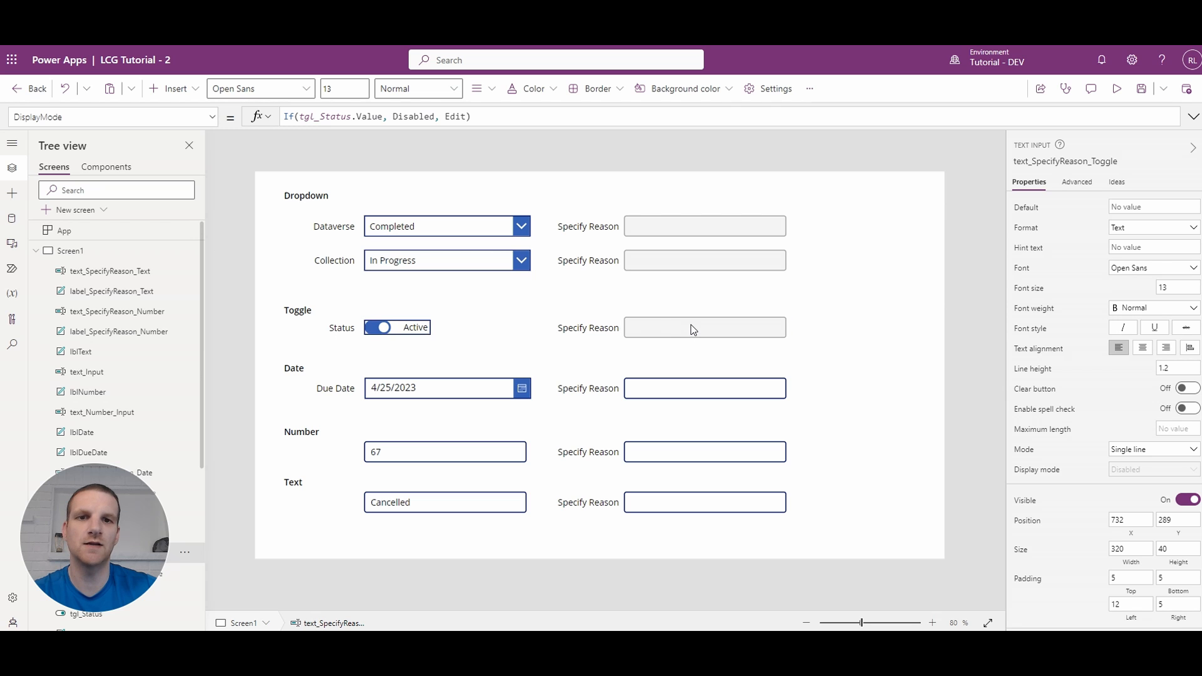
click(704, 327)
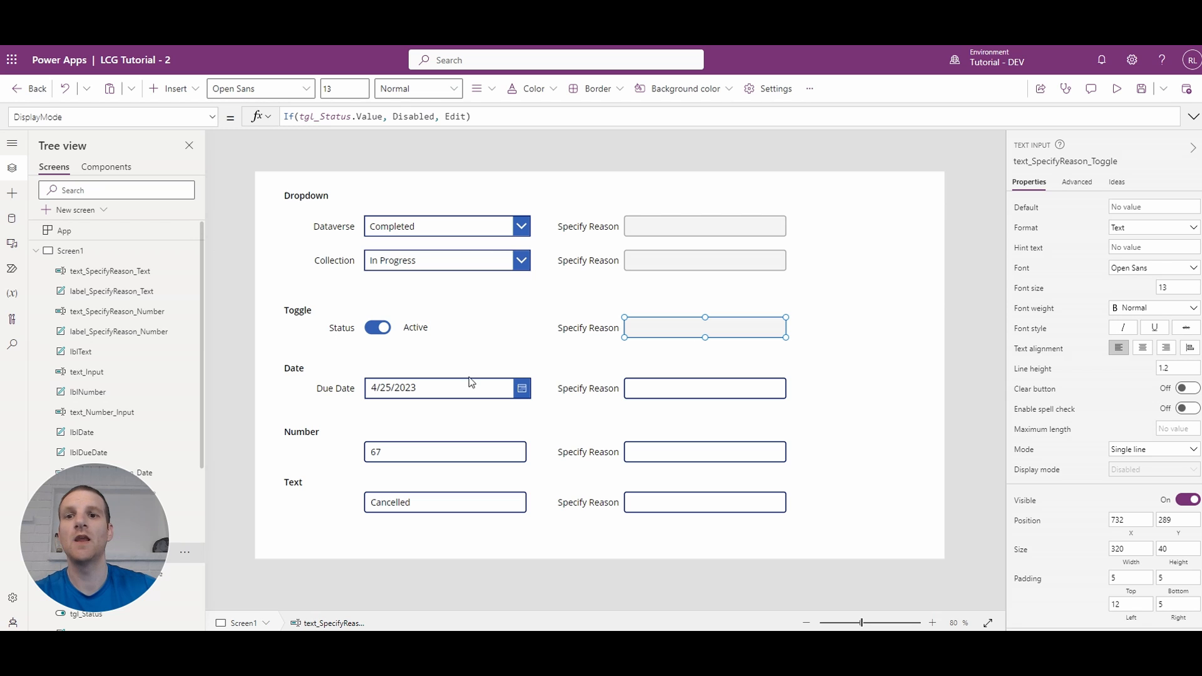
mouse_move(308, 396)
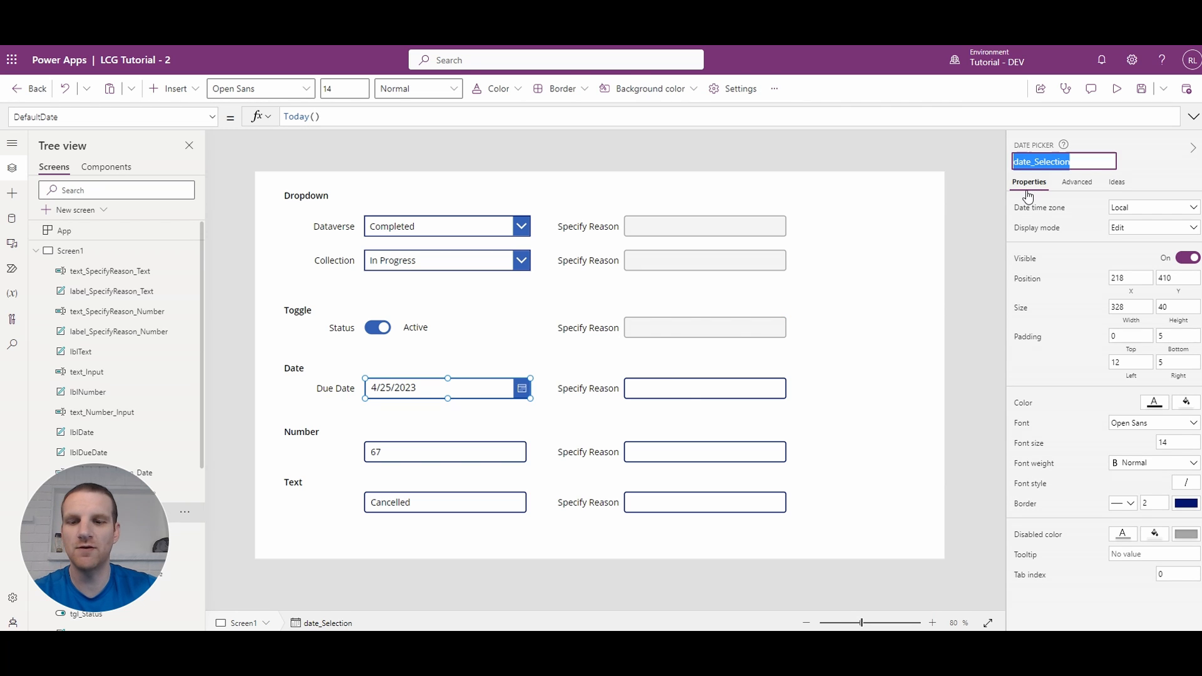
mouse_move(880, 292)
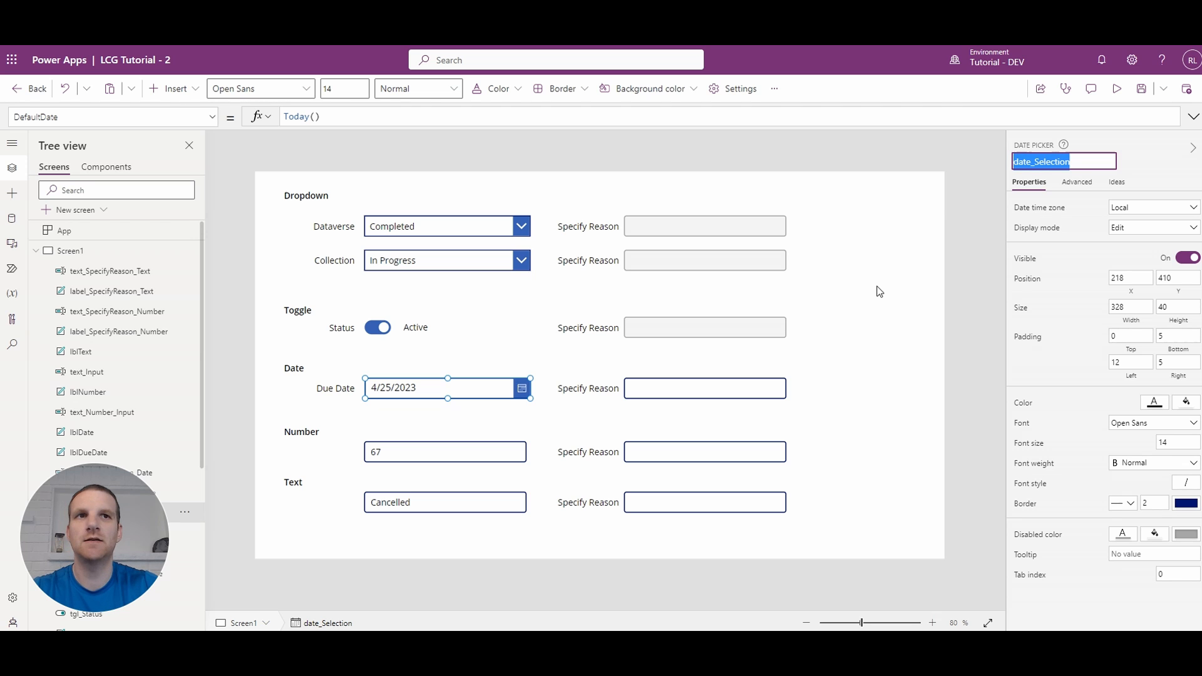
mouse_move(691, 395)
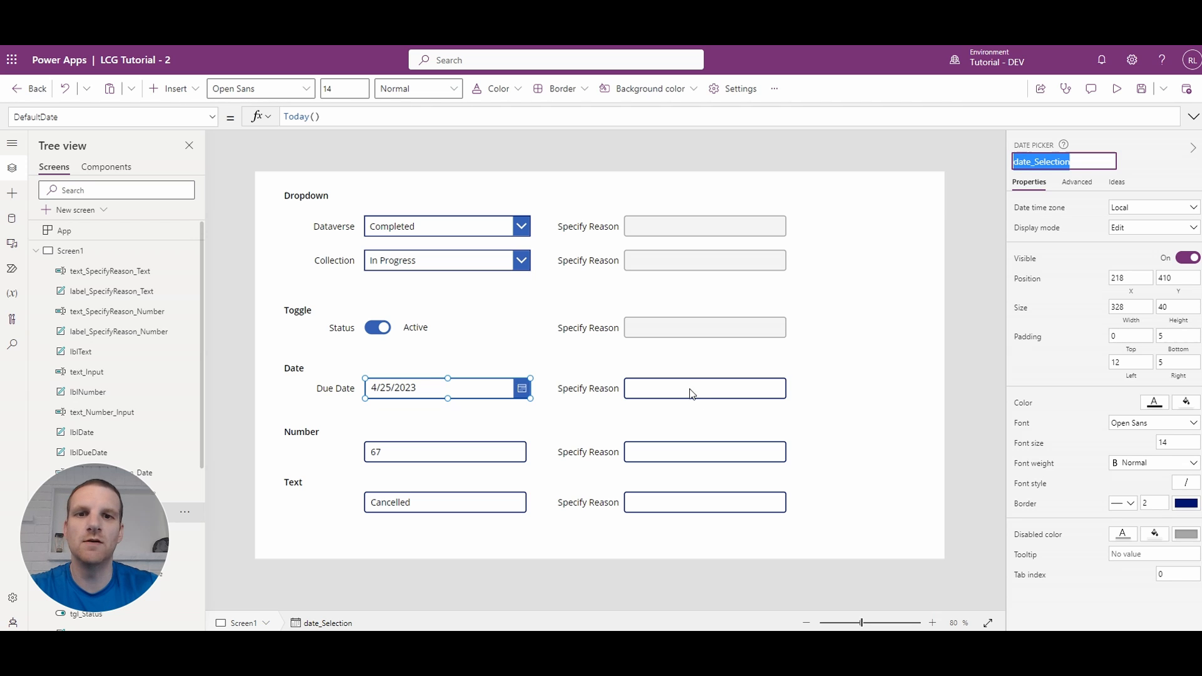
mouse_move(690, 393)
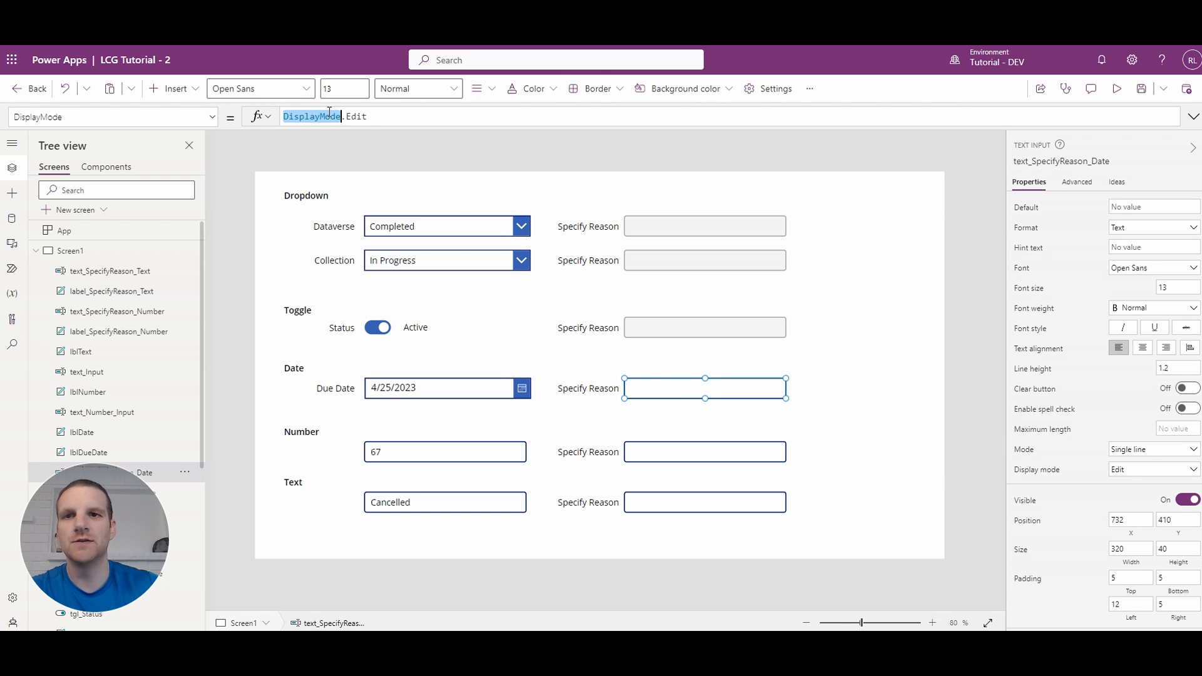
Set the Due Date reason box DisplayMode to If(date_Selection.SelectedDate < Today(), DisplayMode.Edit, DisplayMode.Disabled)
text(If(date_Selection.S)
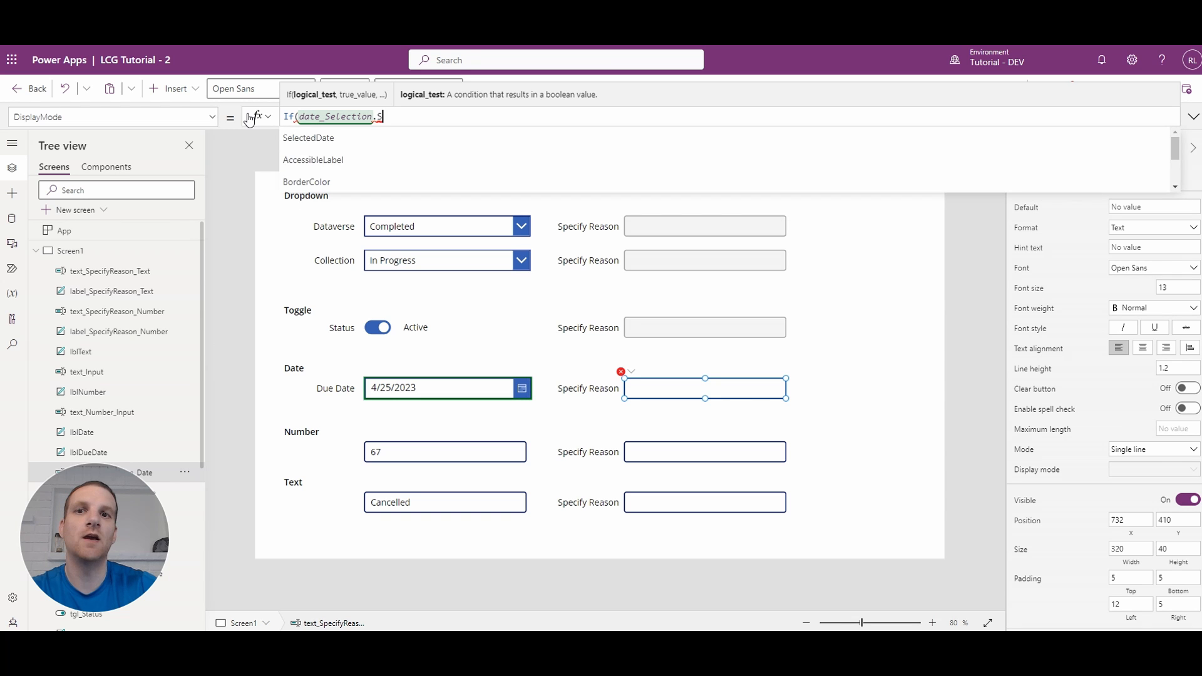
click(308, 138)
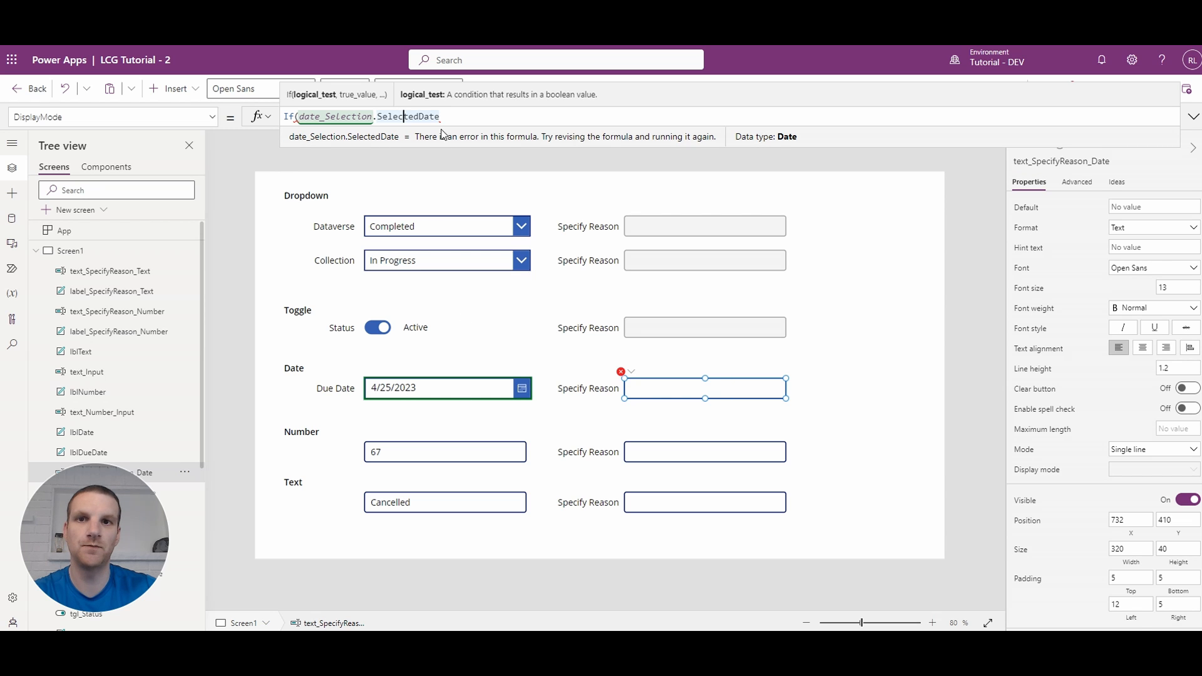
text(<)
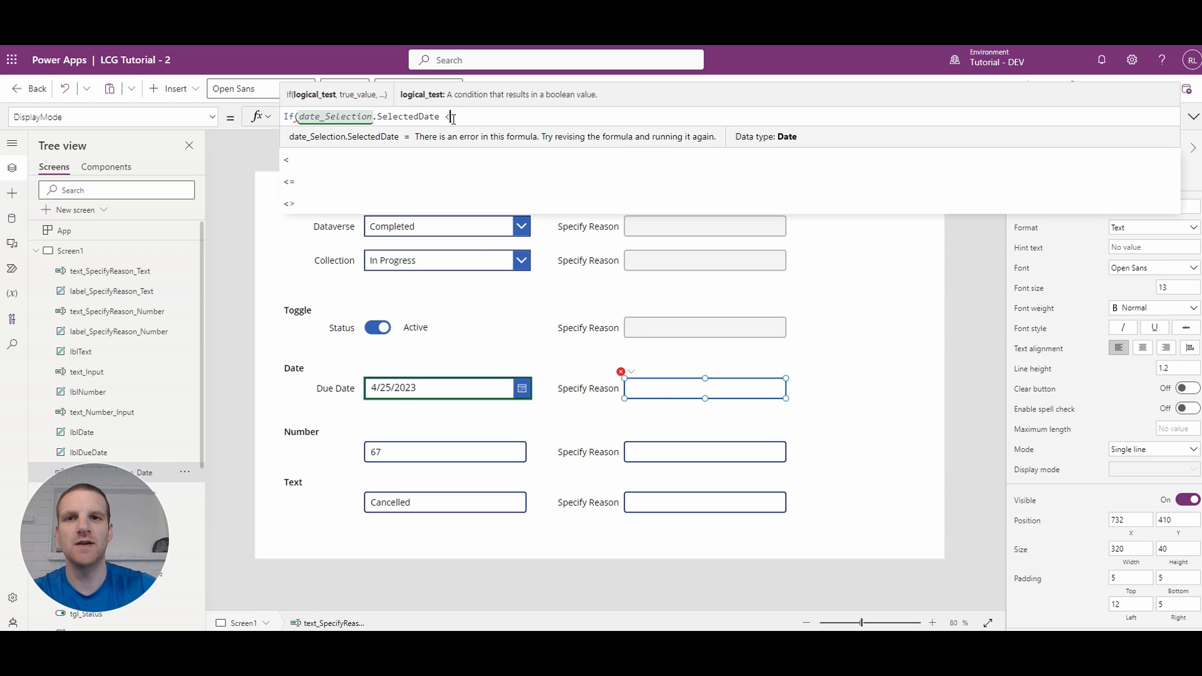
text(Today())
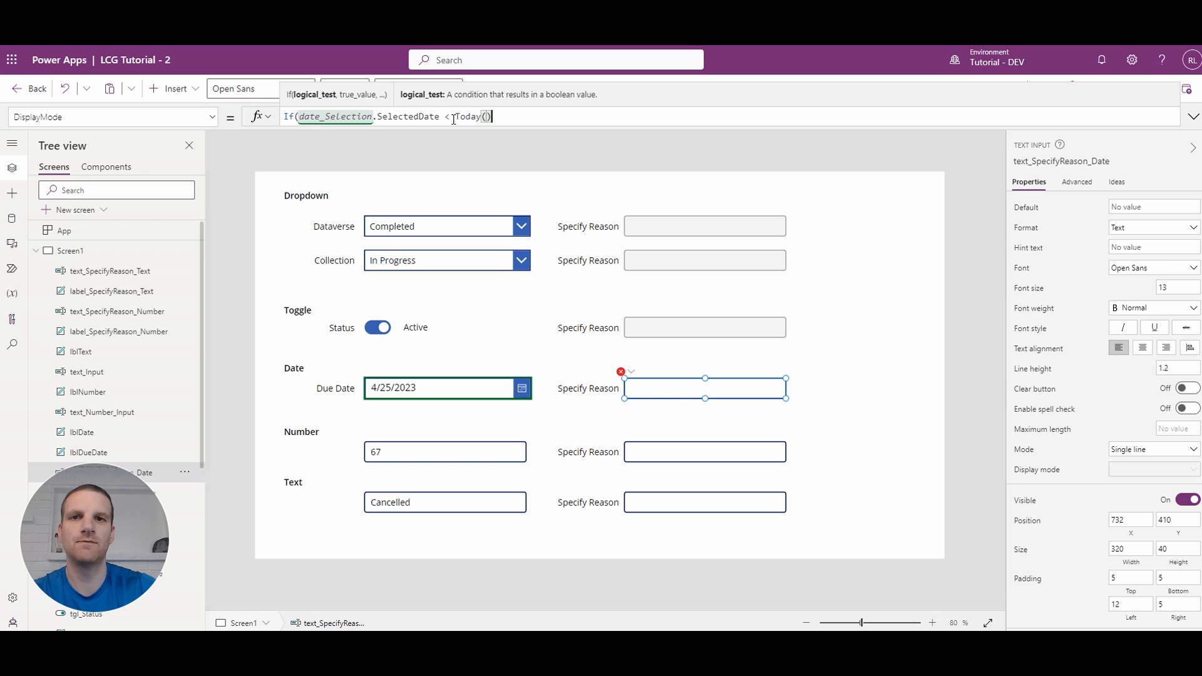
text(, DisplayMode.Edit, D)
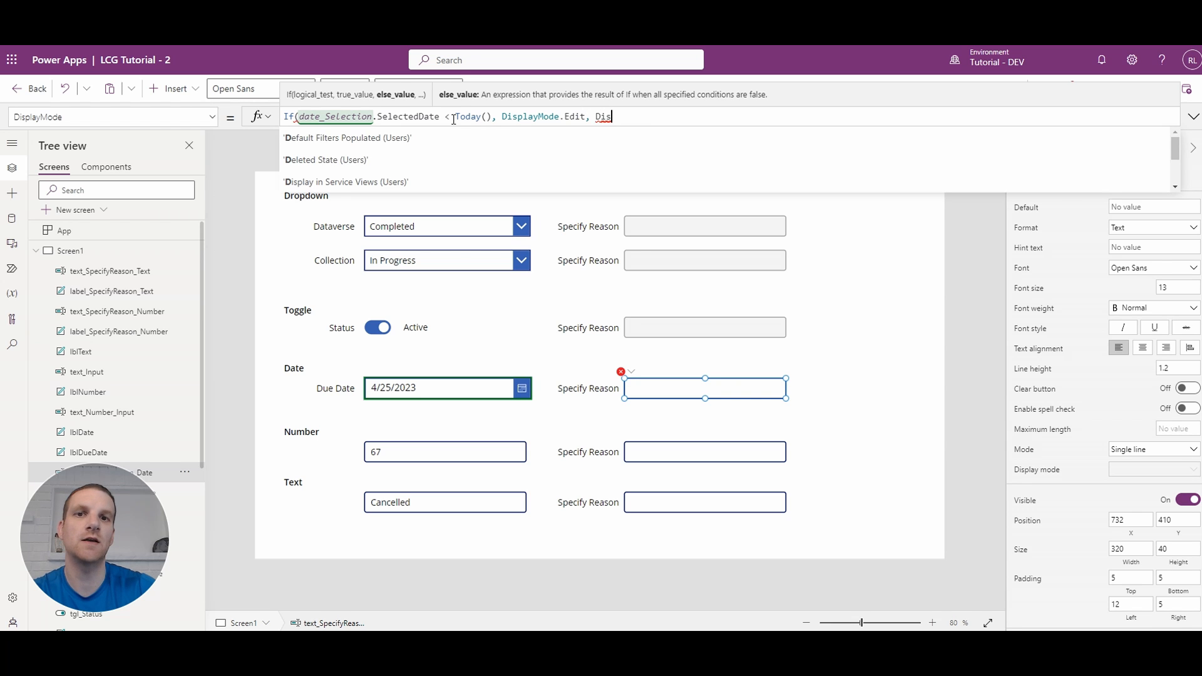
text(isplayMode.D)
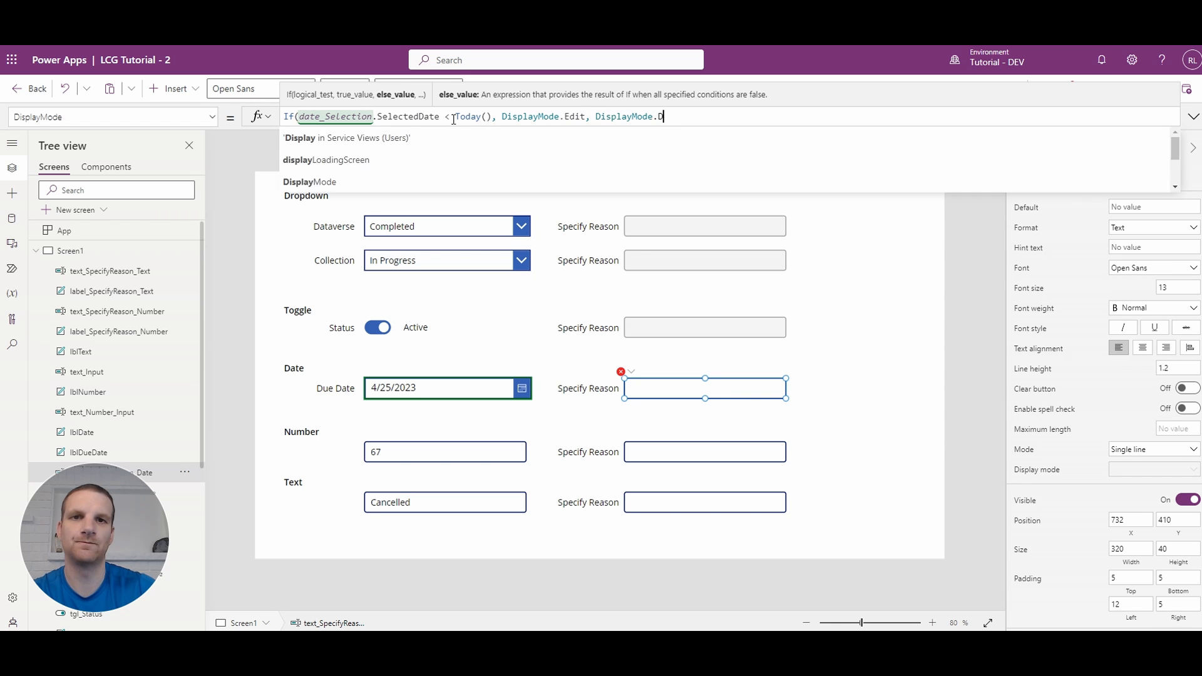
text(isabled))
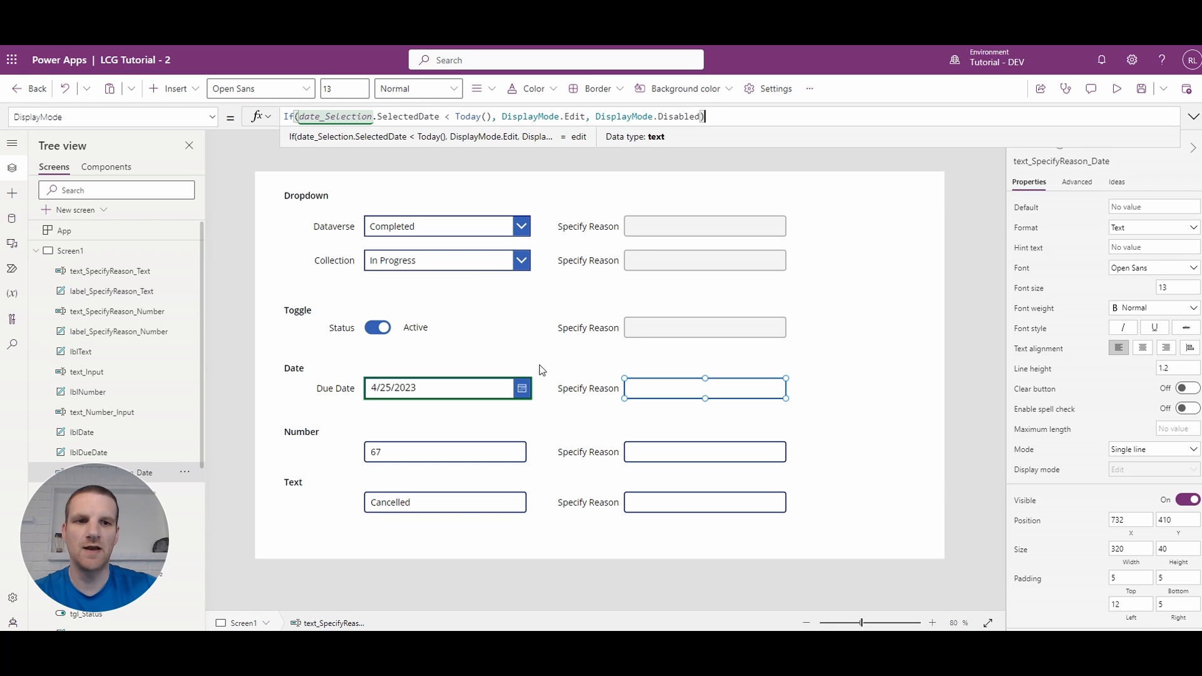
click(522, 388)
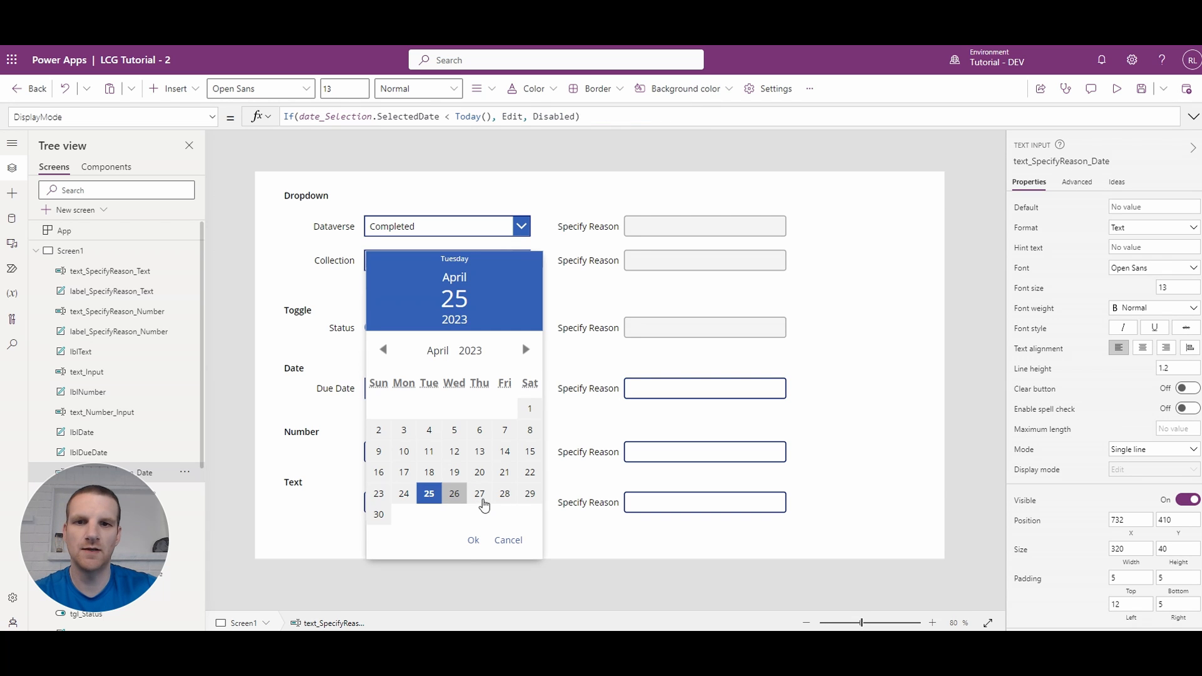
Test the rule with future date April 28, then past date April 4, 2023
click(504, 494)
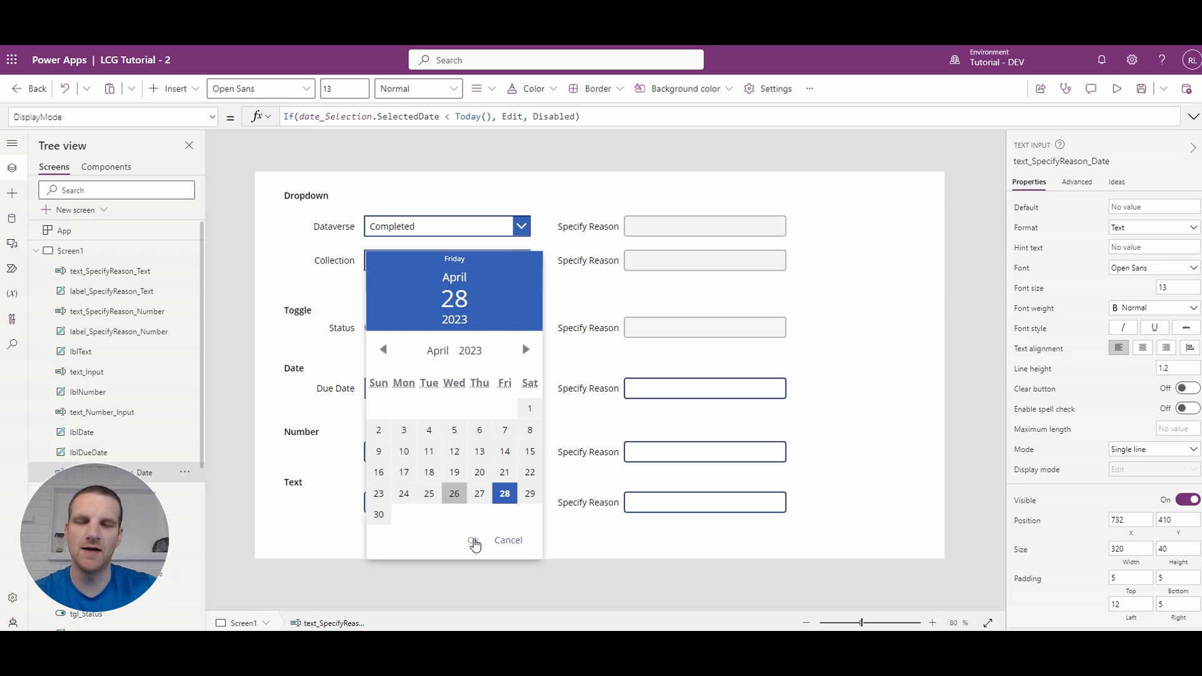
click(473, 540)
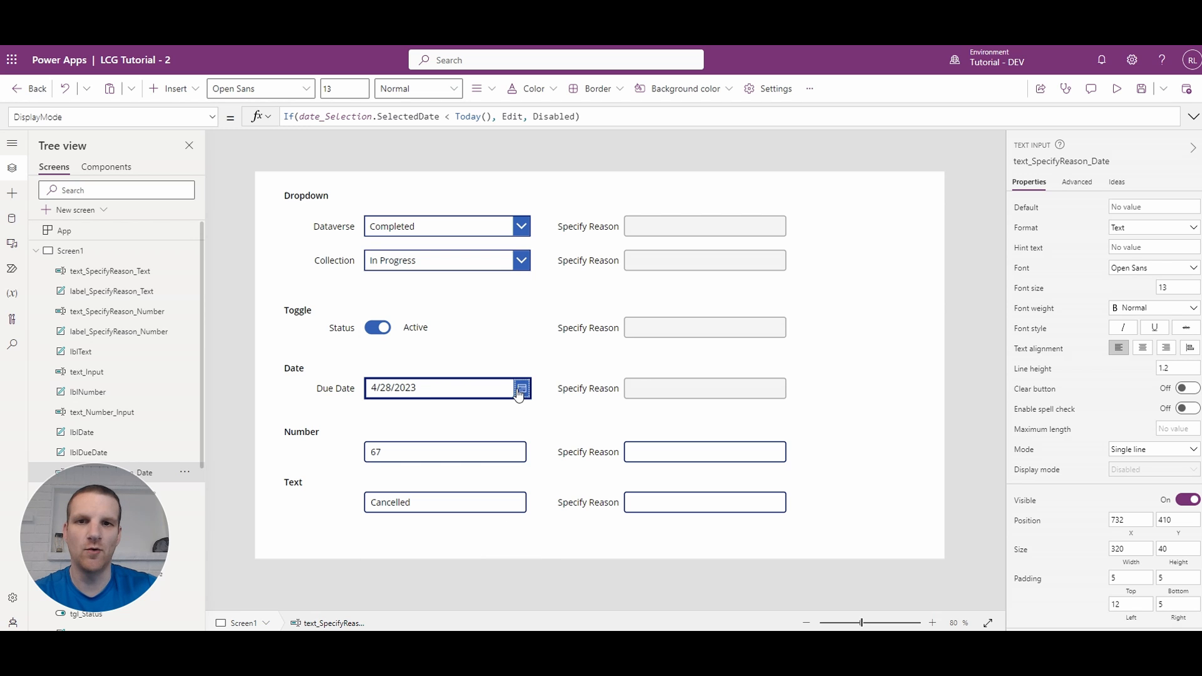
click(520, 388)
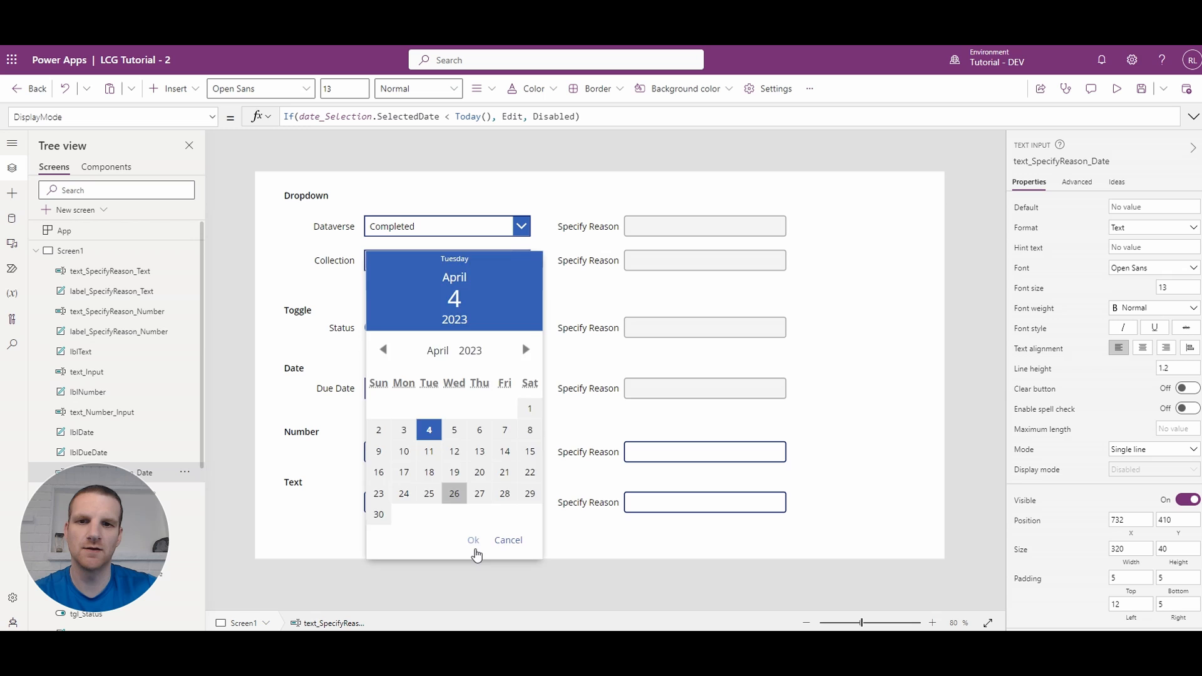
click(473, 540)
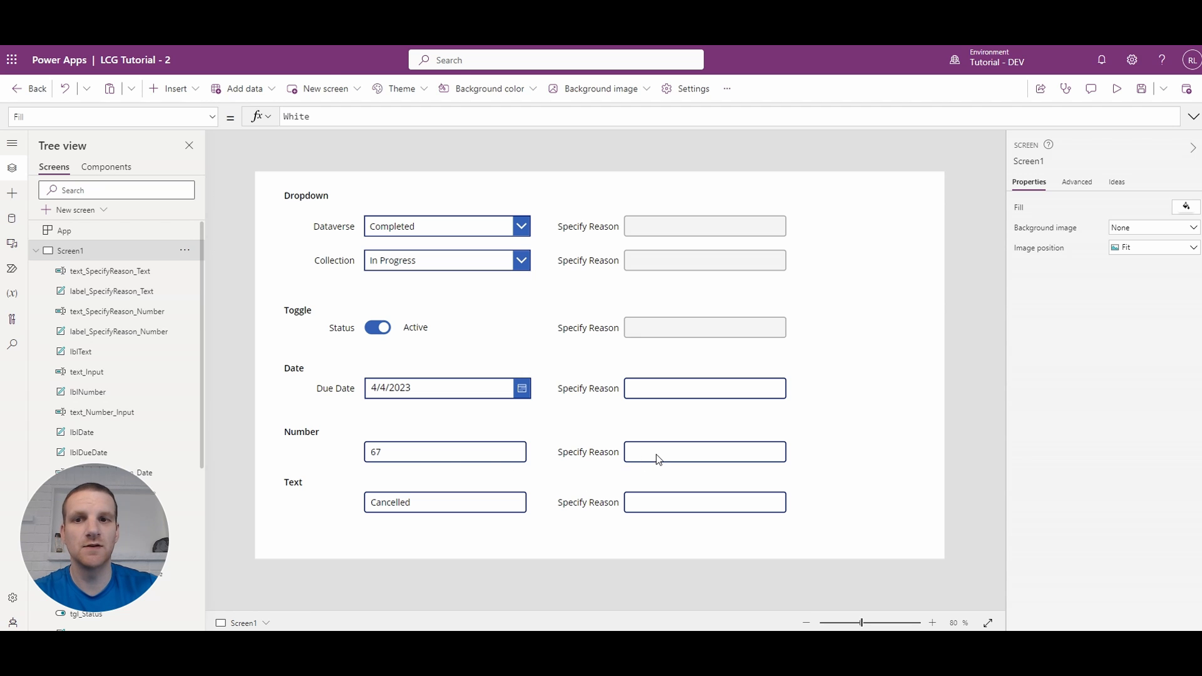
Inspect text_Number_Input and the Cancelled text input, then select the Number row's Specify Reason box
click(445, 452)
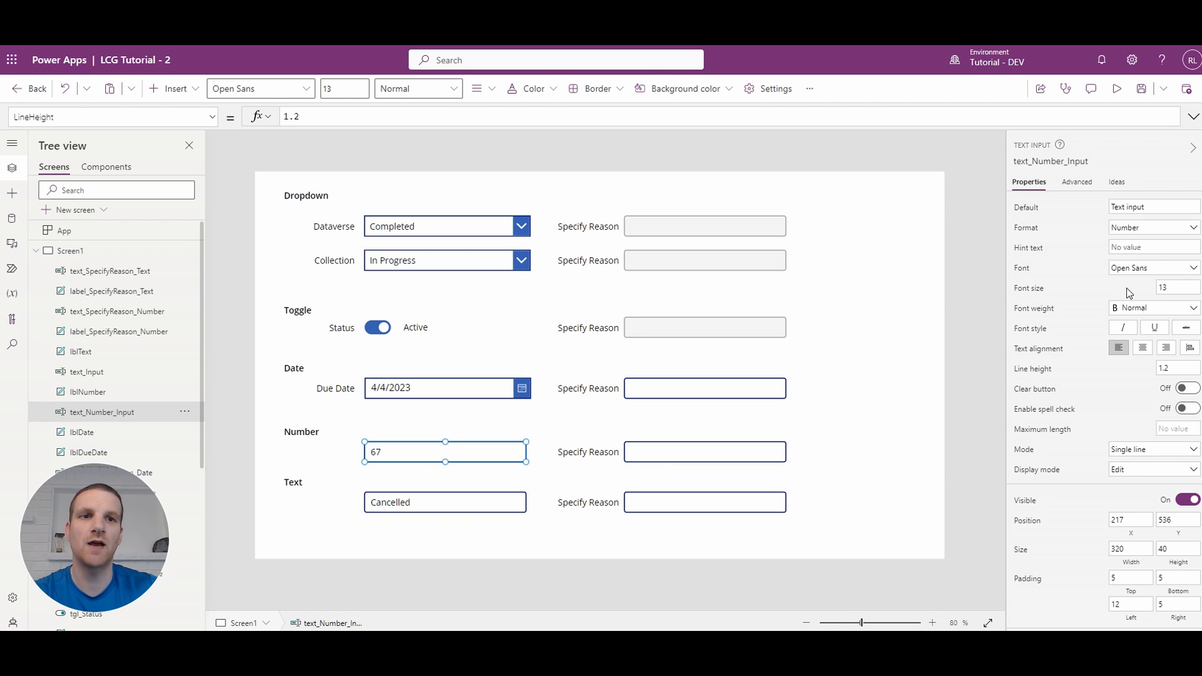
mouse_move(547, 463)
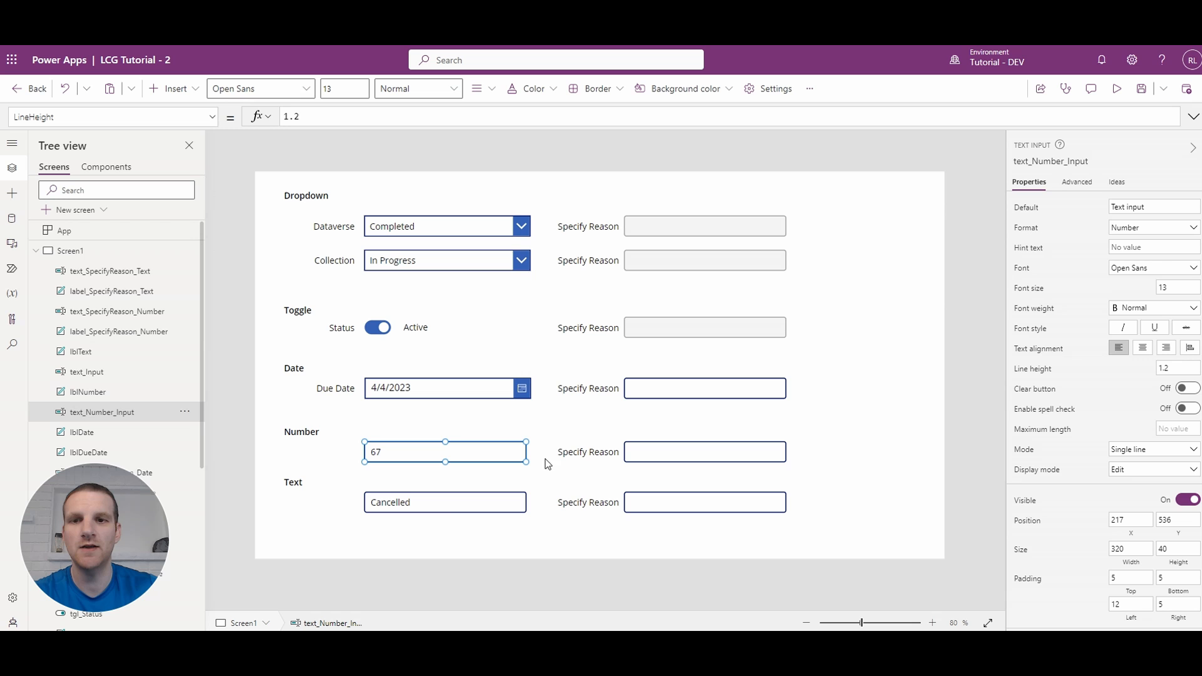
click(444, 503)
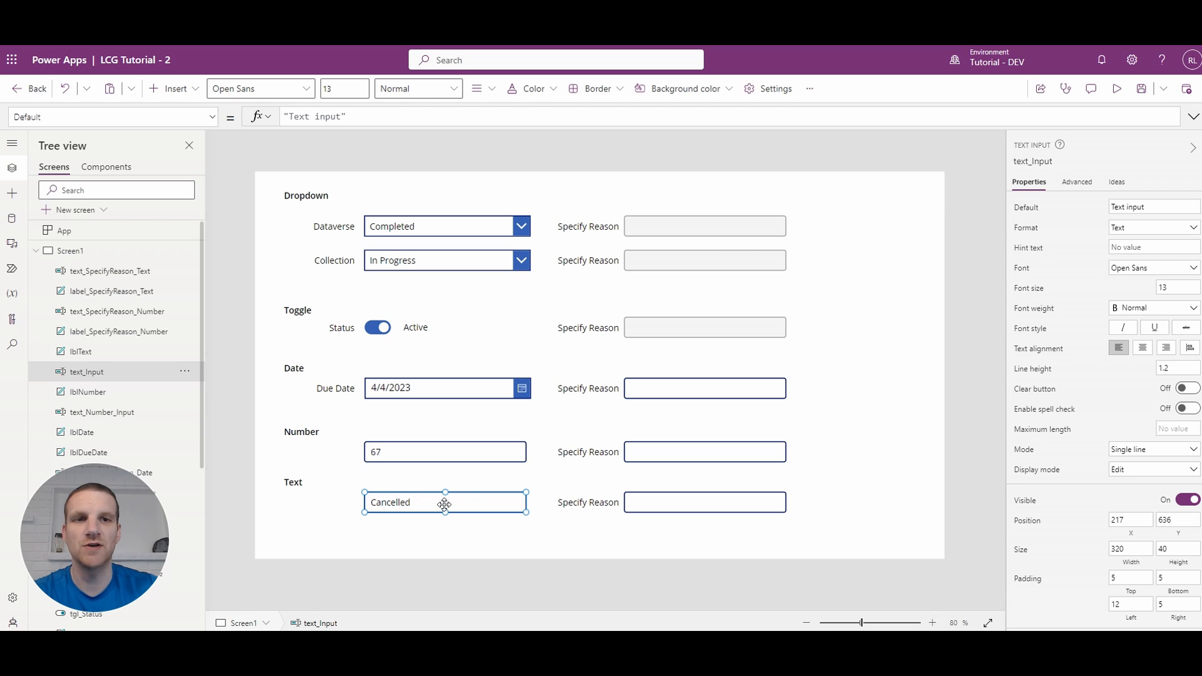
click(703, 452)
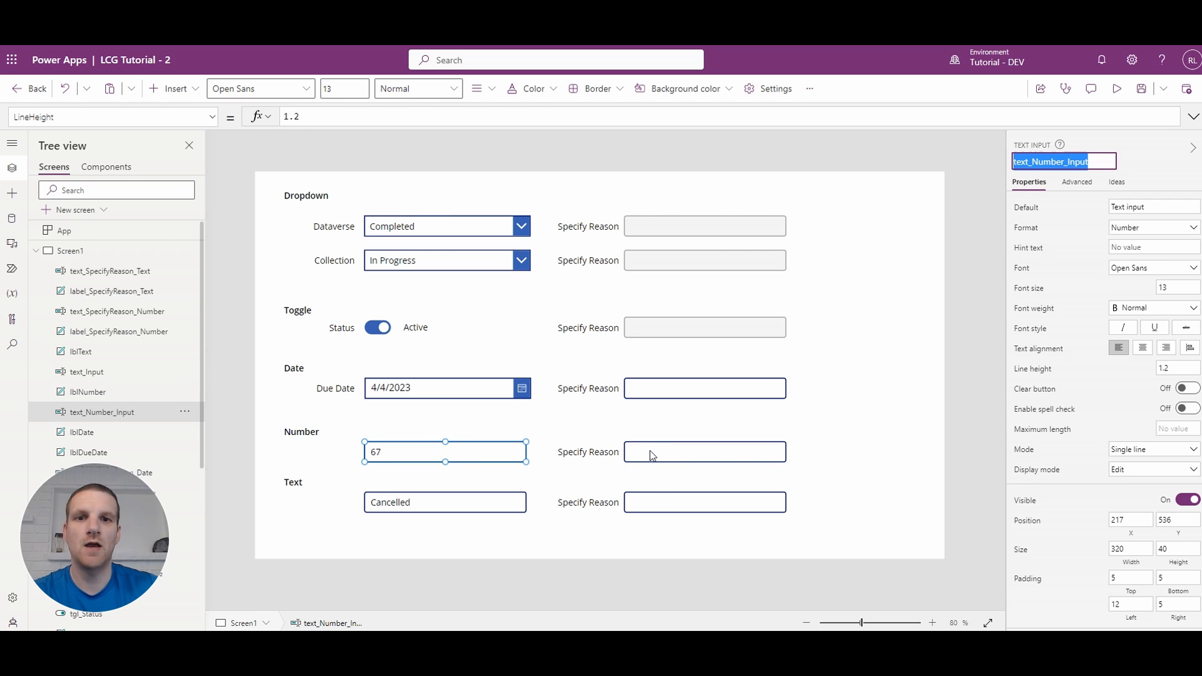
click(704, 452)
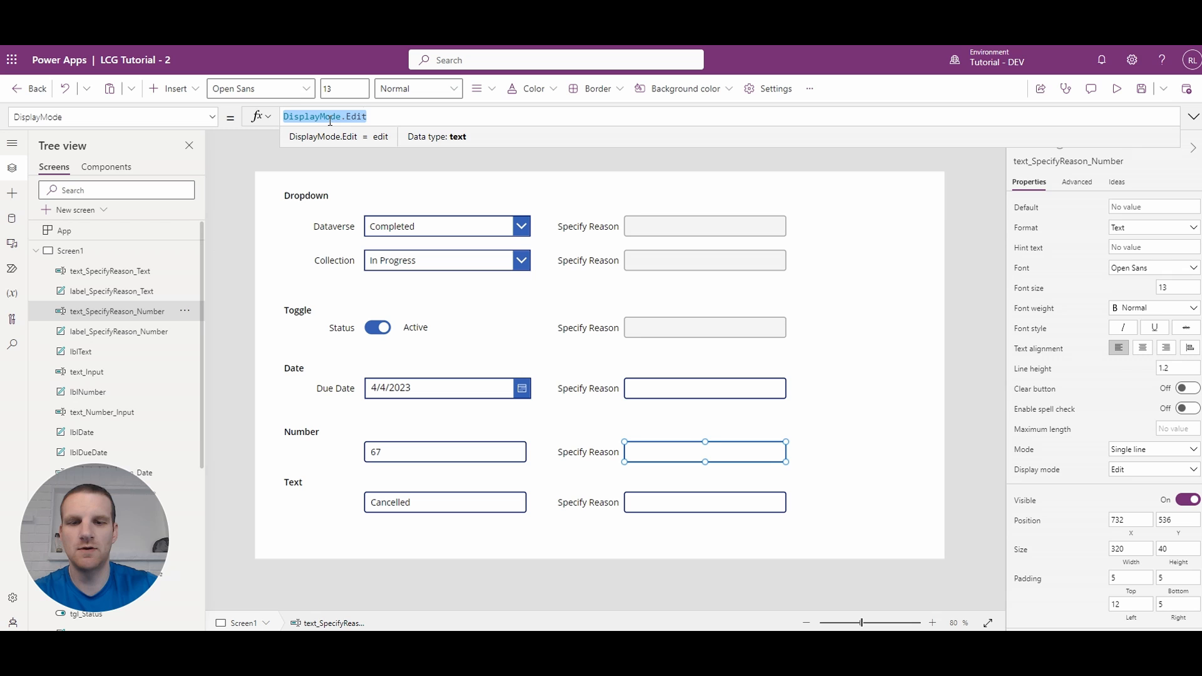
Set the Number reason box DisplayMode to If(Value(text_Number_Input.Text) > 10, DisplayMode.Edit, DisplayMode.Disabled) and commit
text(If(text_Number_Input.Text)
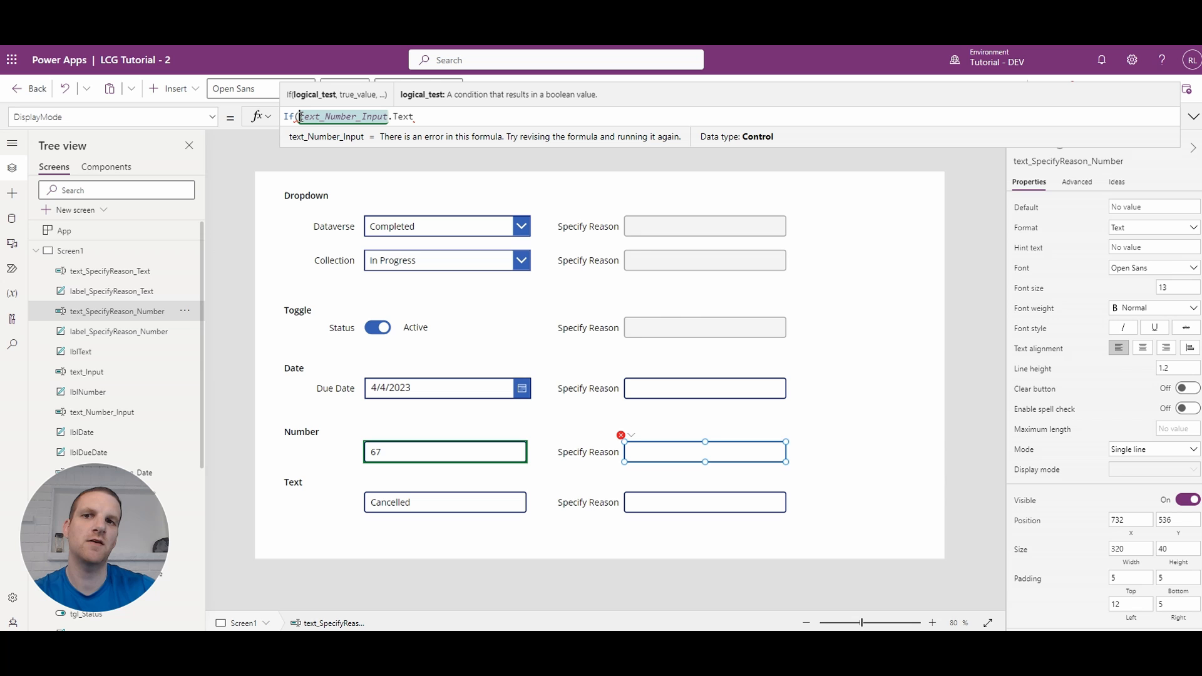
text(Value()
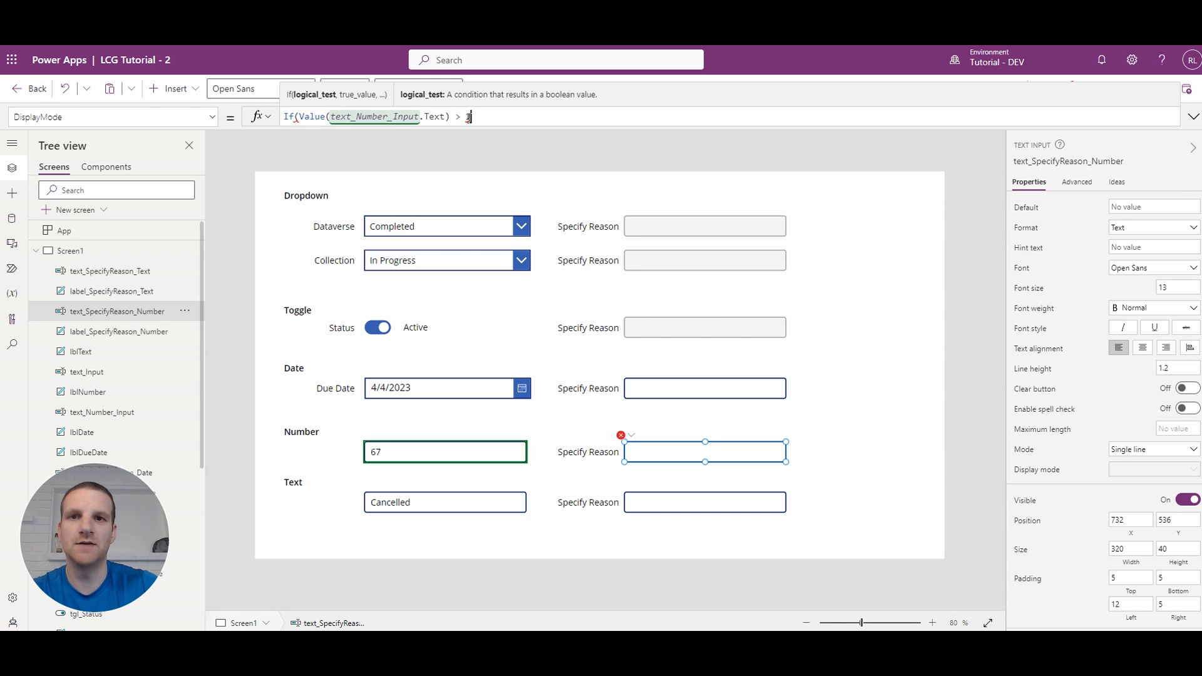
text(0, DisplayMode.Edit)
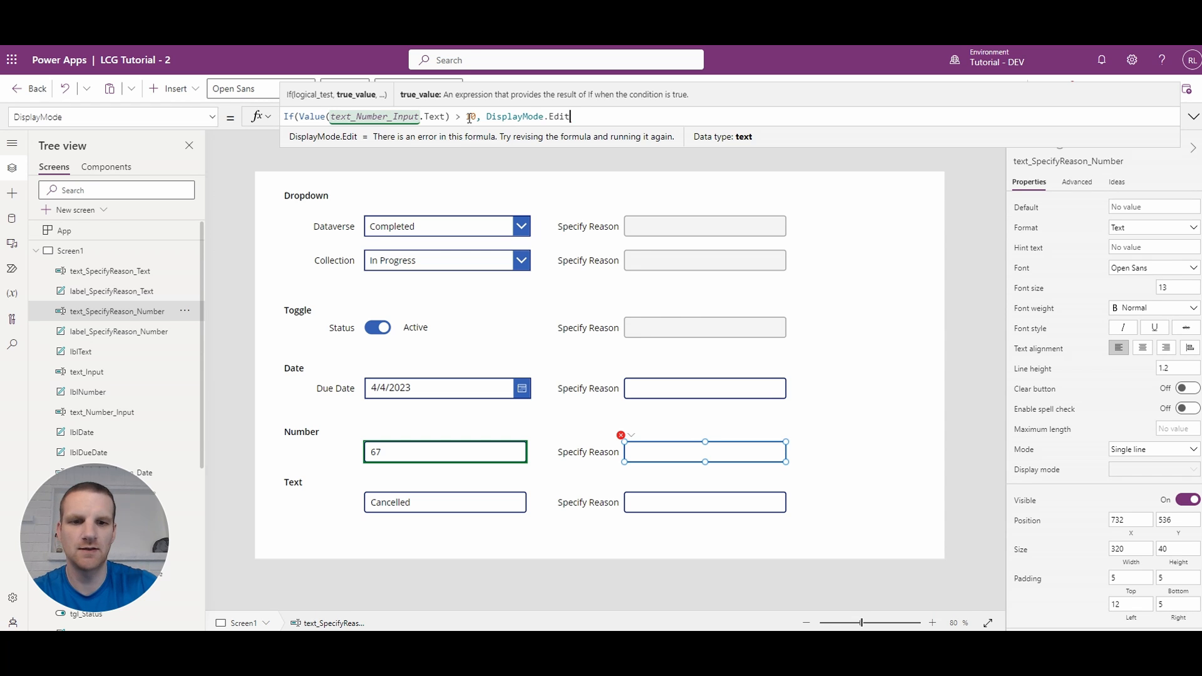
text(, DisplayMod)
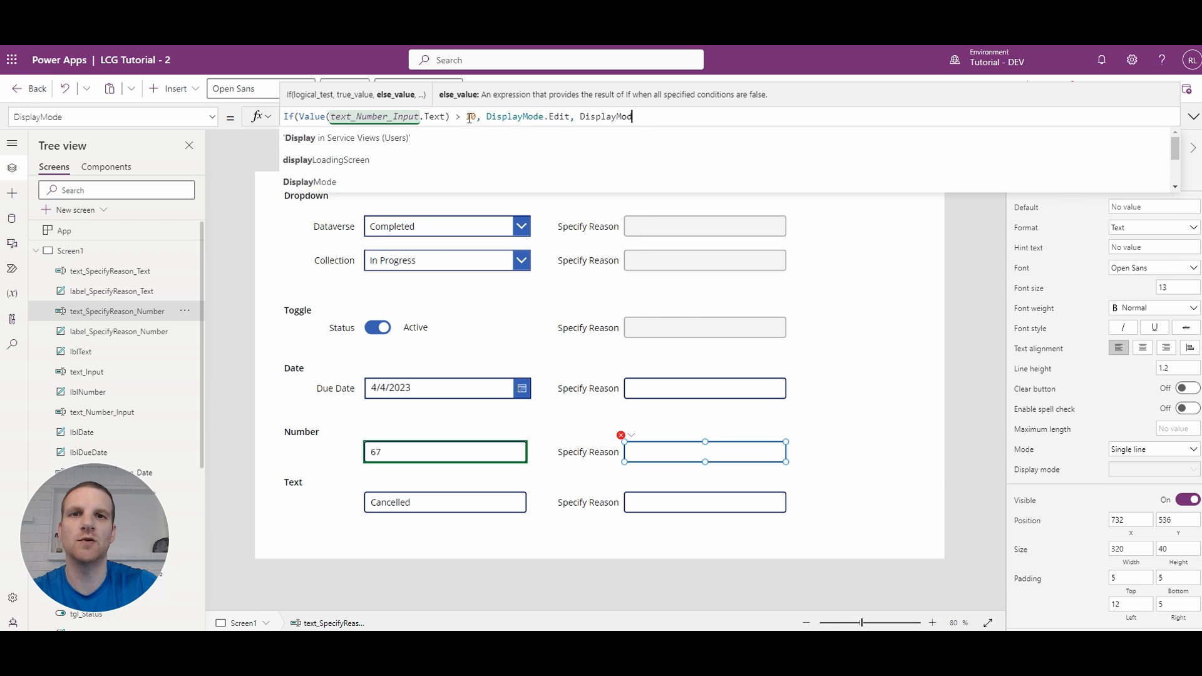
text(.)
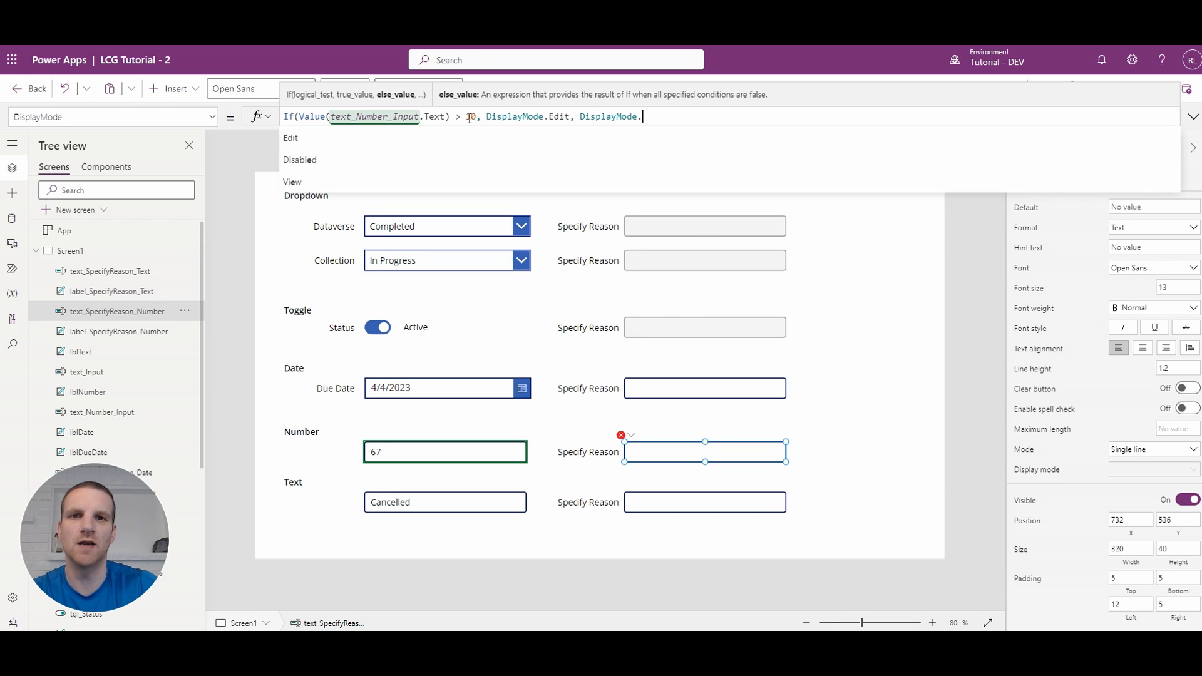
text(Disabled)
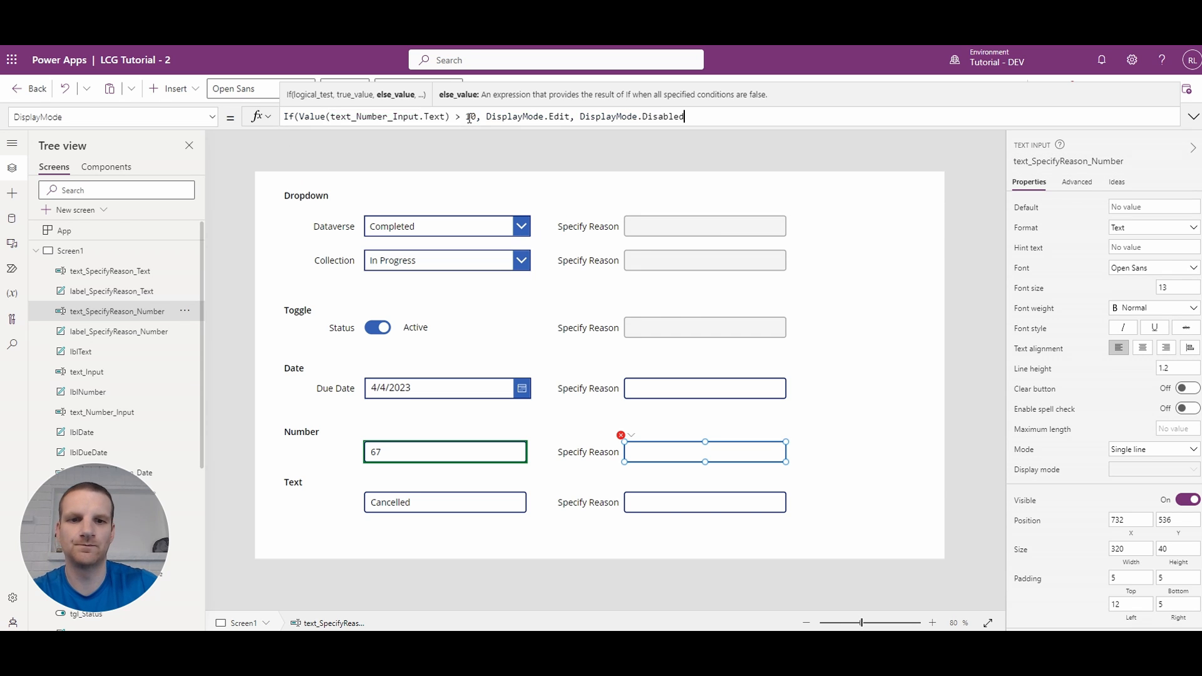
click(678, 439)
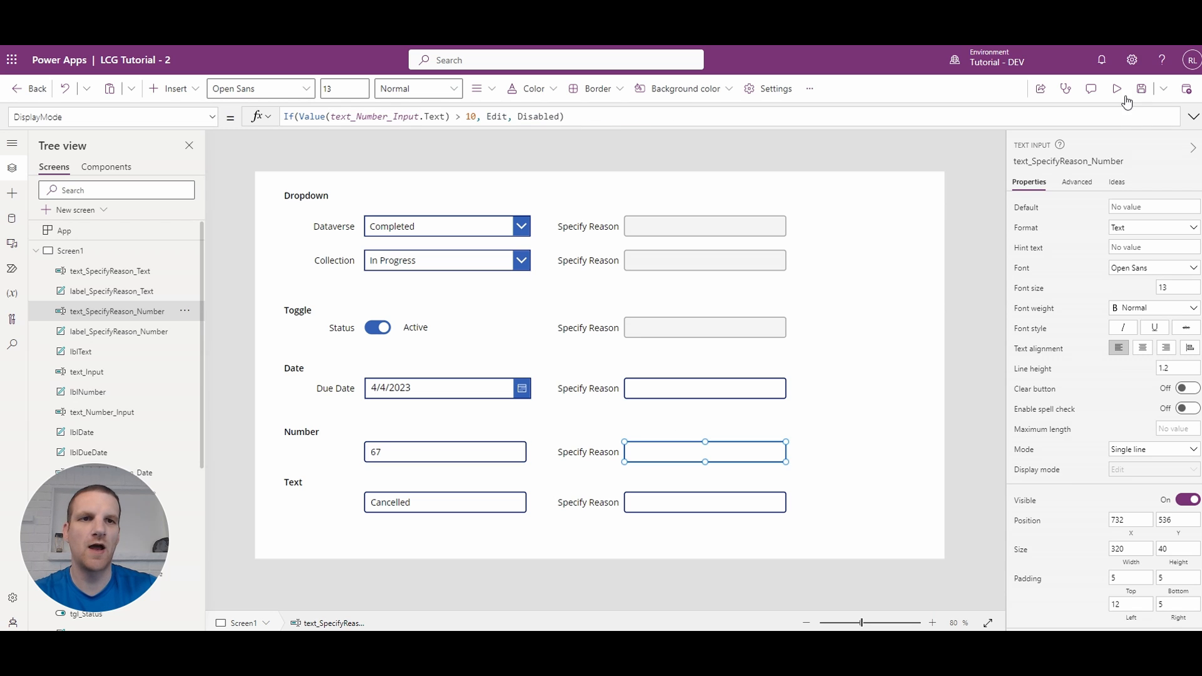
Preview the app and try 4 then 11 in the Number box to see the reason box unlock
click(1118, 88)
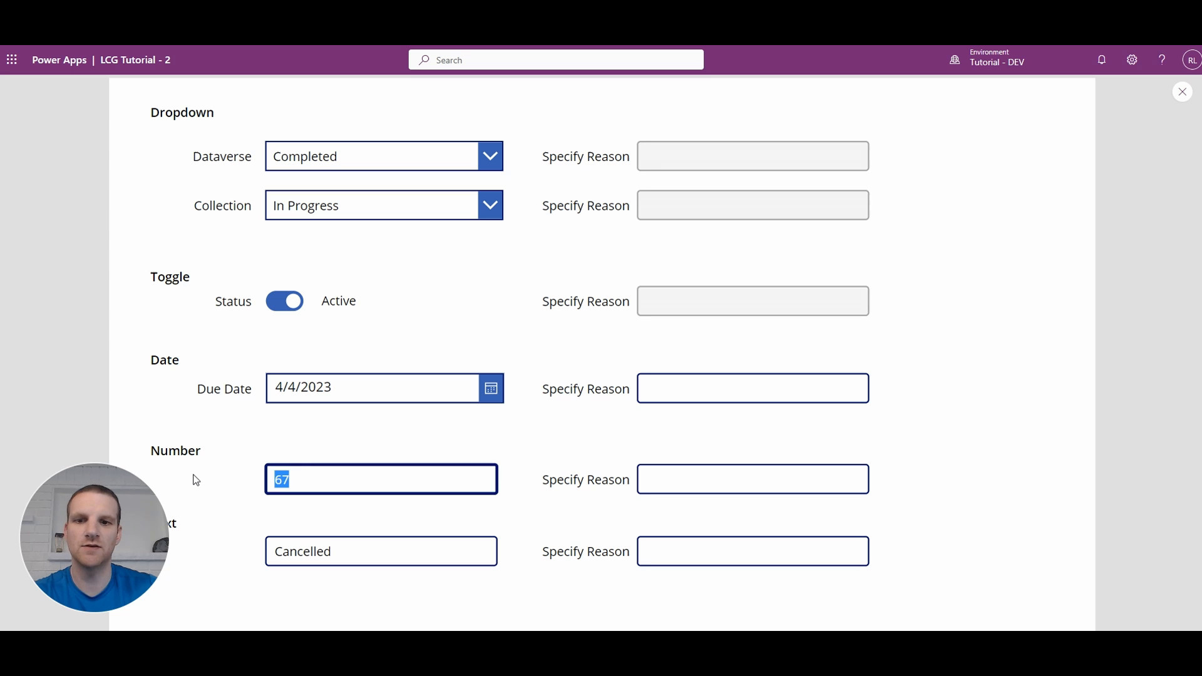
text(4)
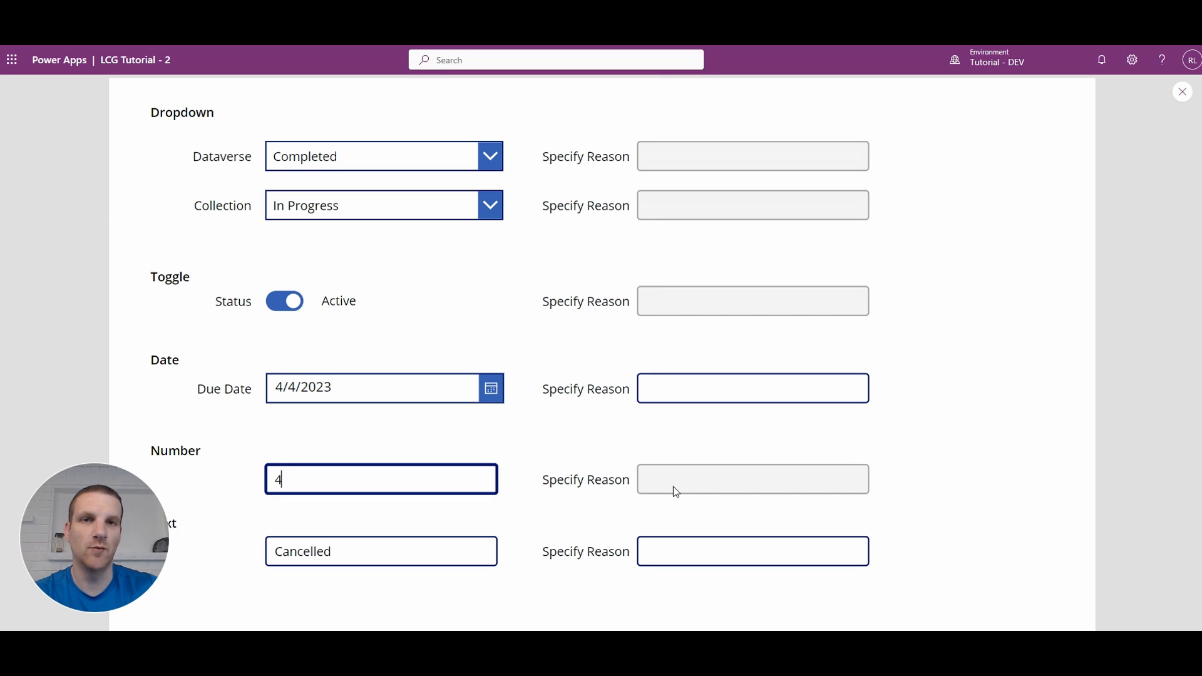
double_click(279, 480)
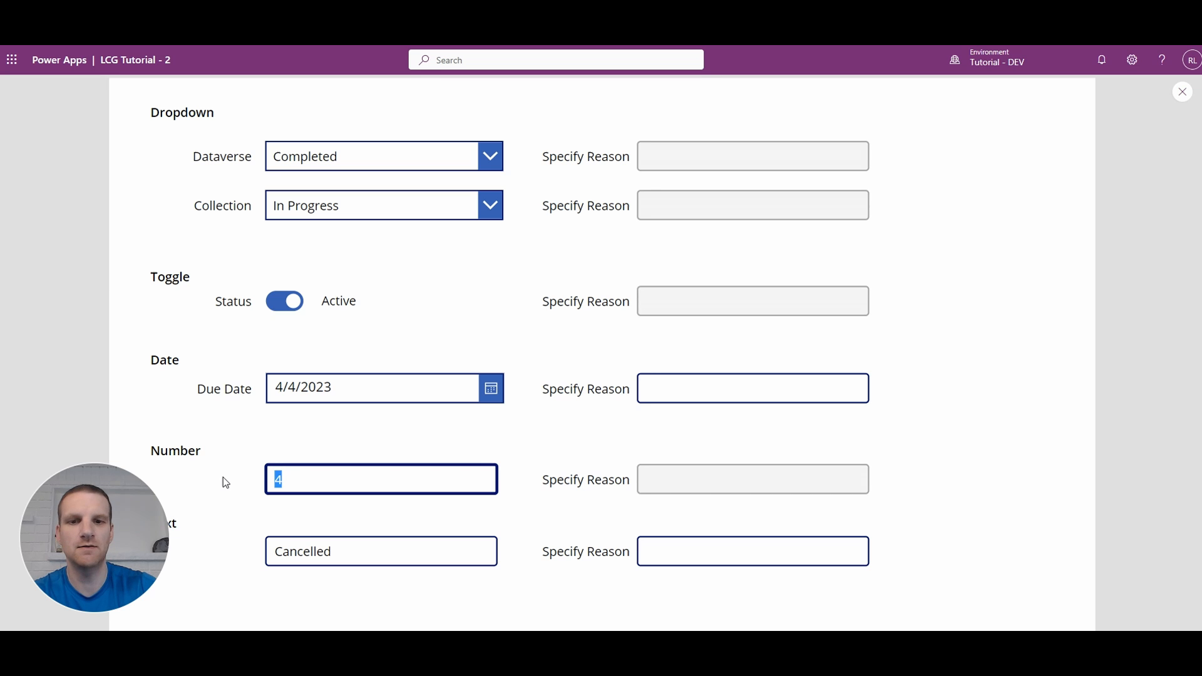
text(11)
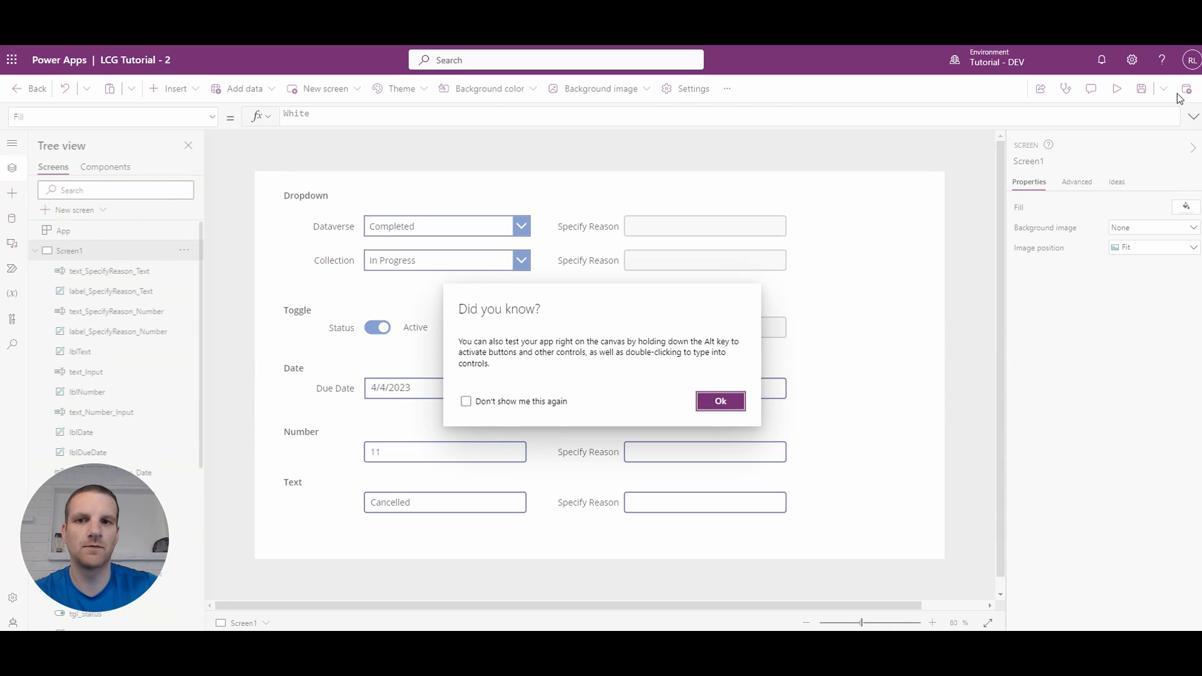
Clear Cancelled from the Text field and close the preview
click(719, 401)
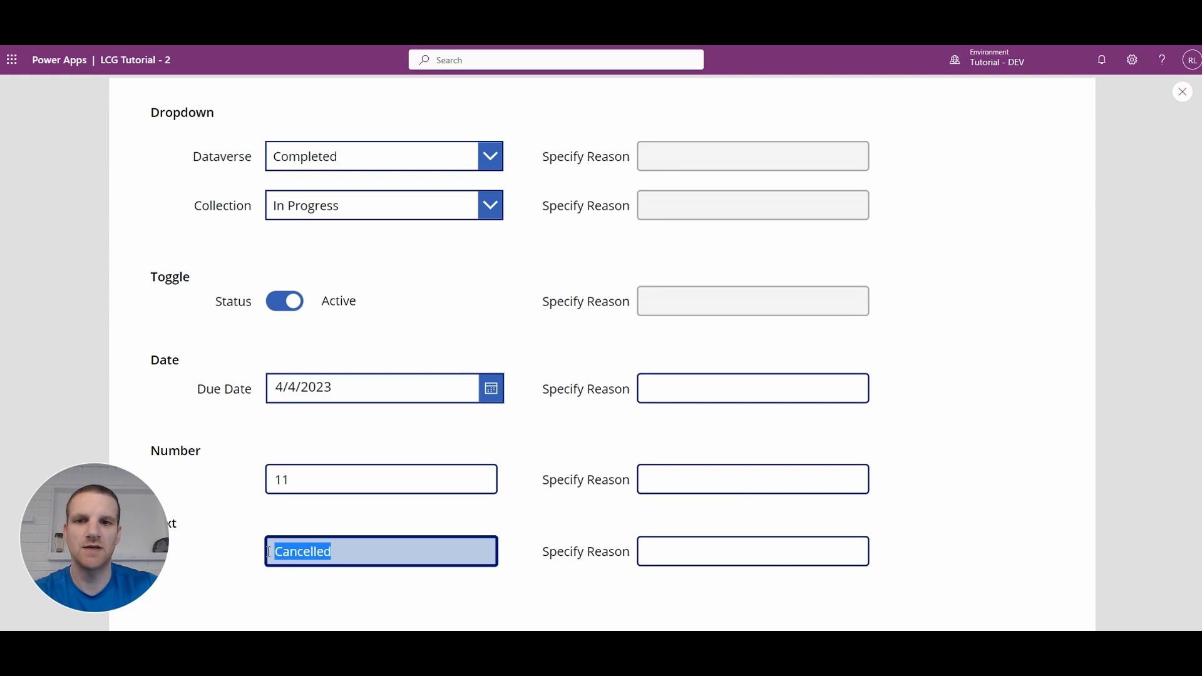
key(Delete)
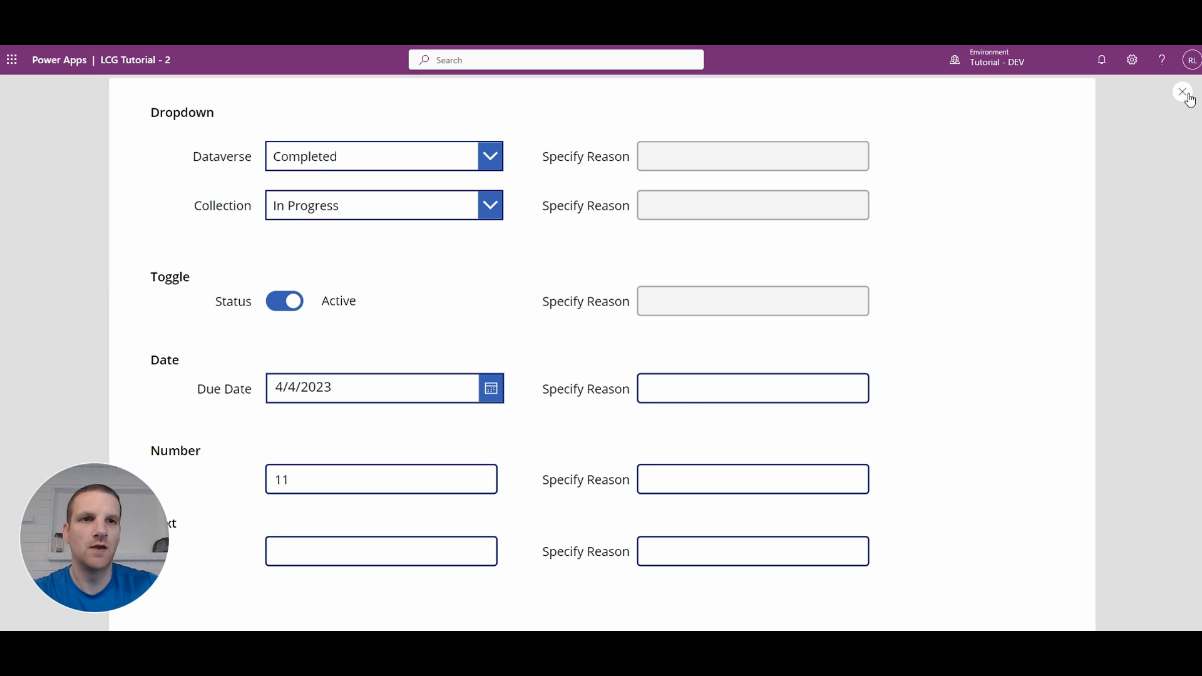
click(1183, 91)
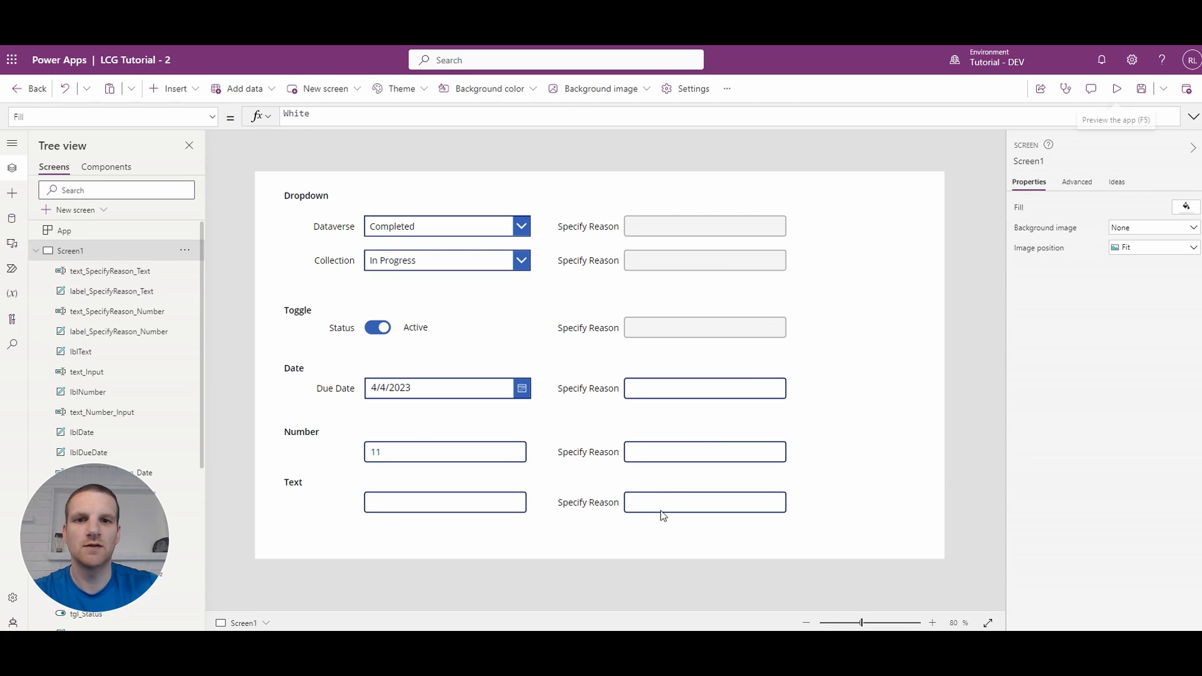
Select the Text row's Specify Reason box after confirming the adjacent field is text_Input
click(703, 502)
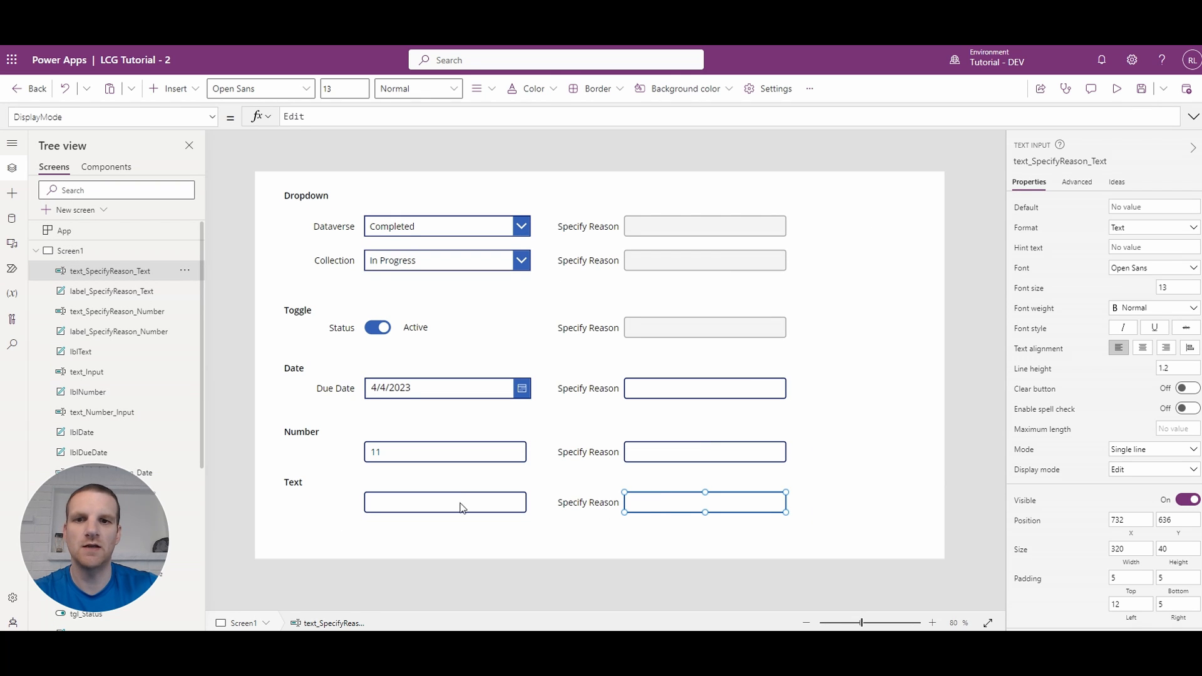
click(445, 503)
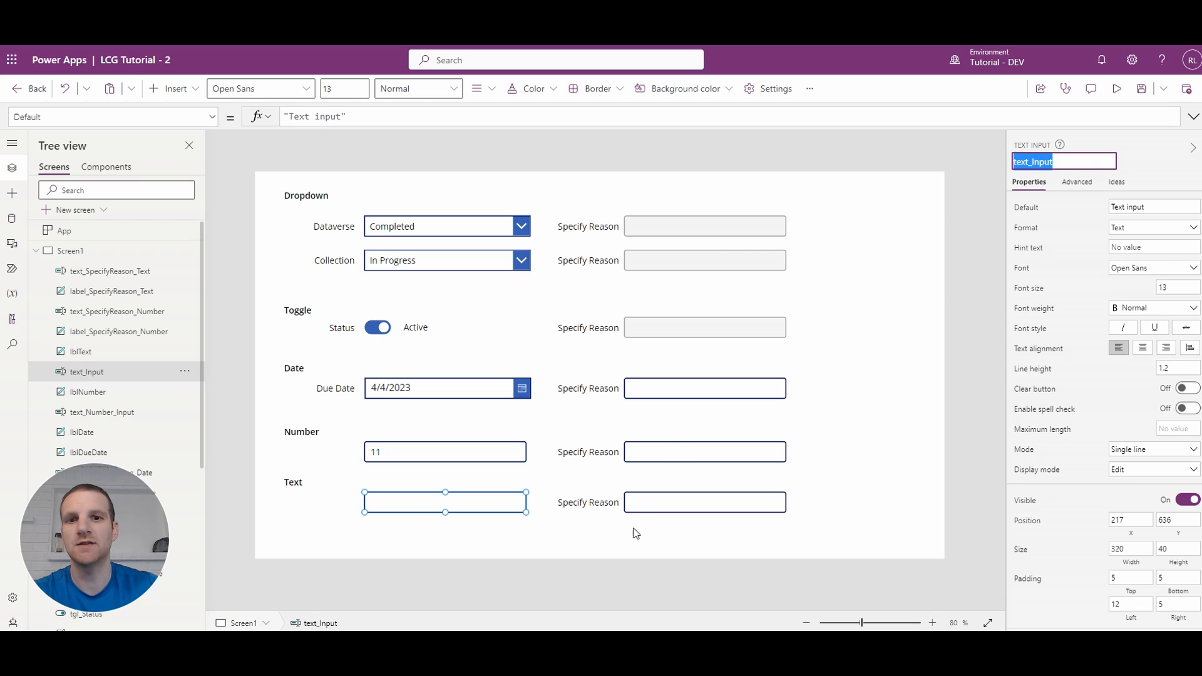
click(703, 502)
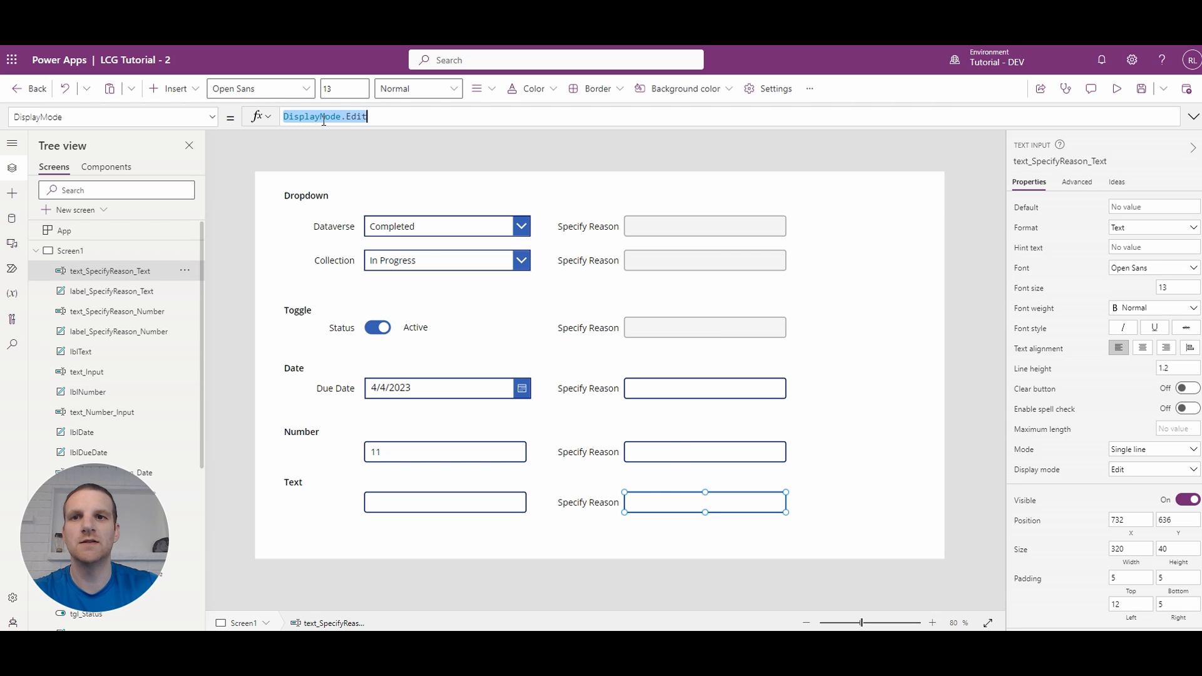
Set its DisplayMode to If(text_Input.Text = "Cancelled", DisplayMode.Edit, DisplayMode.Disabled)
text(If()
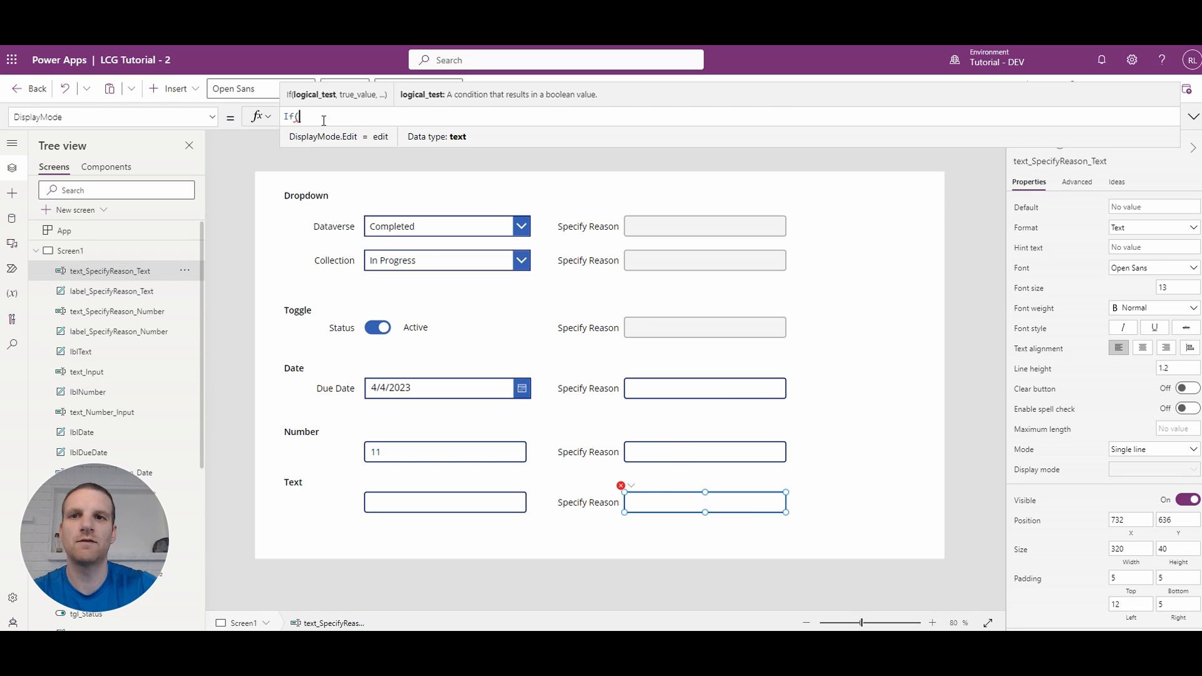
text(text_Input.Text)
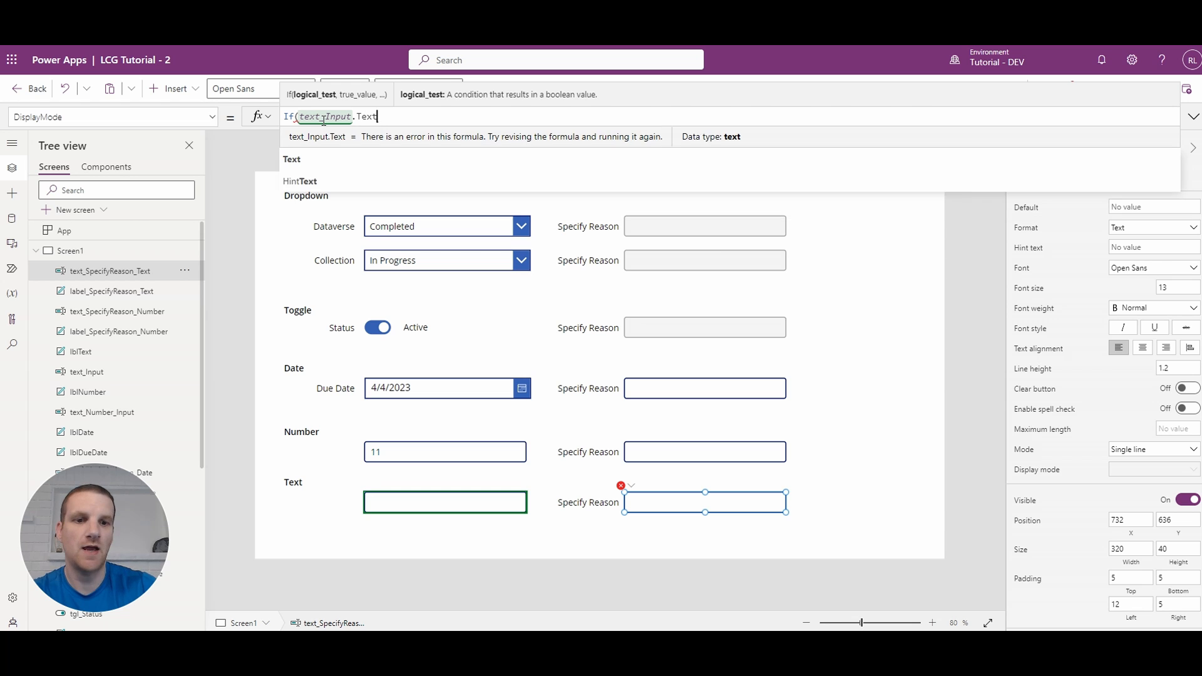
text(= "CA)
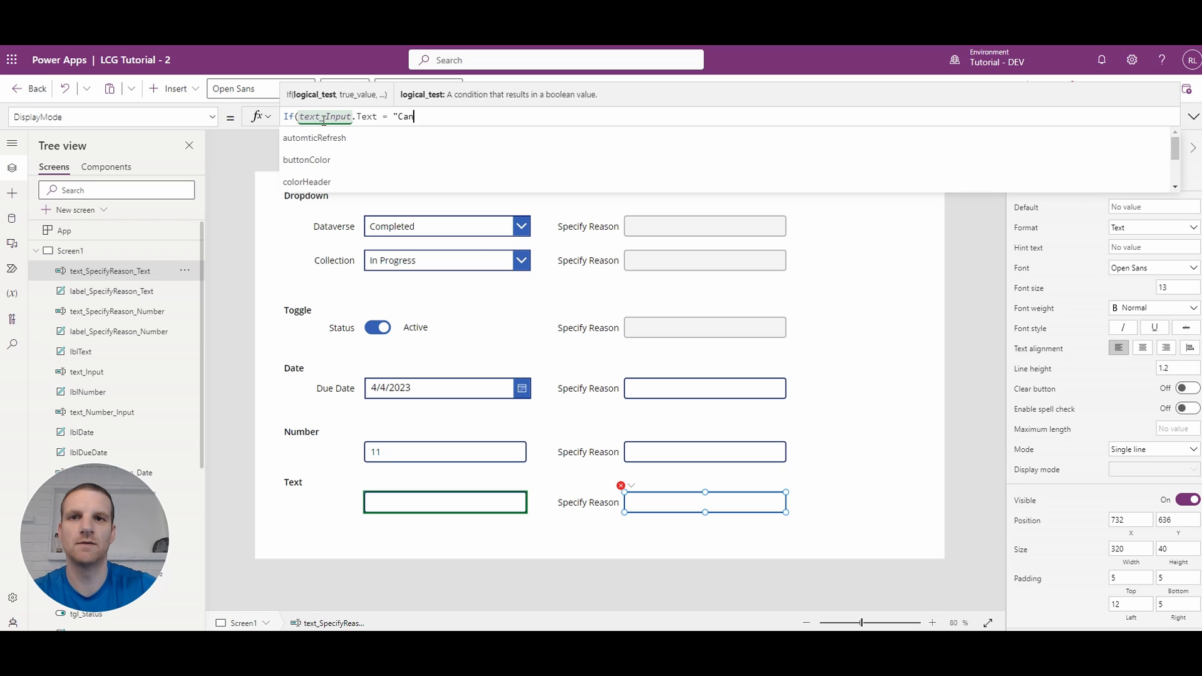
text(celled", D)
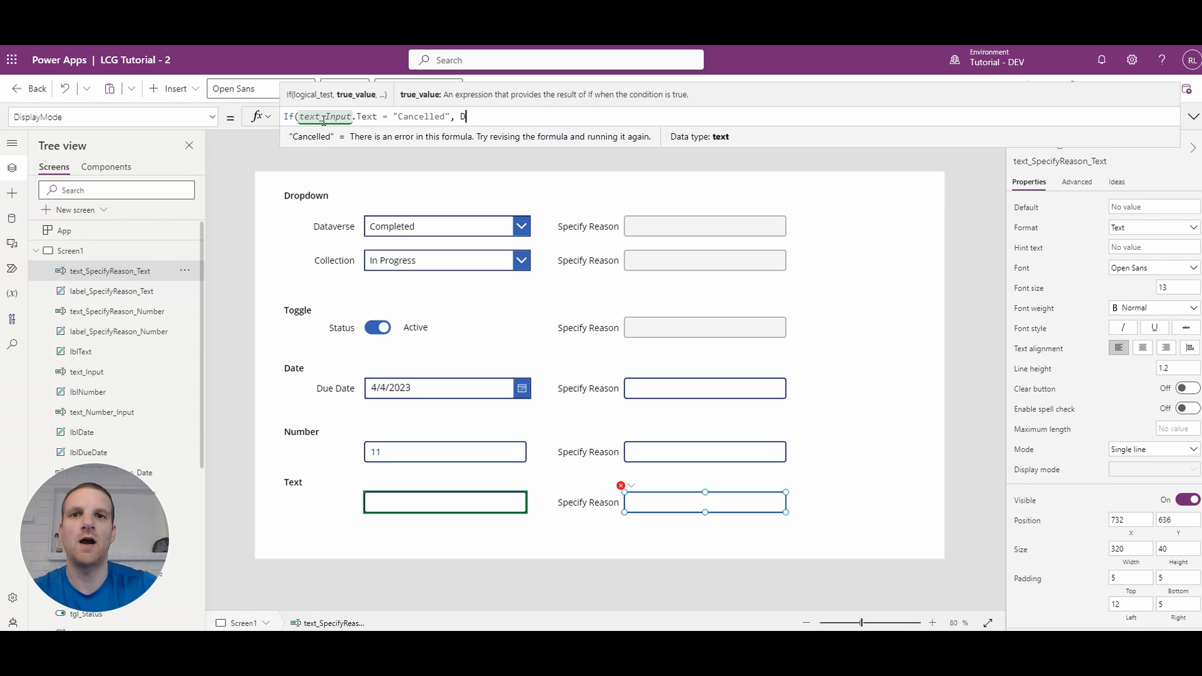
text(isplayMode.)
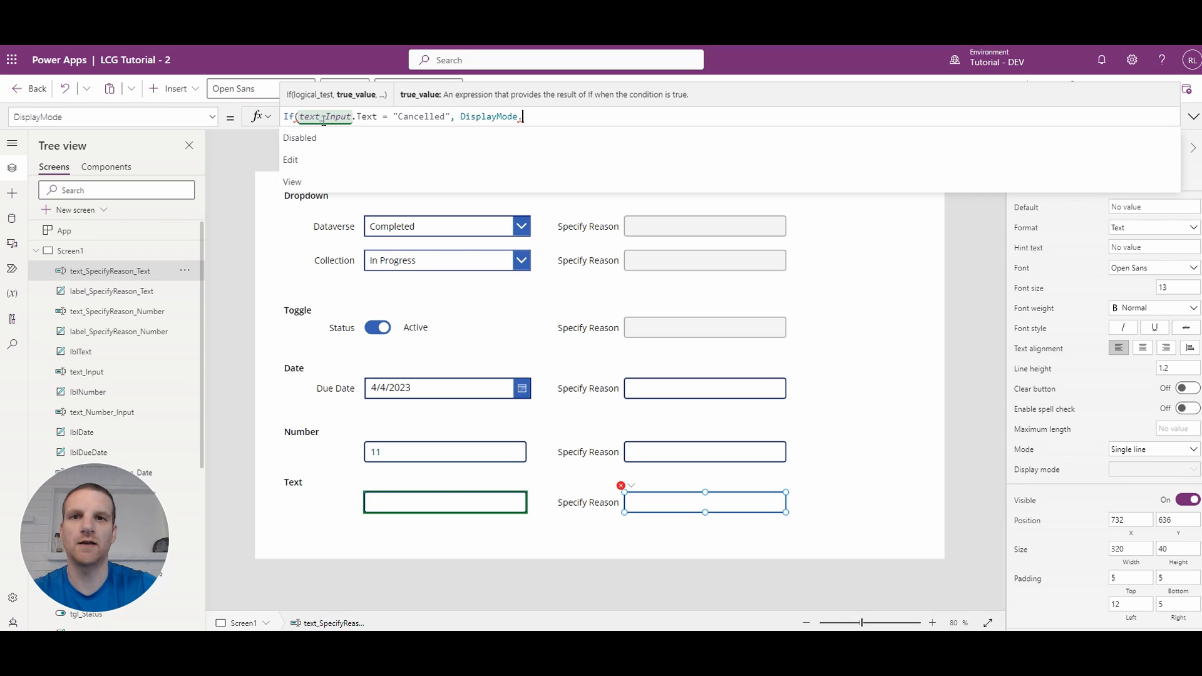
text(Edit, Disp)
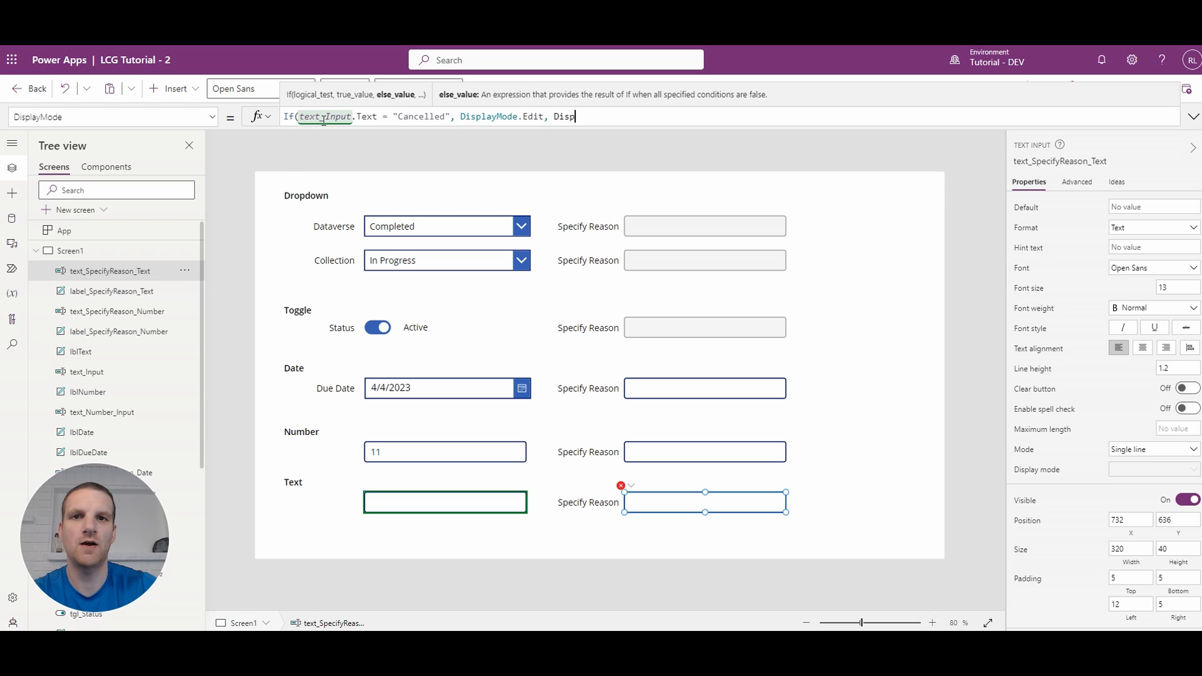
text(.Disabled)
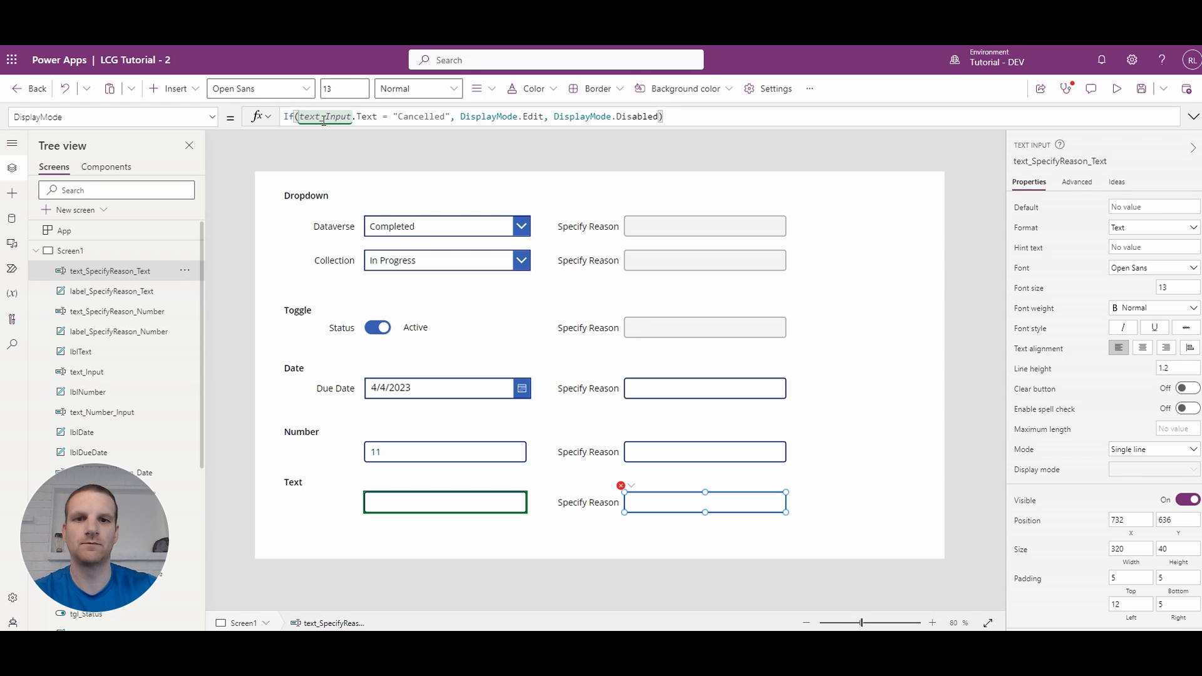
Preview the app, enter random text then Cancelled, and confirm the Text reason box becomes editable
click(1117, 87)
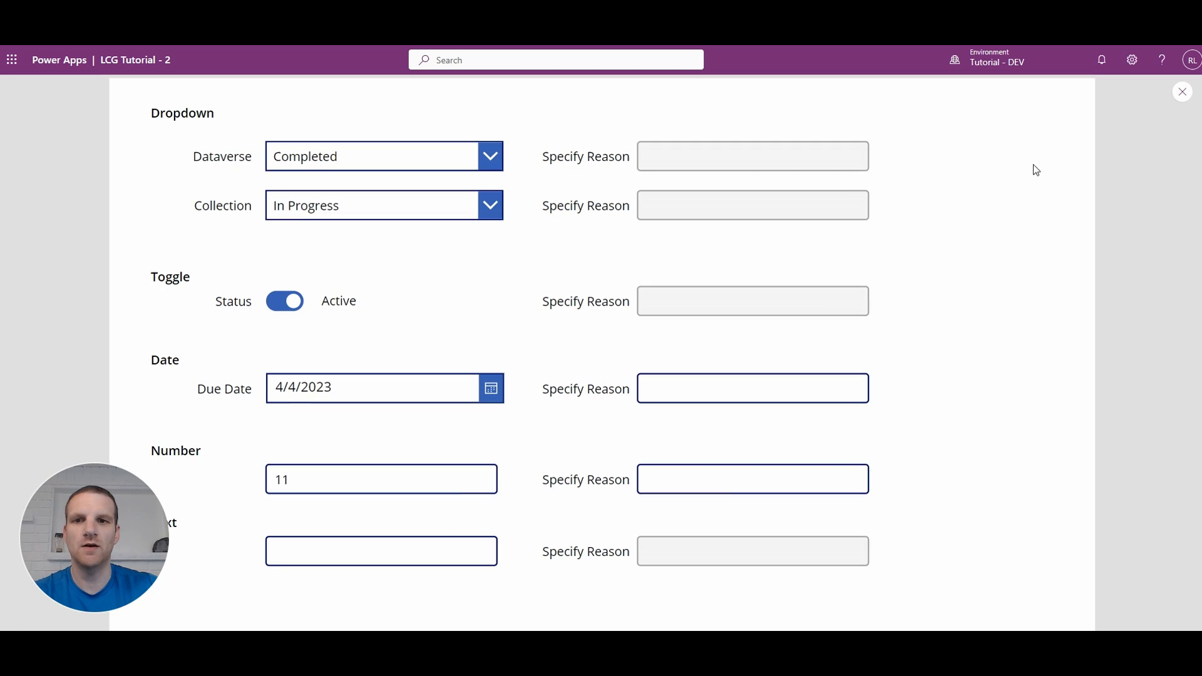
text(asdfasd)
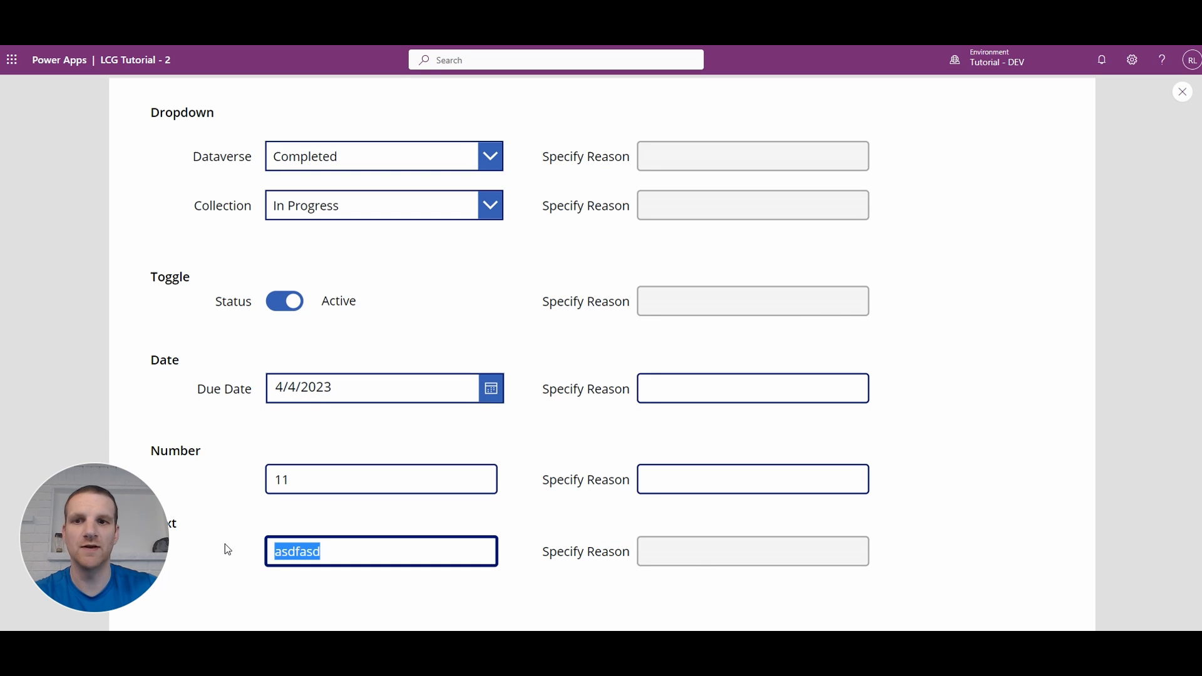
text(Cancelled)
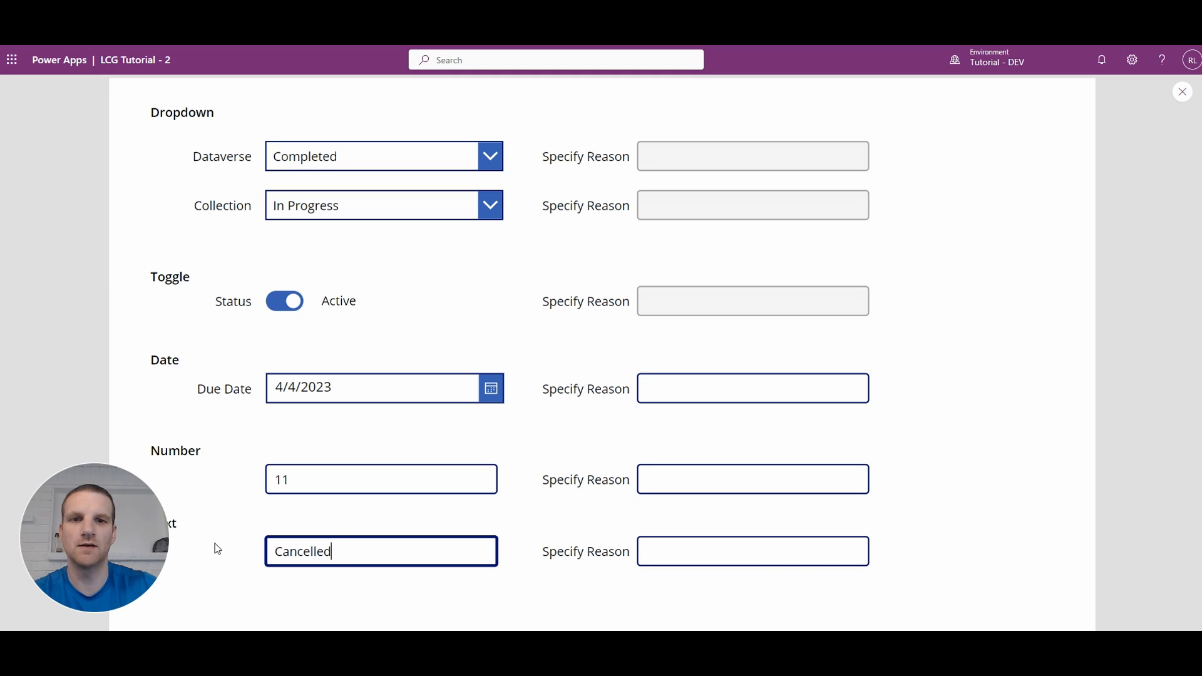
click(752, 551)
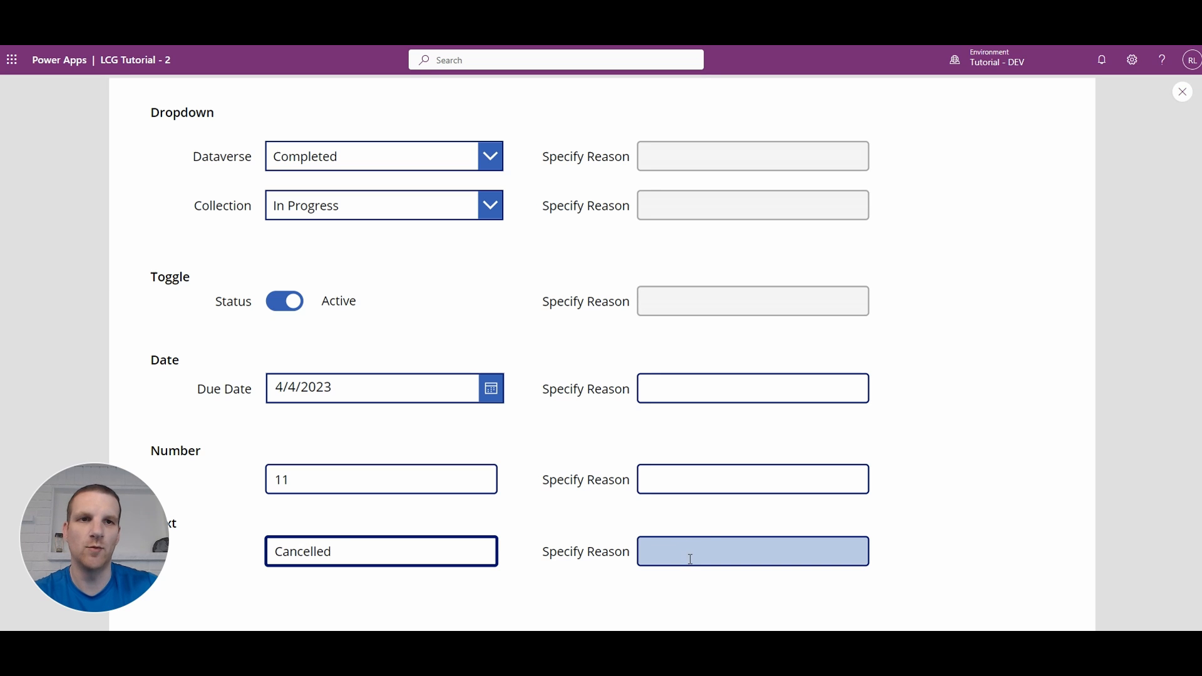